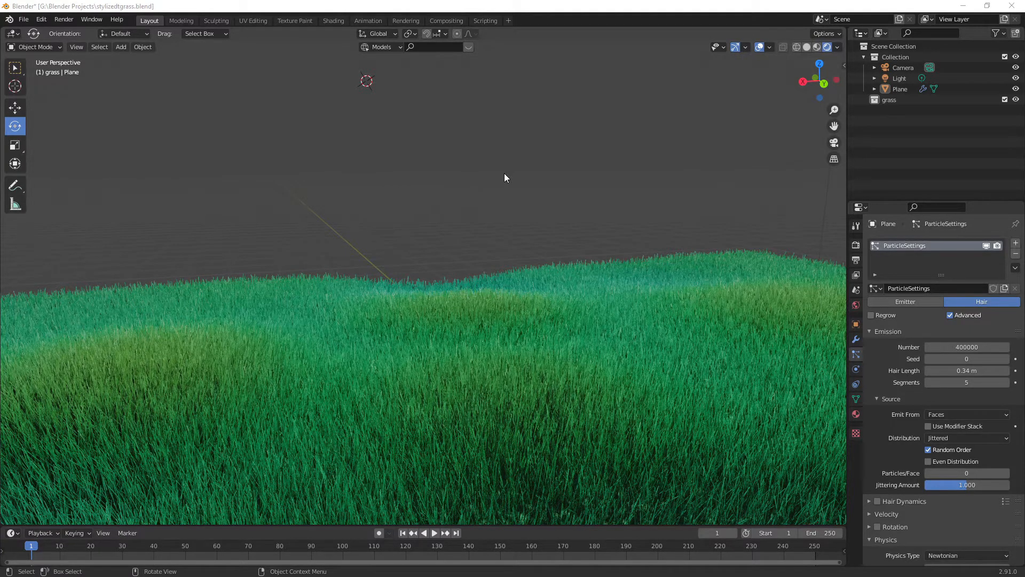
pyautogui.moveTo(490, 175)
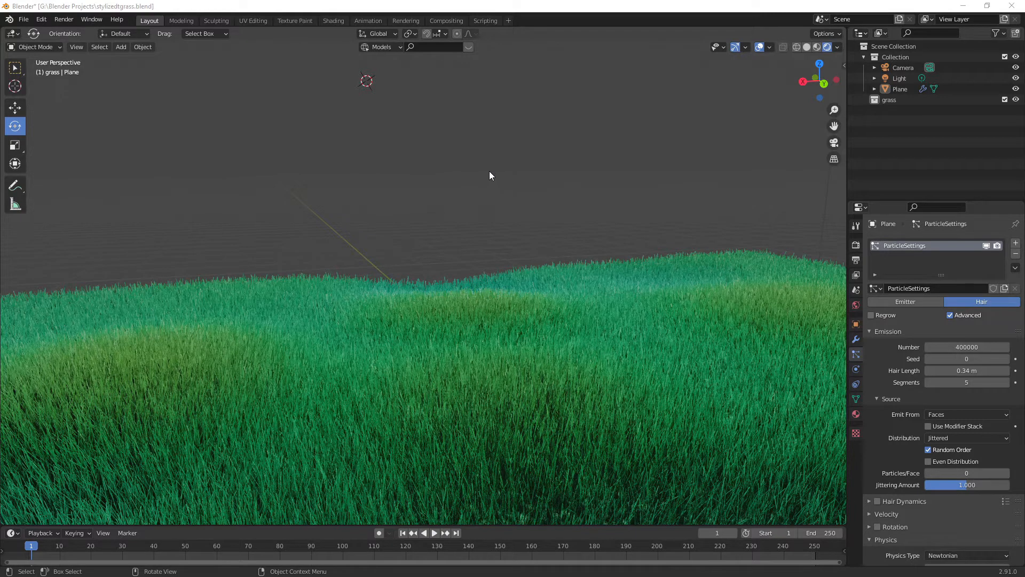
pyautogui.moveTo(426, 184)
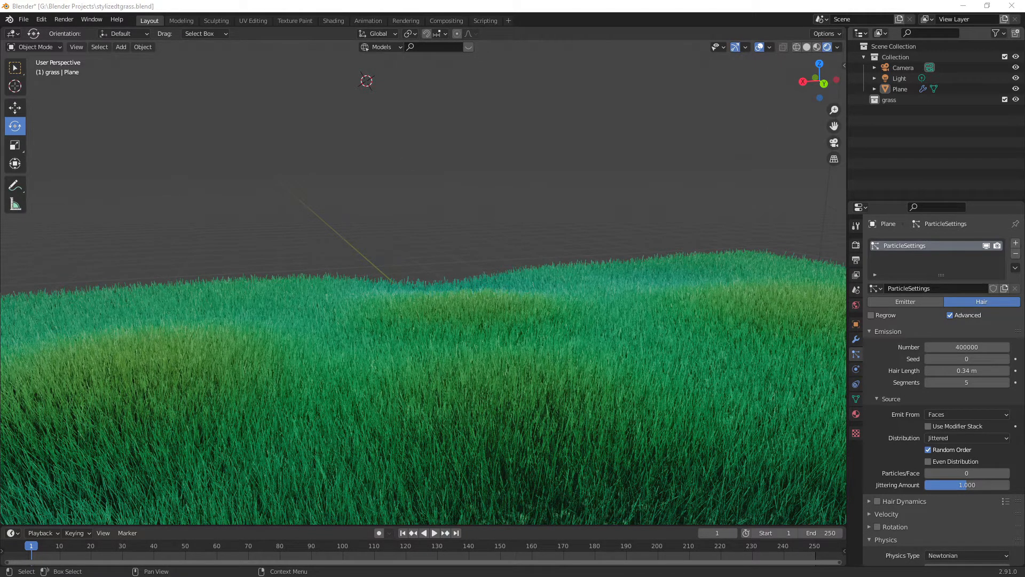
pyautogui.moveTo(386, 209)
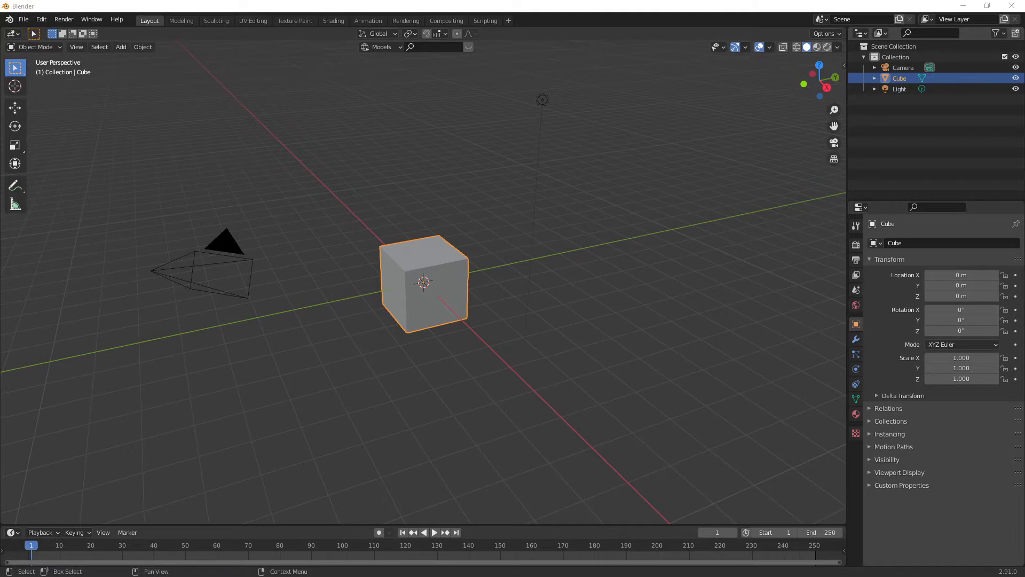
pyautogui.moveTo(784, 300)
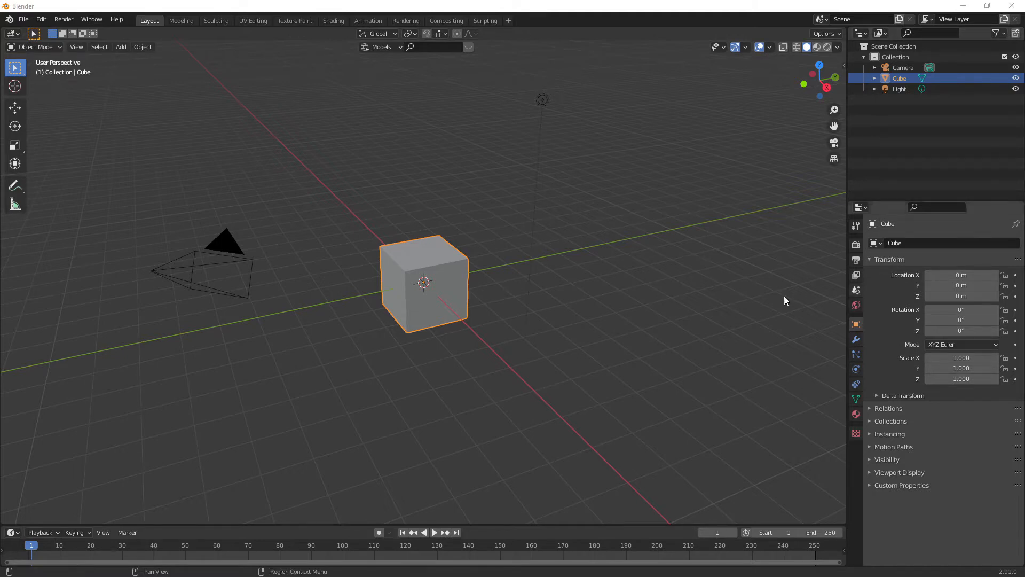
# Replace the default cube with a new plane and begin scaling it up.
pyautogui.click(445, 274)
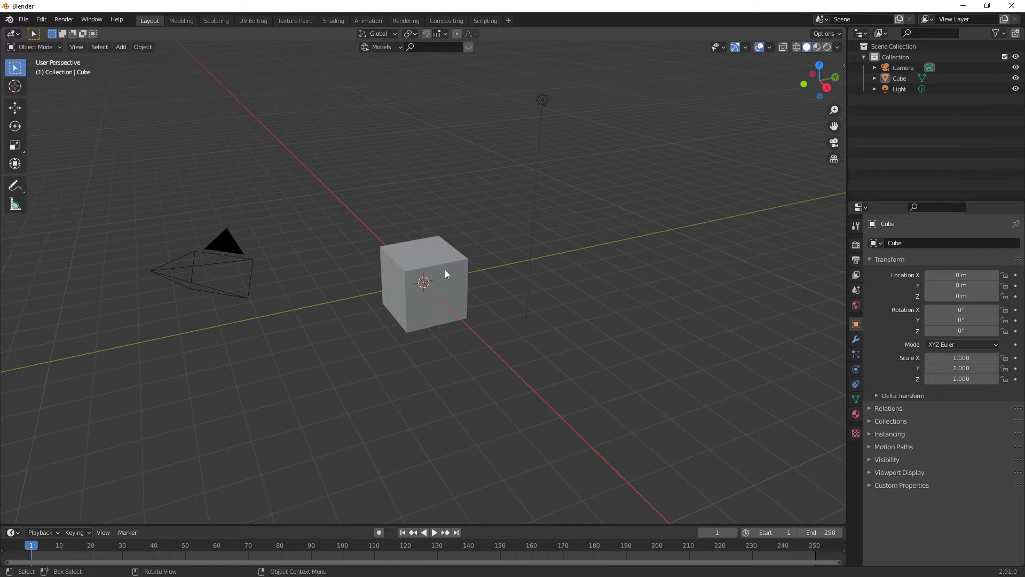
pyautogui.click(424, 281)
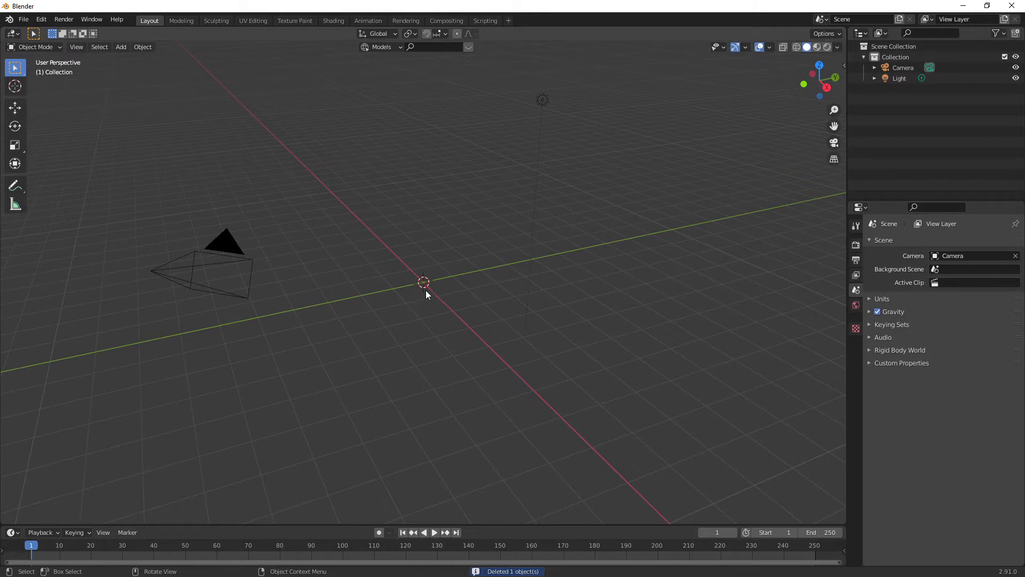
pyautogui.click(121, 47)
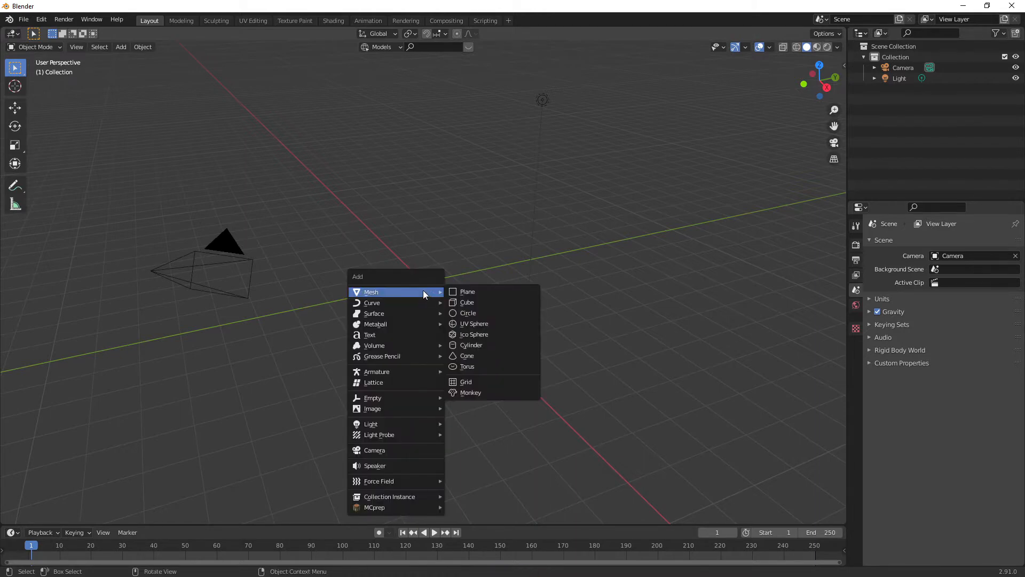
pyautogui.click(466, 291)
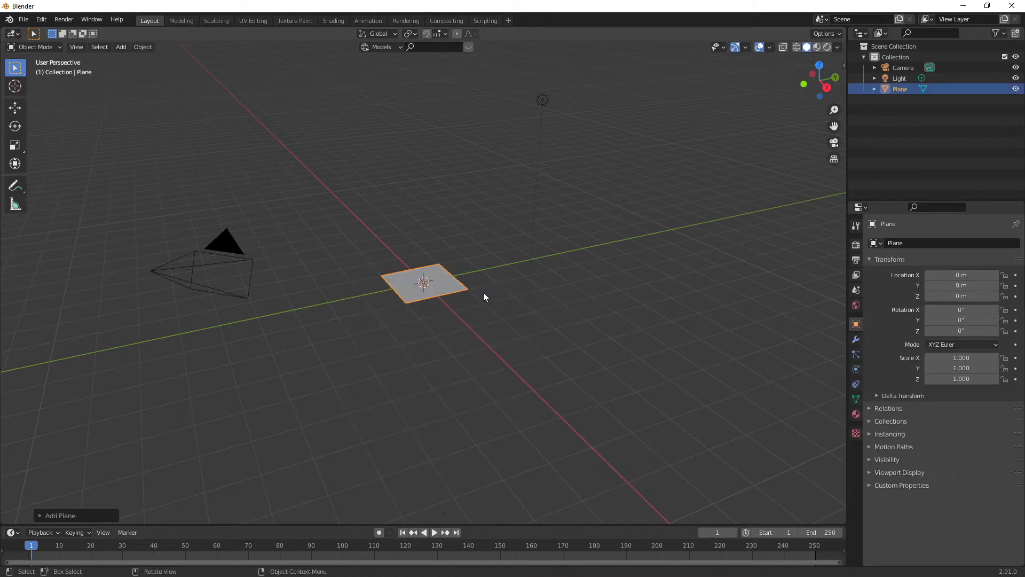
pyautogui.moveTo(460, 272)
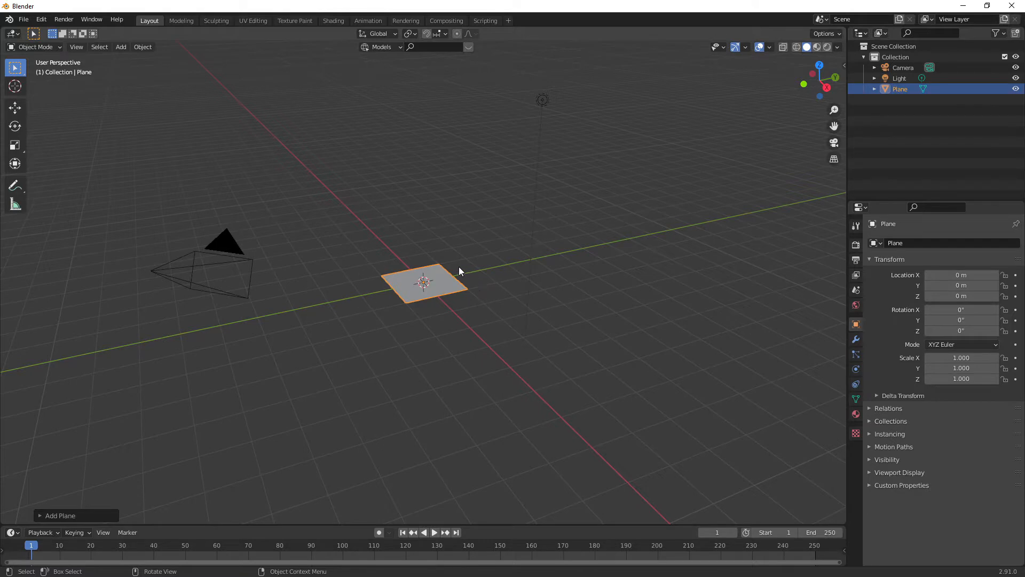
pyautogui.click(14, 145)
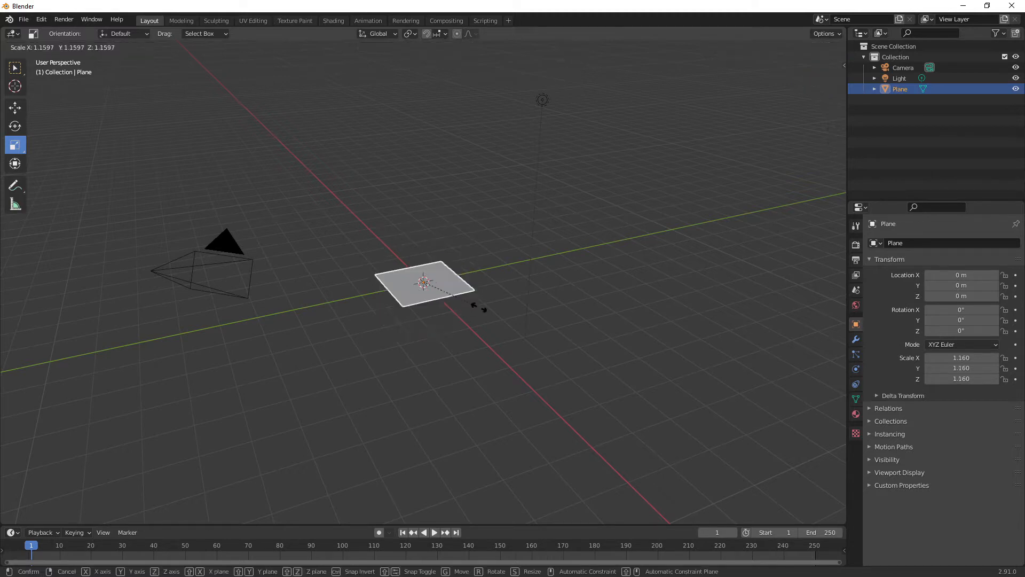
pyautogui.moveTo(827, 375)
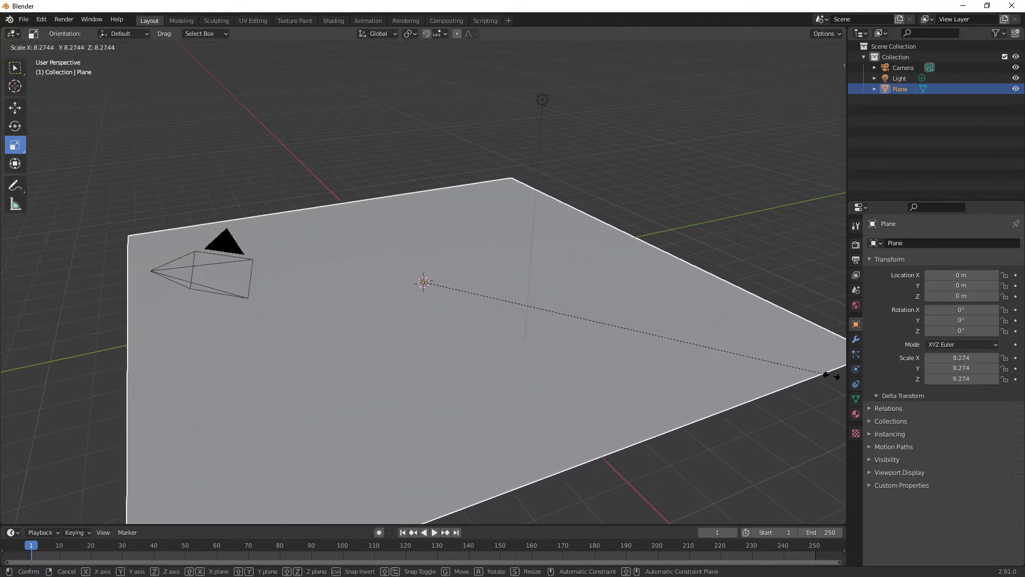
pyautogui.moveTo(778, 366)
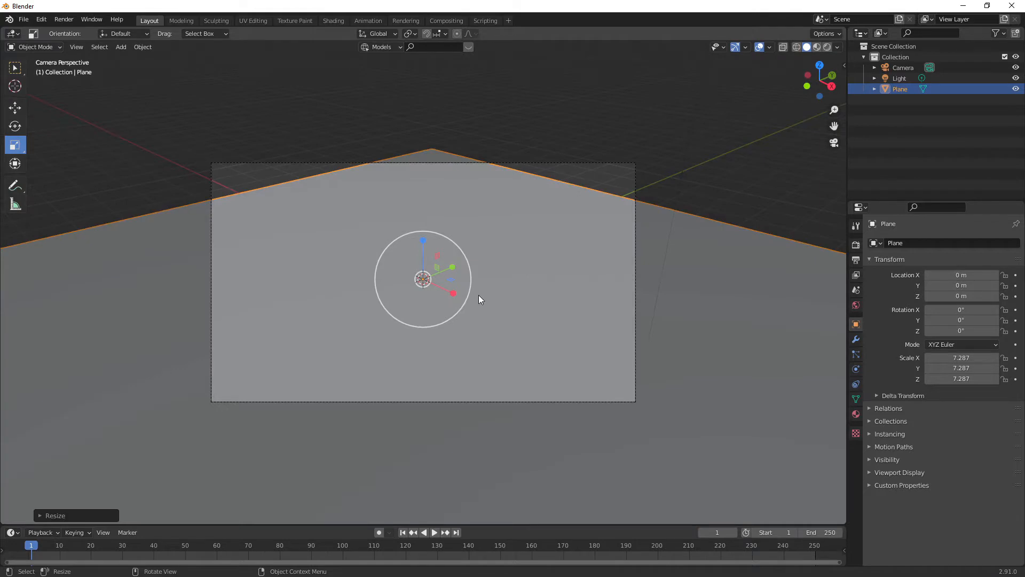
pyautogui.moveTo(485, 294)
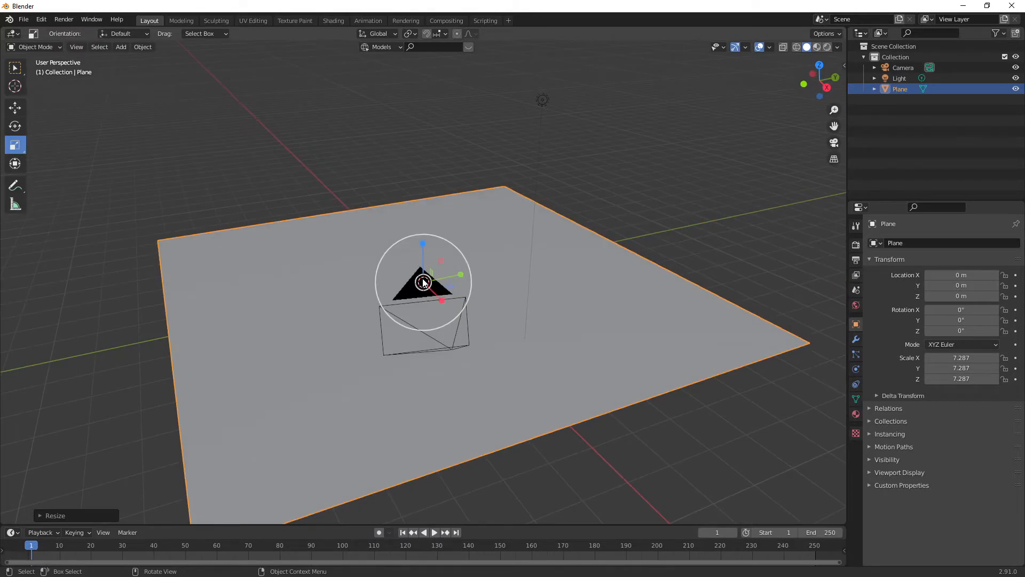
pyautogui.moveTo(266, 211)
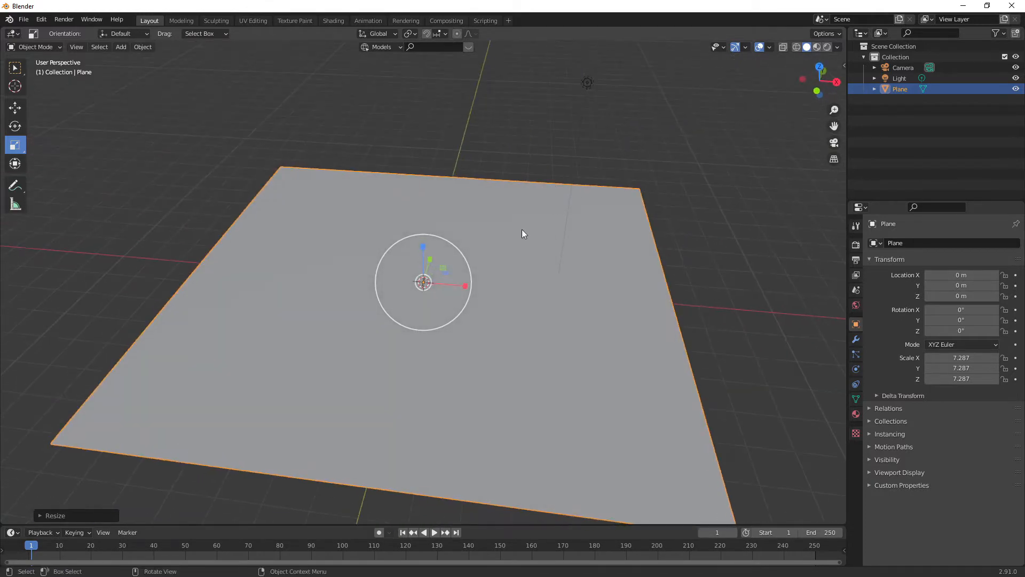
pyautogui.moveTo(517, 241)
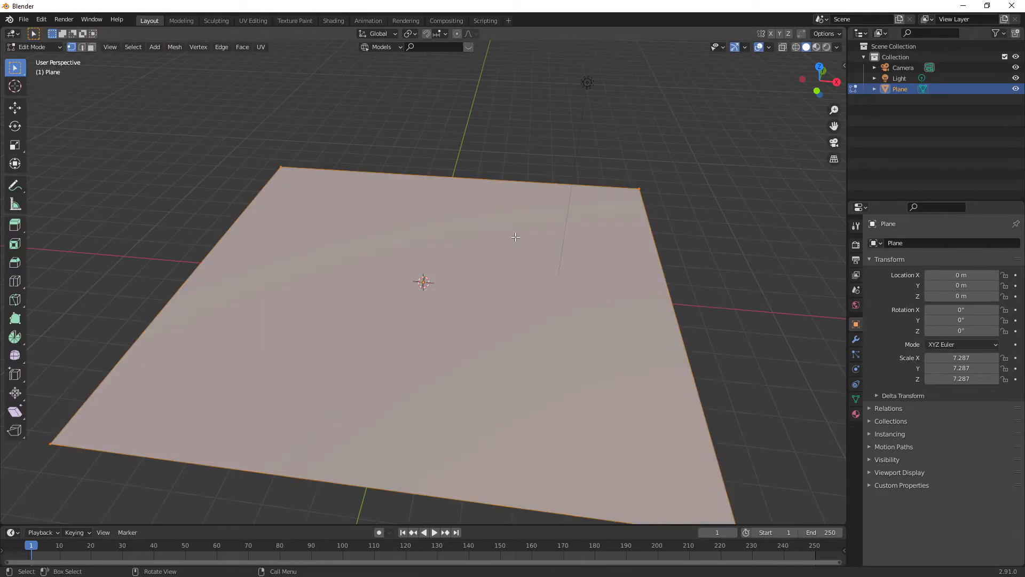
pyautogui.moveTo(310, 274)
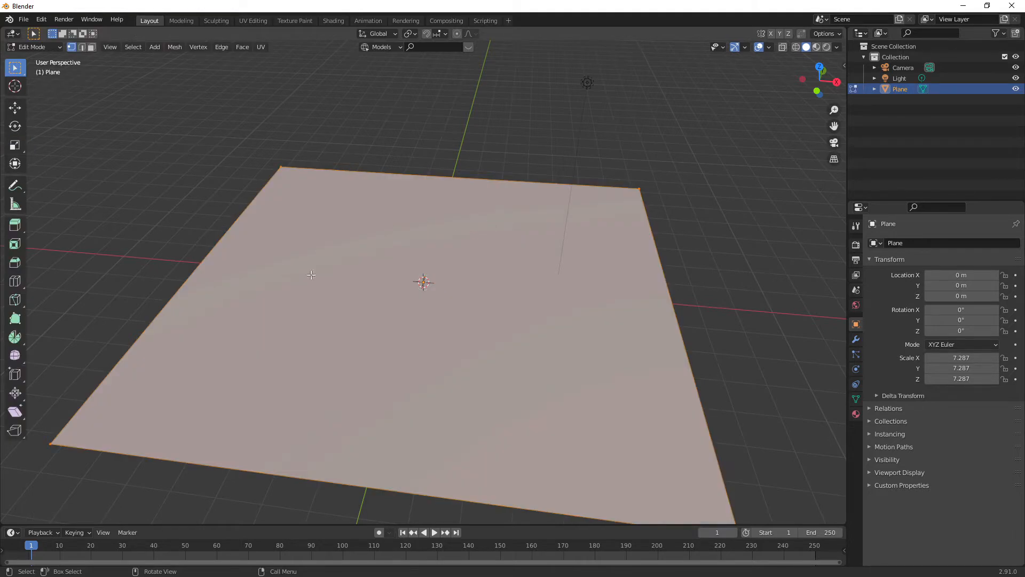
# Subdivide the plane's mesh in Edit Mode with 50 cuts.
pyautogui.rightClick(311, 275)
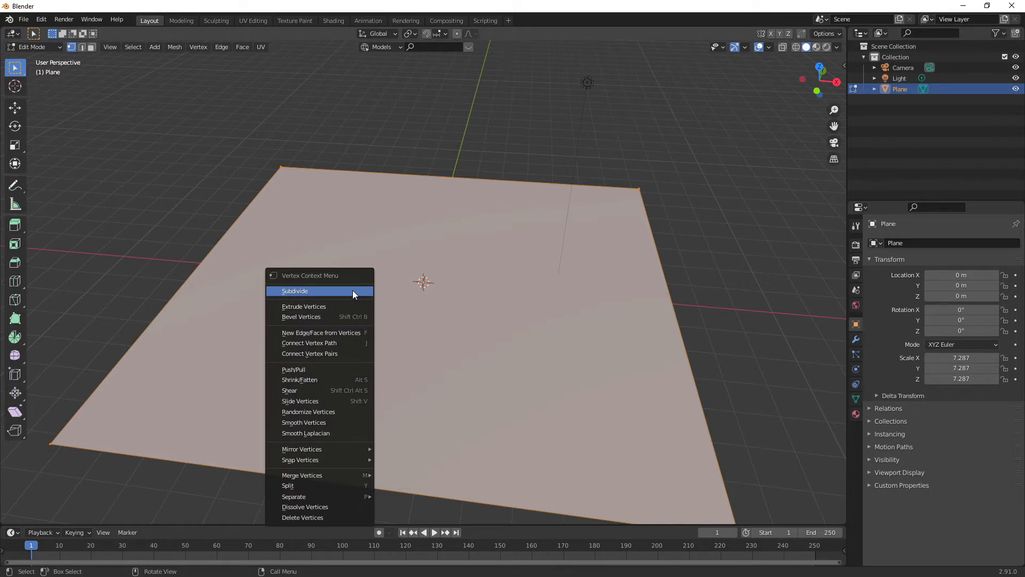
pyautogui.moveTo(344, 298)
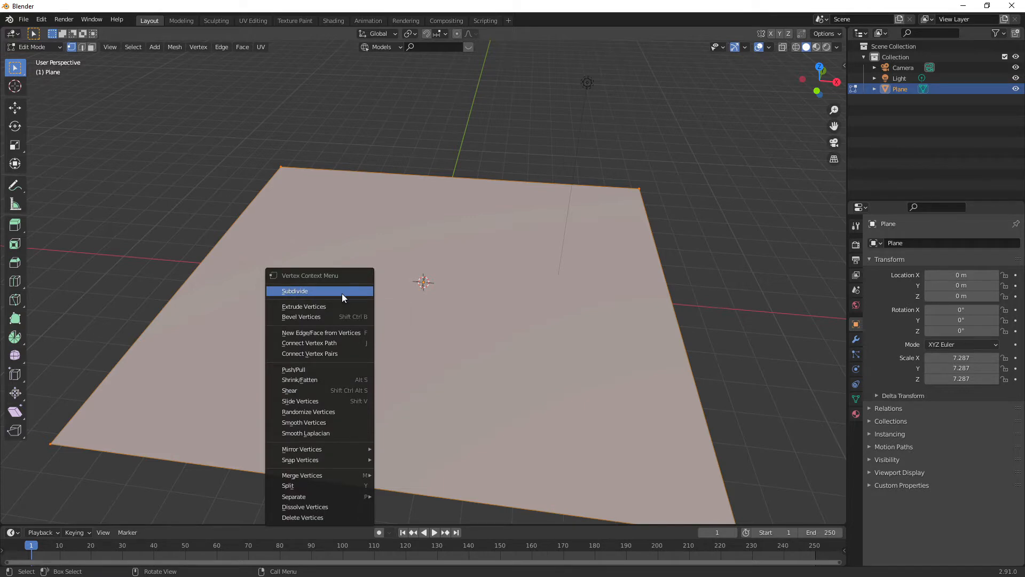
pyautogui.click(294, 291)
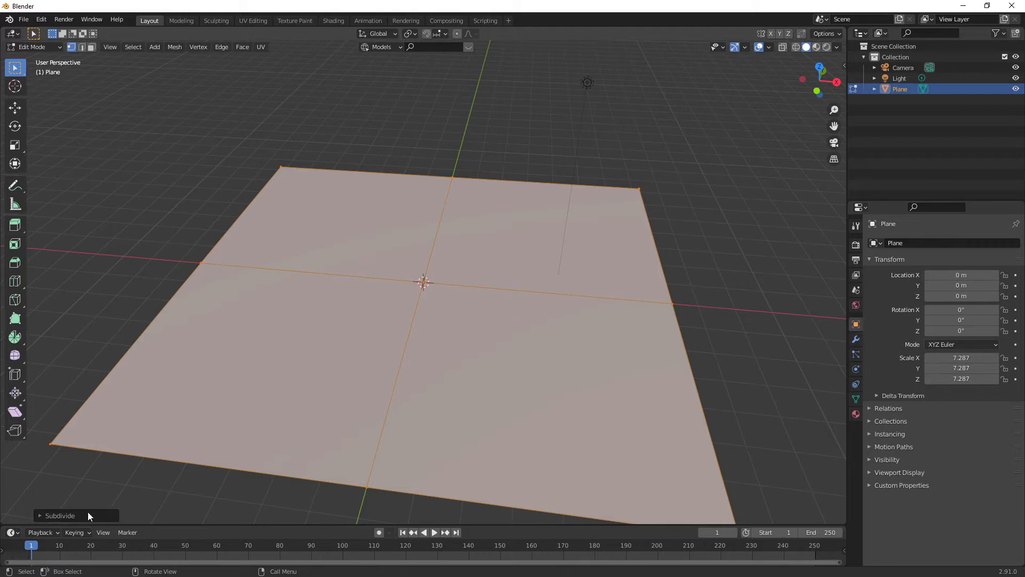
pyautogui.moveTo(77, 517)
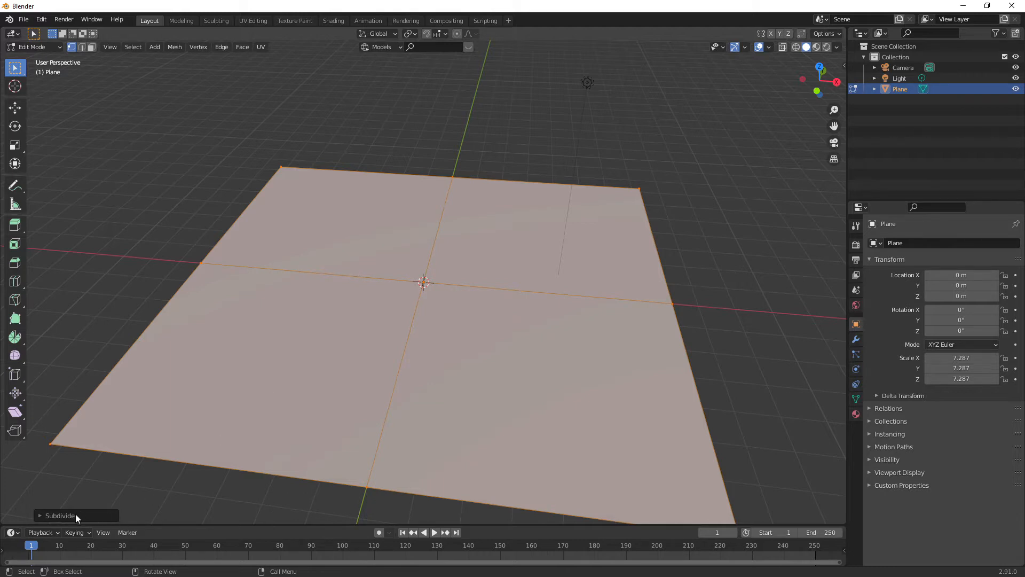
pyautogui.click(60, 516)
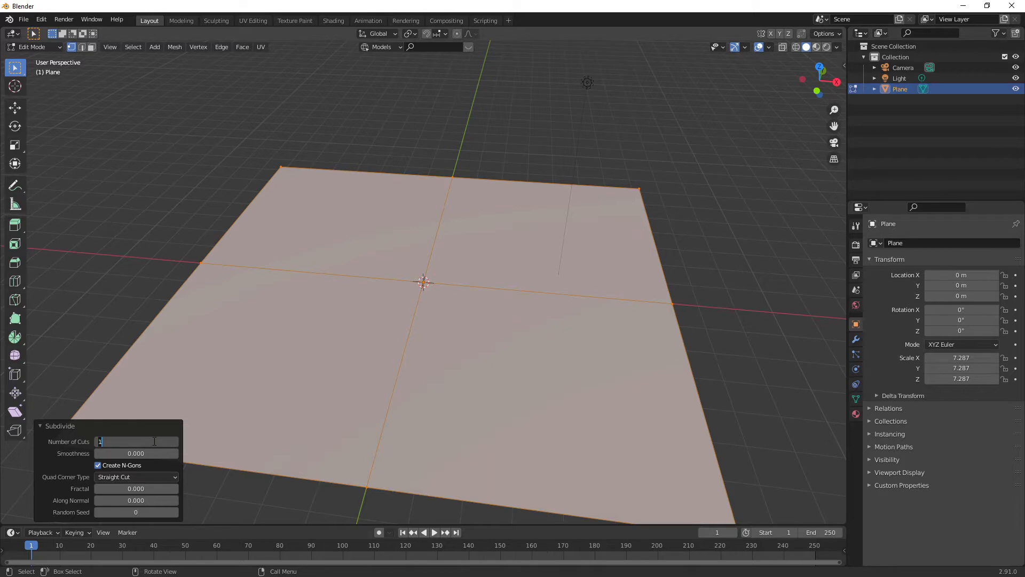
pyautogui.write('50')
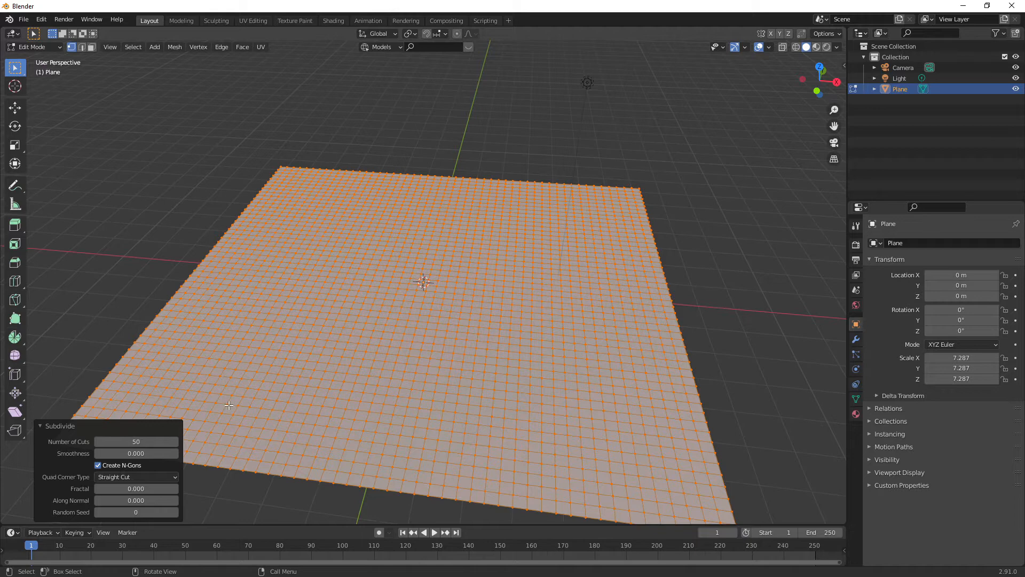
pyautogui.moveTo(211, 361)
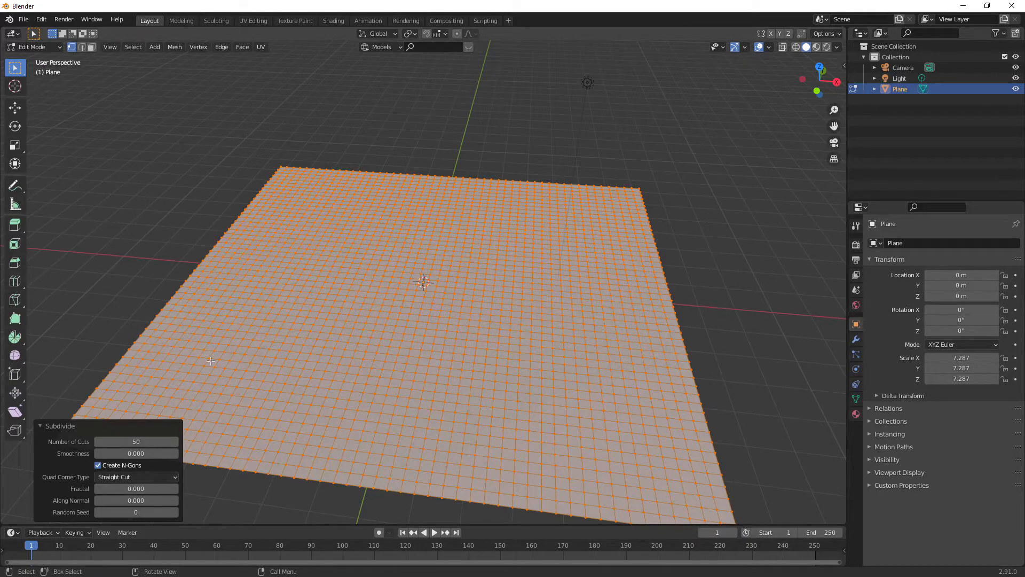
pyautogui.moveTo(402, 150)
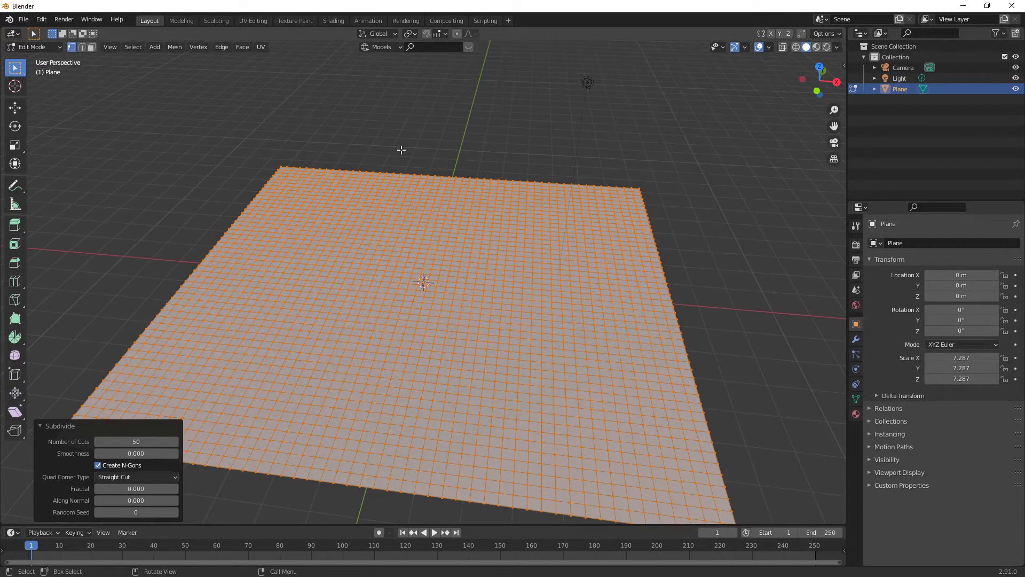
pyautogui.moveTo(432, 140)
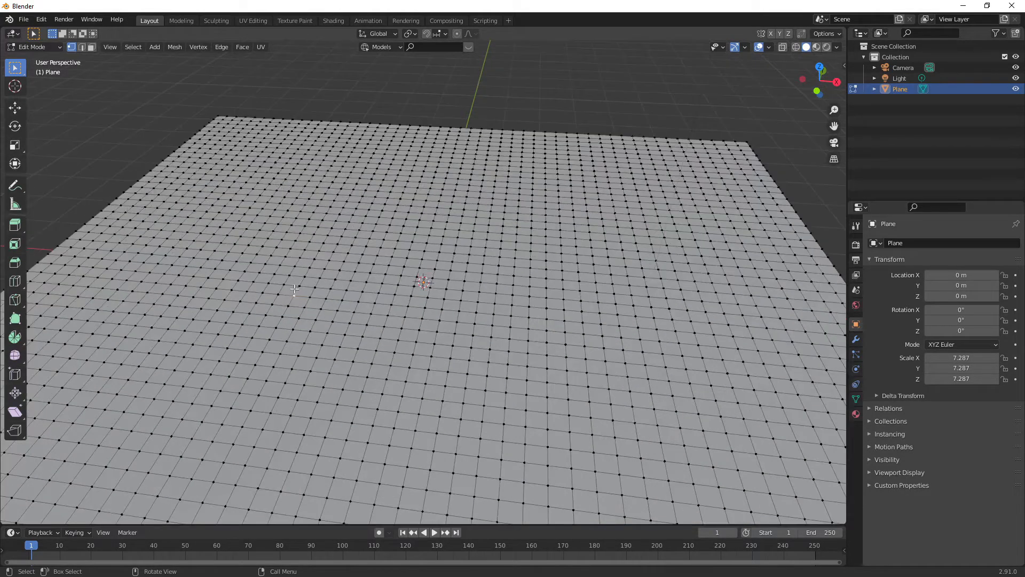
pyautogui.moveTo(338, 295)
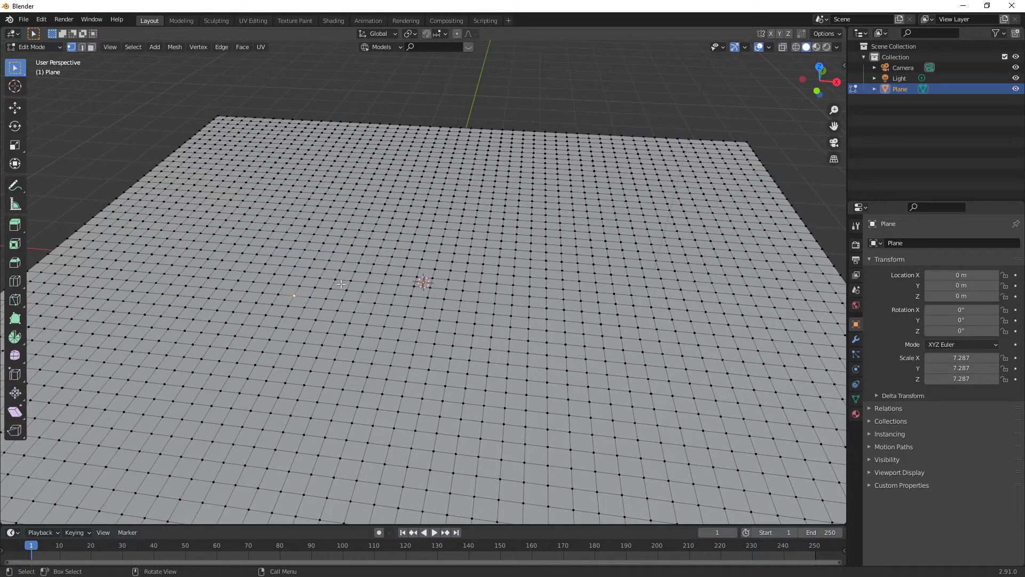
pyautogui.moveTo(227, 189)
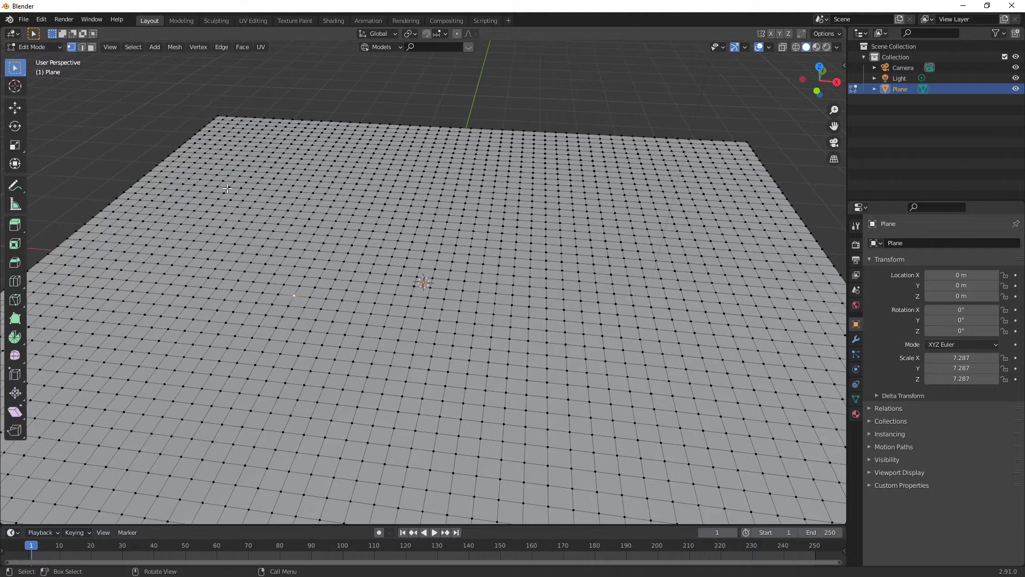
pyautogui.moveTo(361, 212)
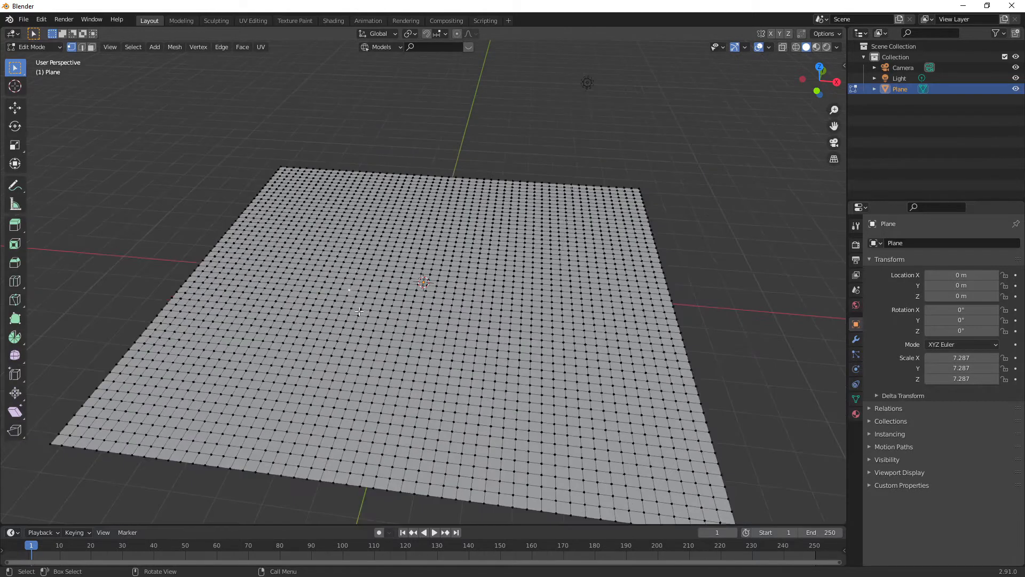
pyautogui.moveTo(241, 361)
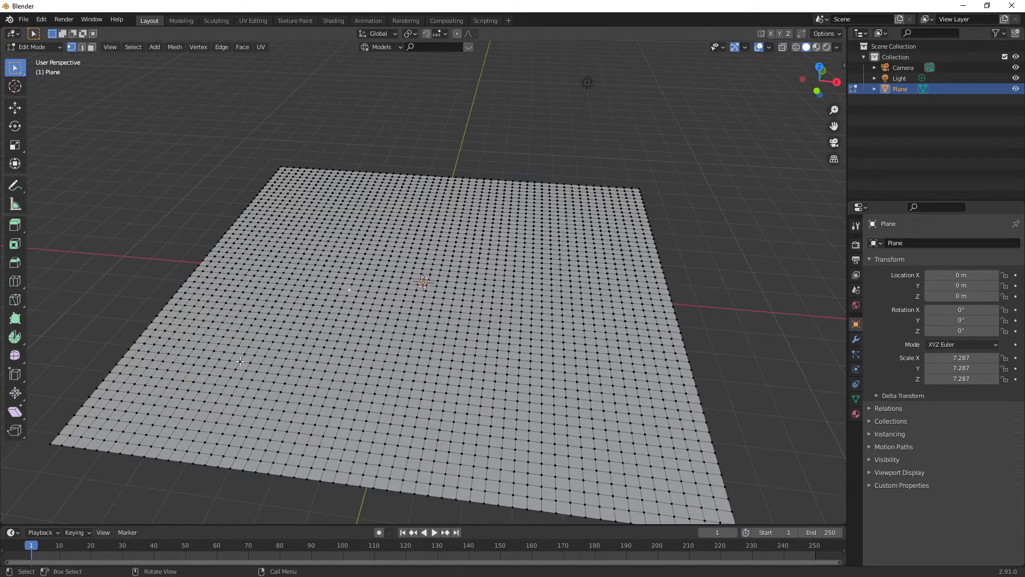
pyautogui.moveTo(320, 335)
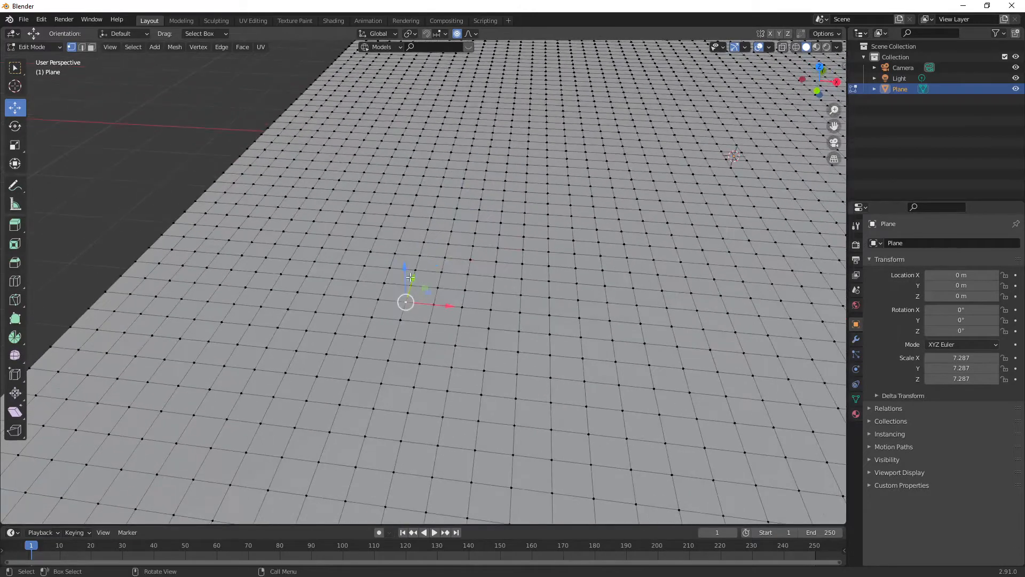
# Raise a vertex about 0.15 m with proportional editing to form a gentle hill.
pyautogui.press('g')
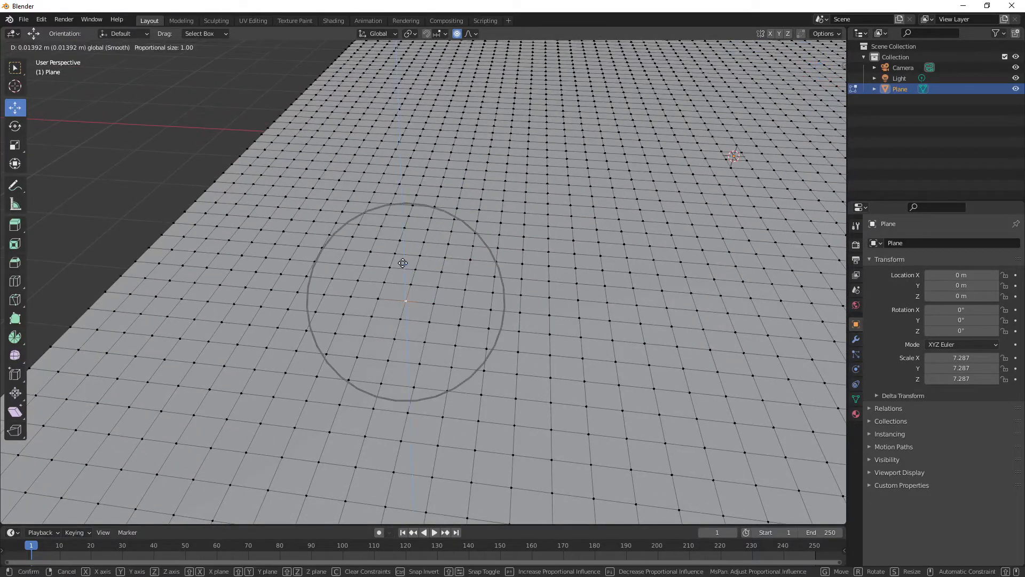
pyautogui.moveTo(407, 253)
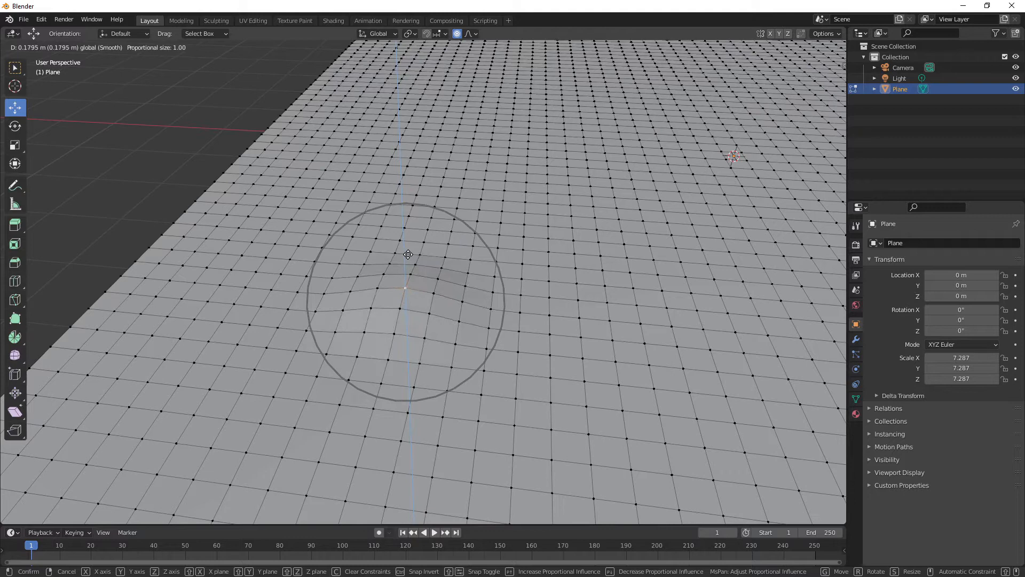
pyautogui.moveTo(399, 255)
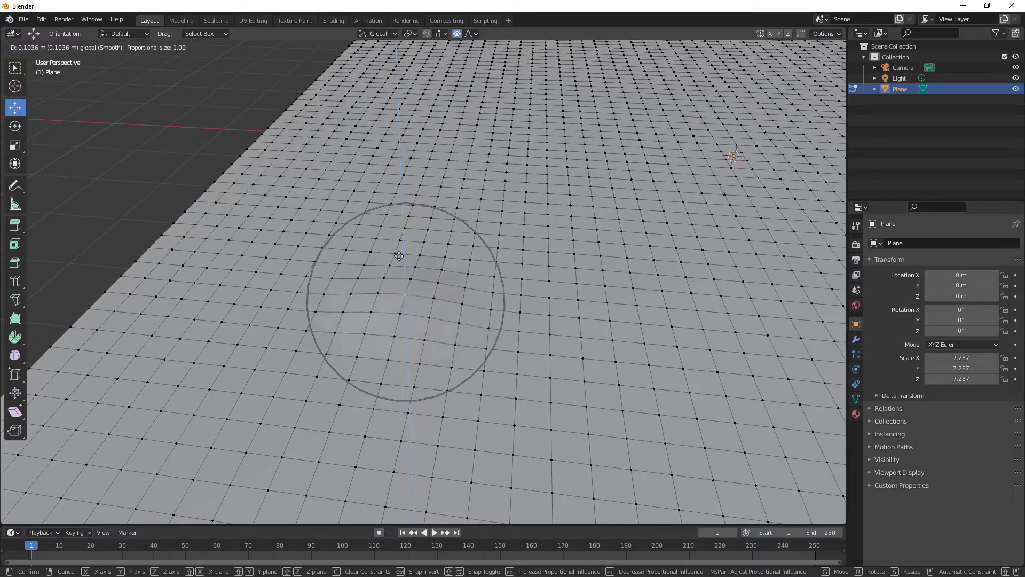
pyautogui.scroll(3)
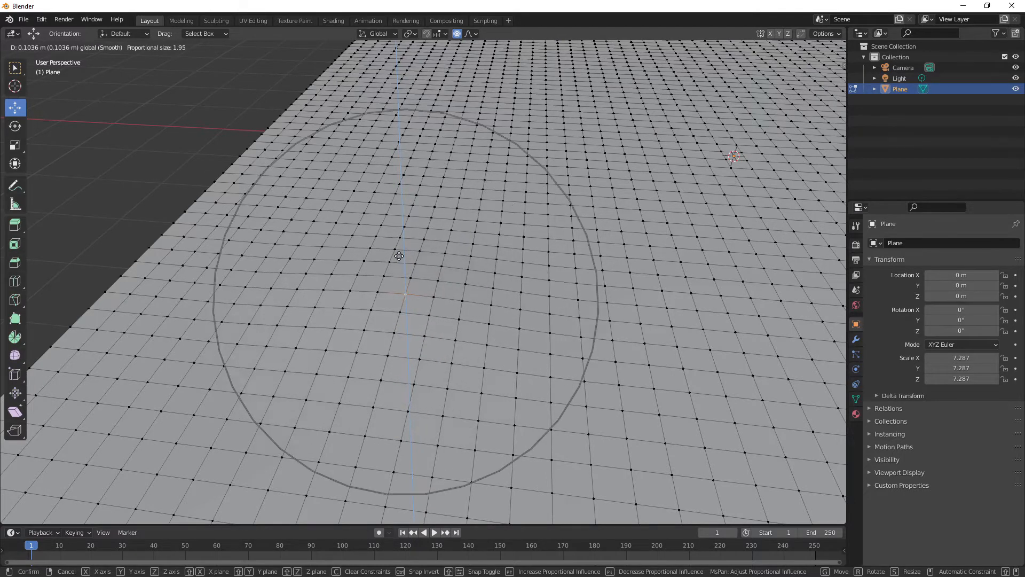
pyautogui.scroll(3)
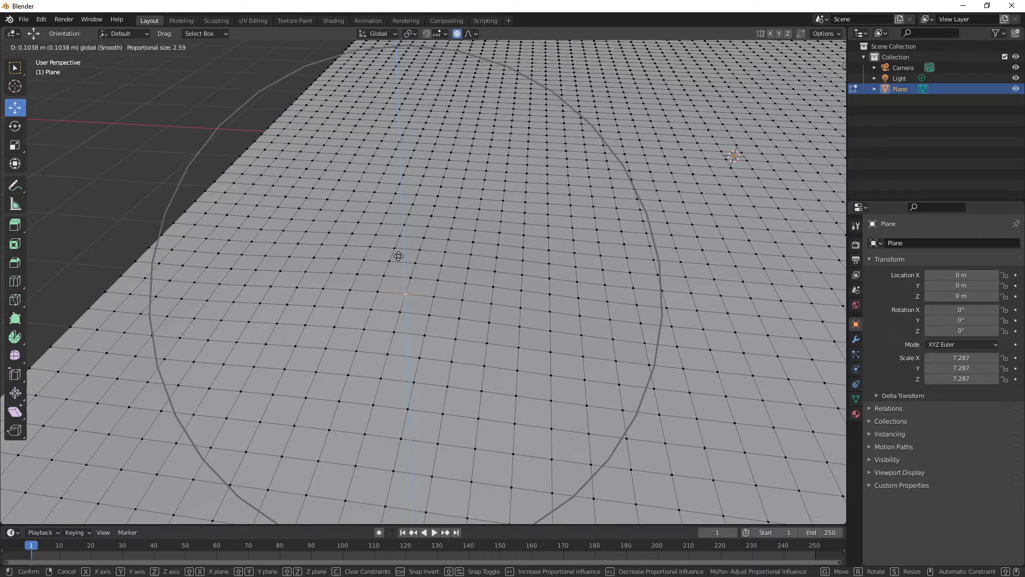
pyautogui.scroll(-3)
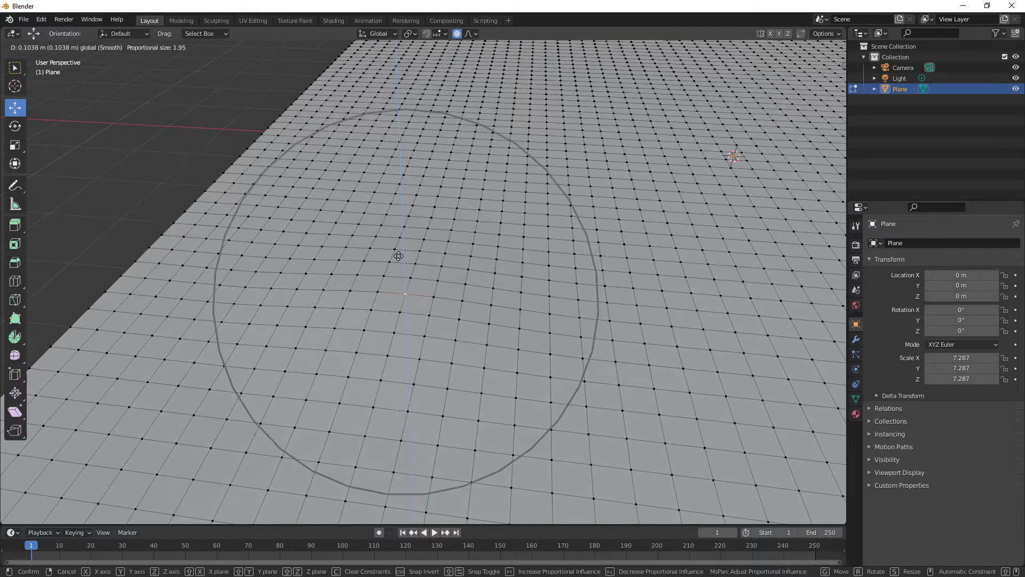
pyautogui.scroll(-3)
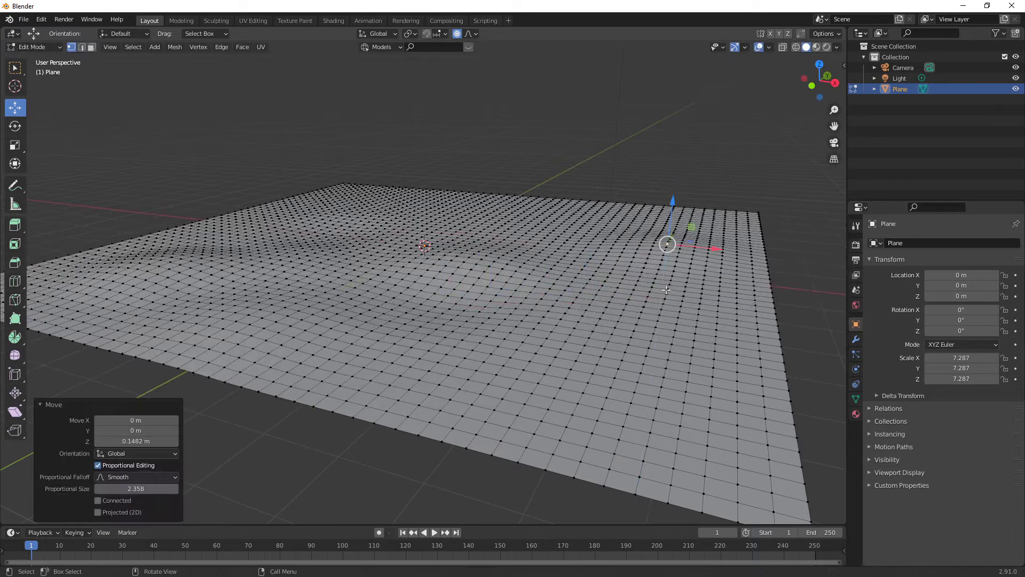
# Move more vertices up and one down 0.16 m with proportional falloff, then exit Edit Mode.
pyautogui.press('g')
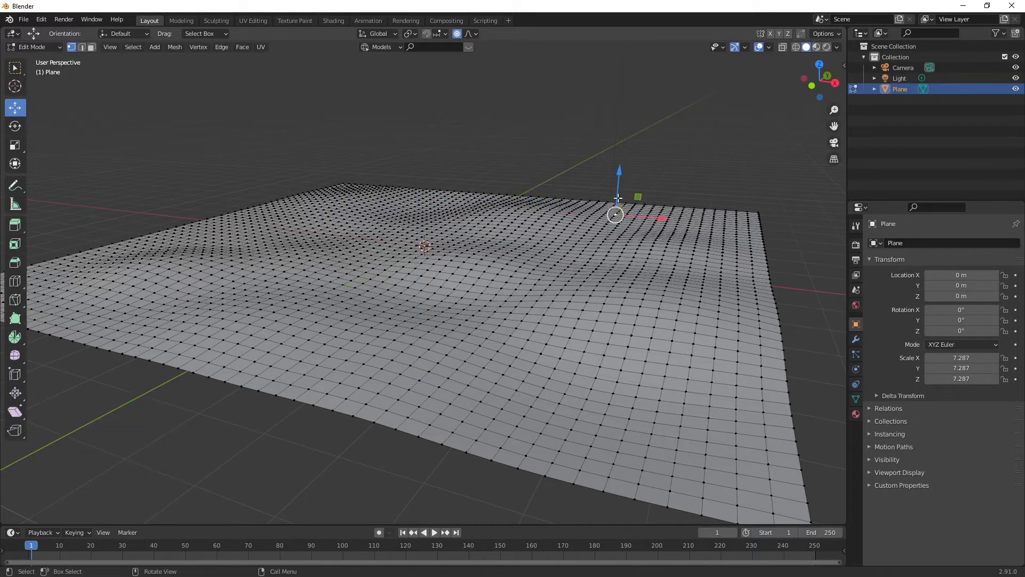
pyautogui.click(536, 397)
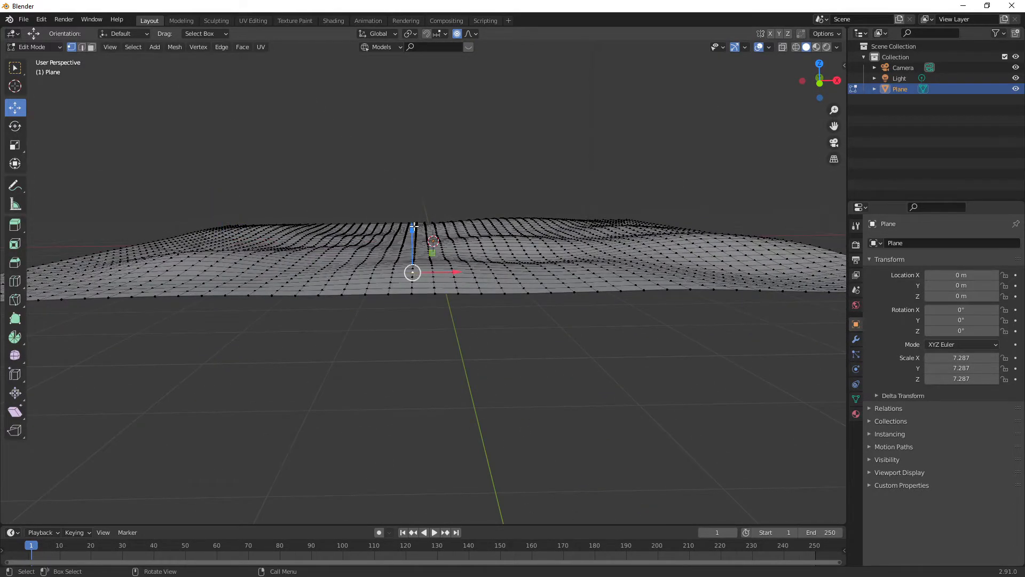
pyautogui.press('g')
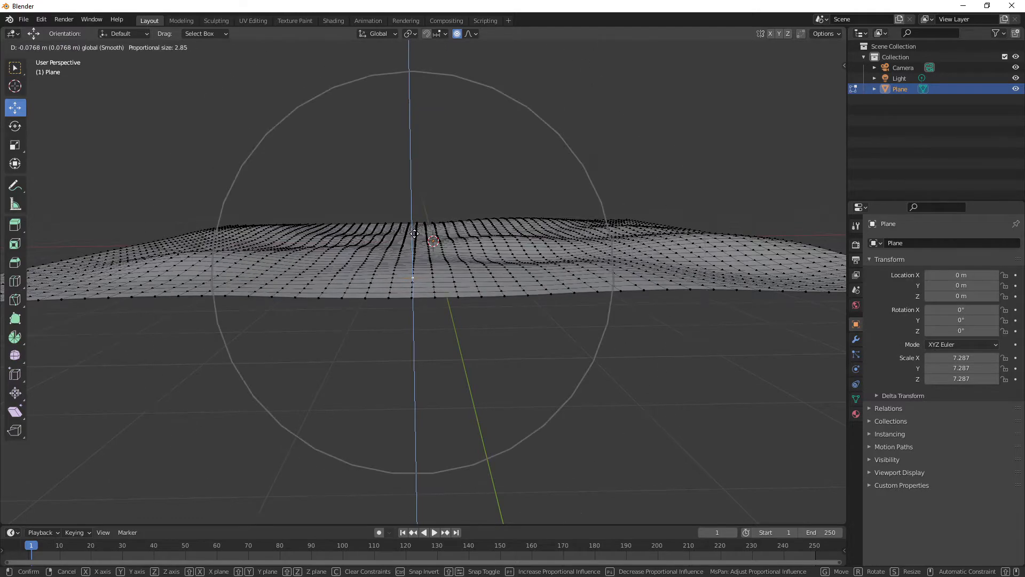
pyautogui.scroll(-3)
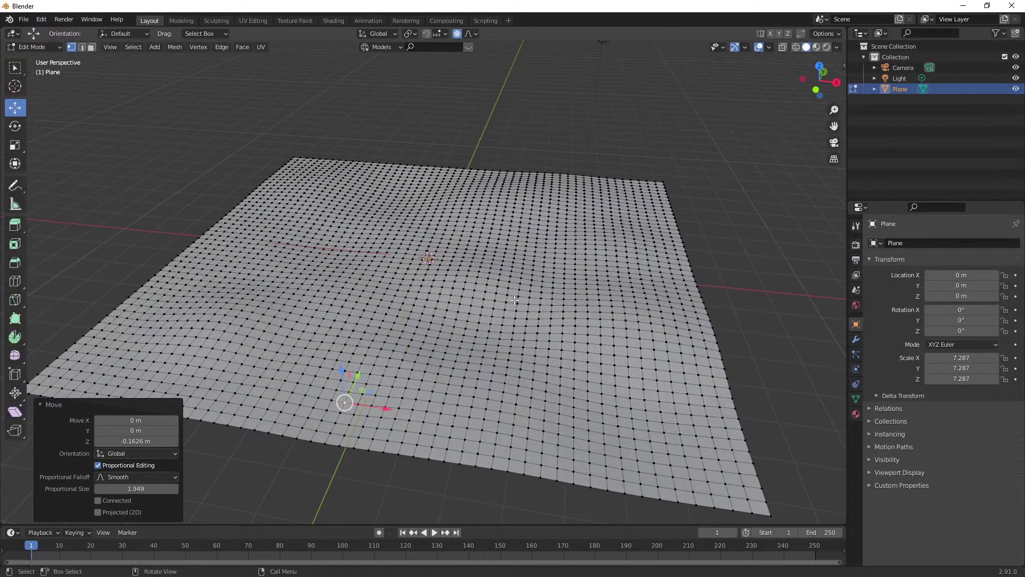
pyautogui.moveTo(410, 242)
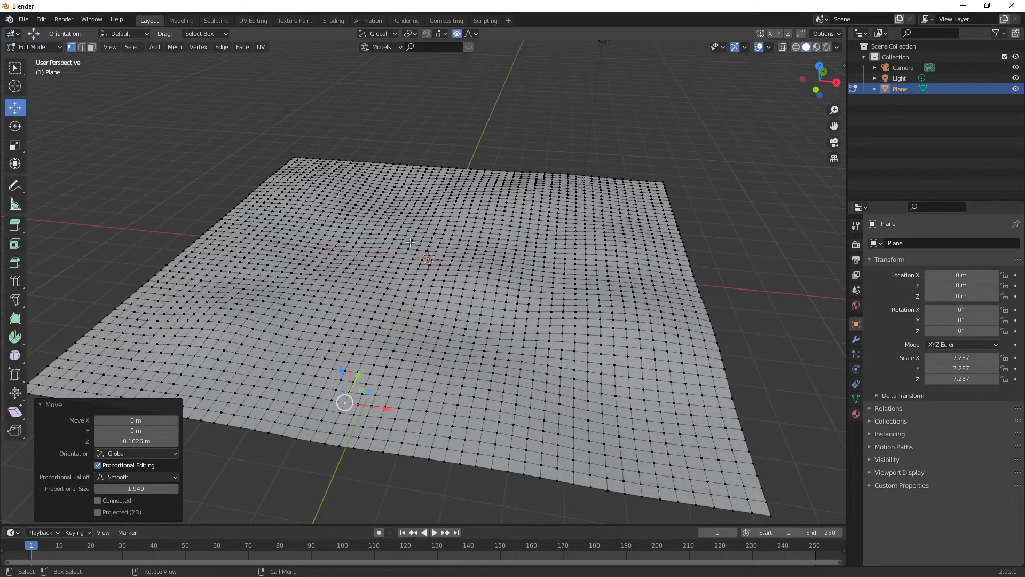
pyautogui.press('Tab')
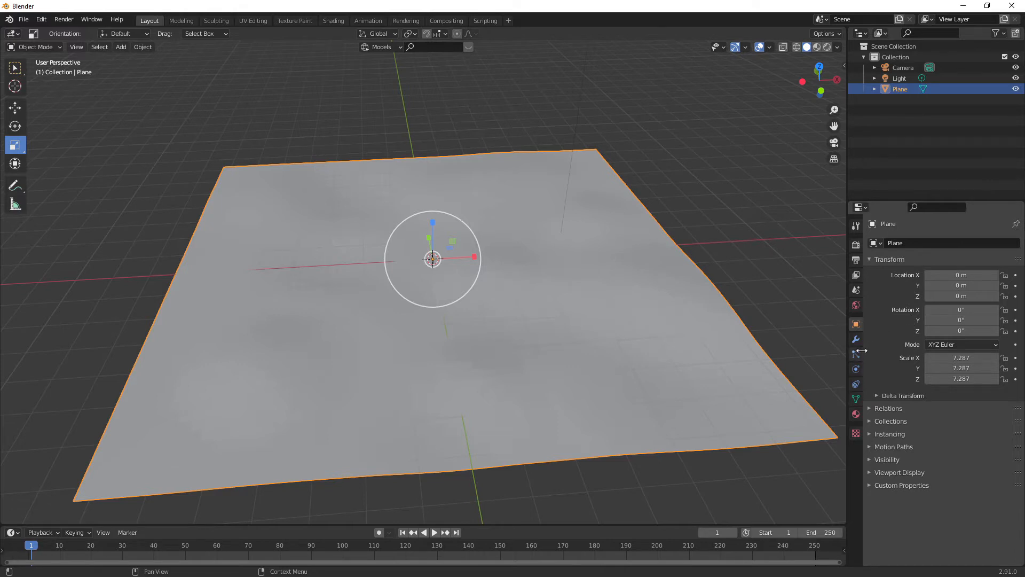
# Add a Hair particle system to the plane with a 0.3 m hair length.
pyautogui.click(856, 355)
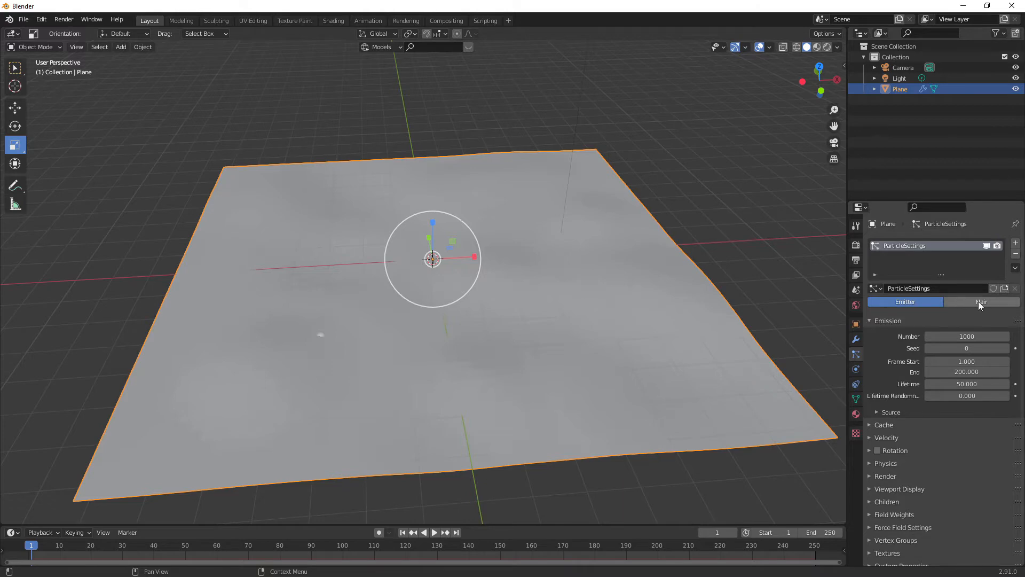
pyautogui.click(981, 301)
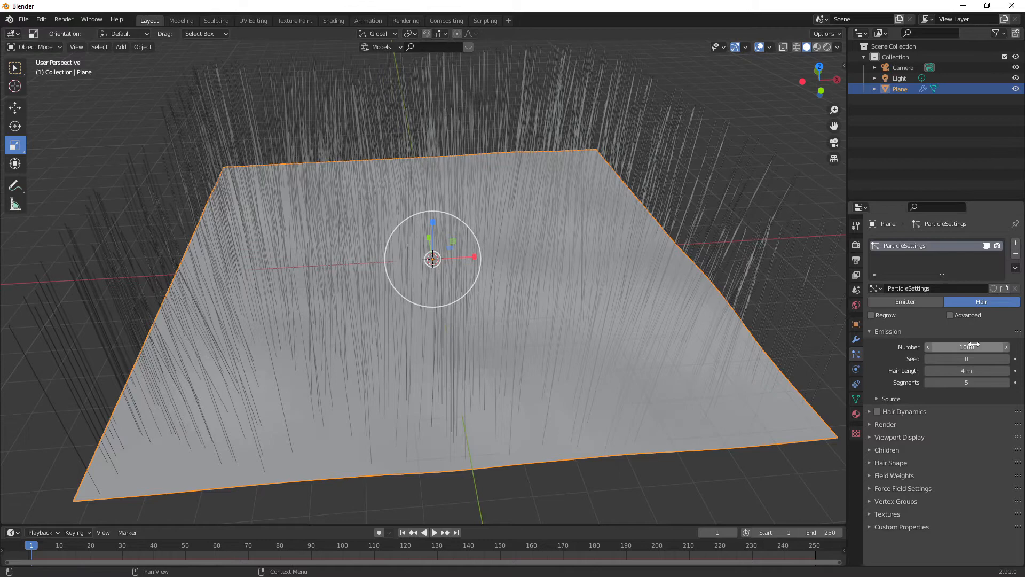
pyautogui.click(967, 370)
pyautogui.write('2')
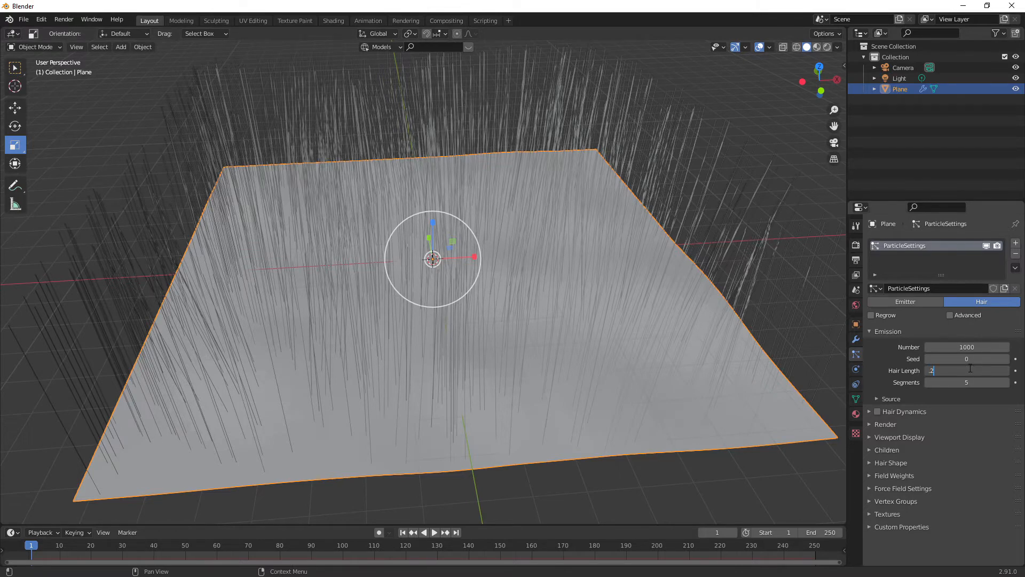
pyautogui.press('Return')
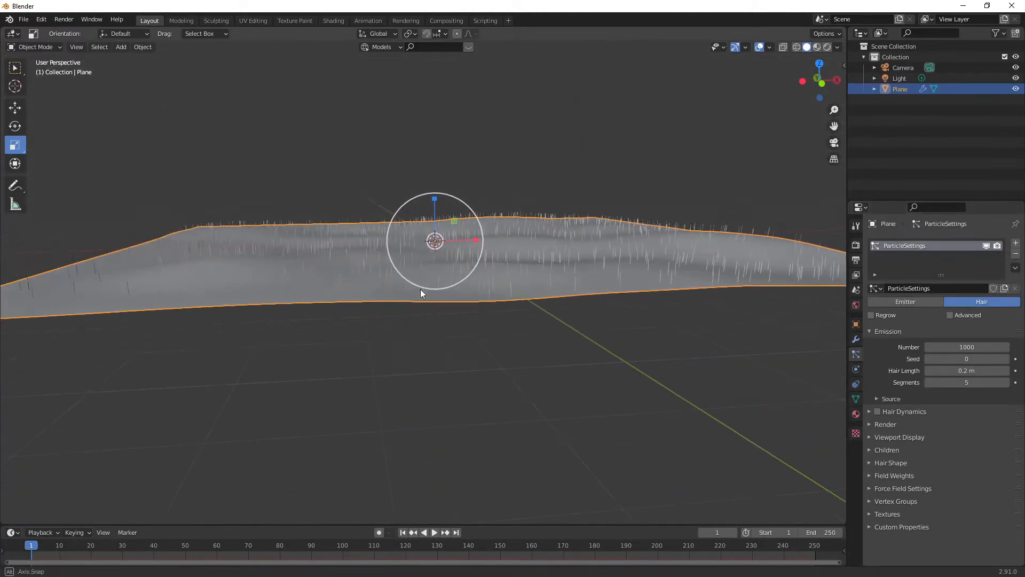
pyautogui.doubleClick(966, 370)
pyautogui.write('.3')
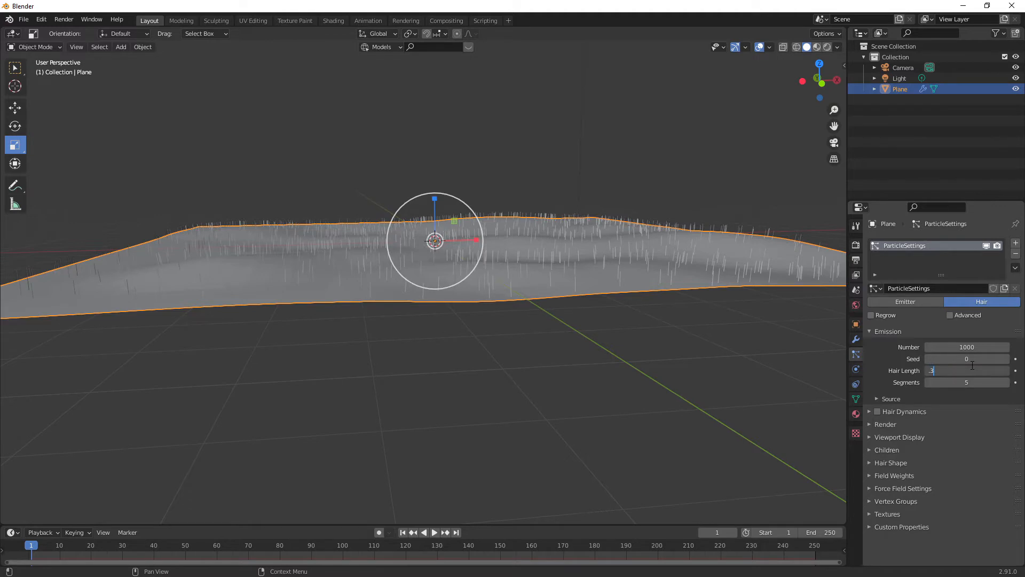
pyautogui.press('Return')
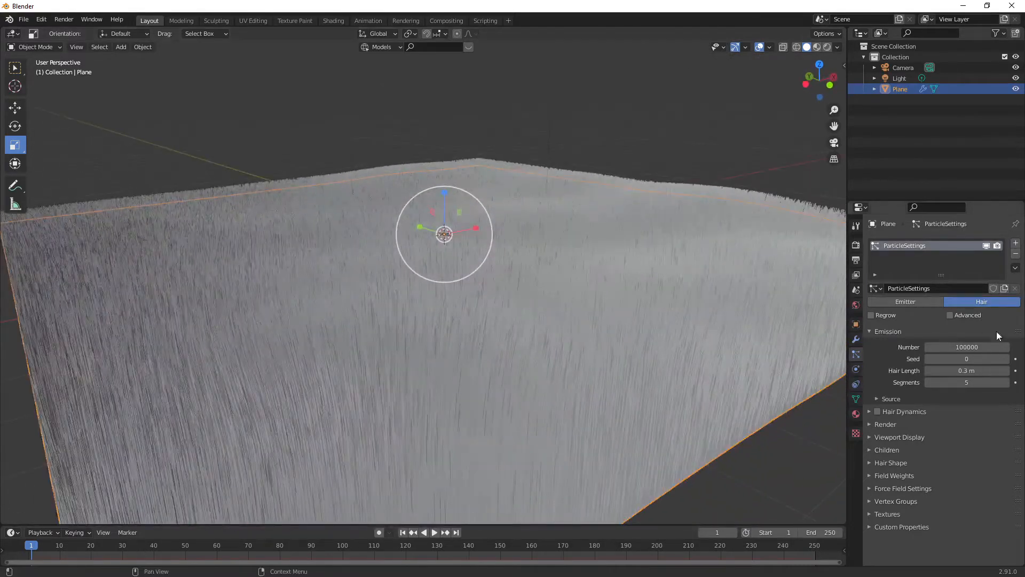
# Set the hair emission Number to 100000.
pyautogui.click(966, 347)
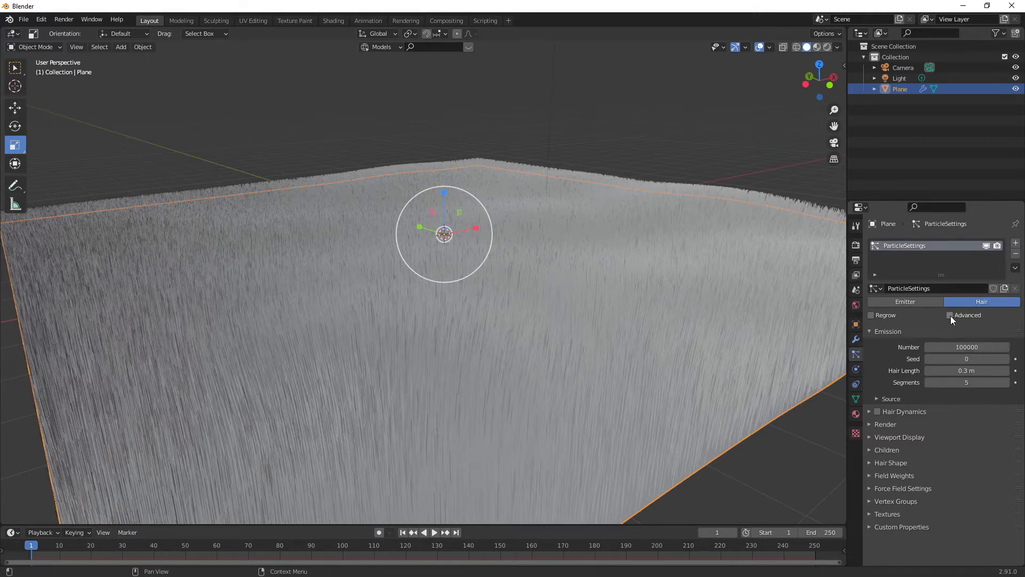
# Enable Advanced, raise the hair physics Brownian force to 0.05, and re-enter Edit Mode.
pyautogui.click(949, 315)
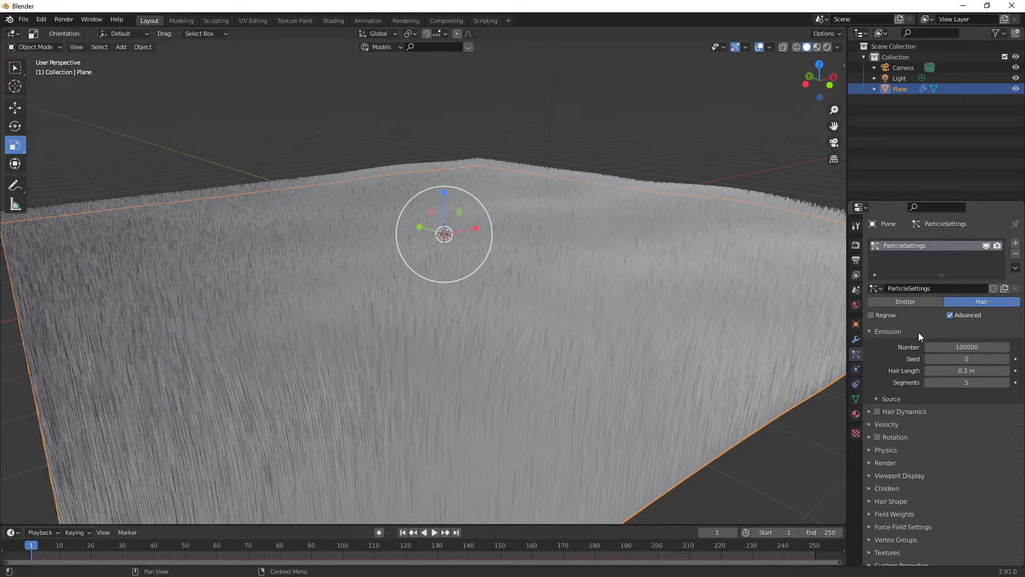
pyautogui.moveTo(909, 365)
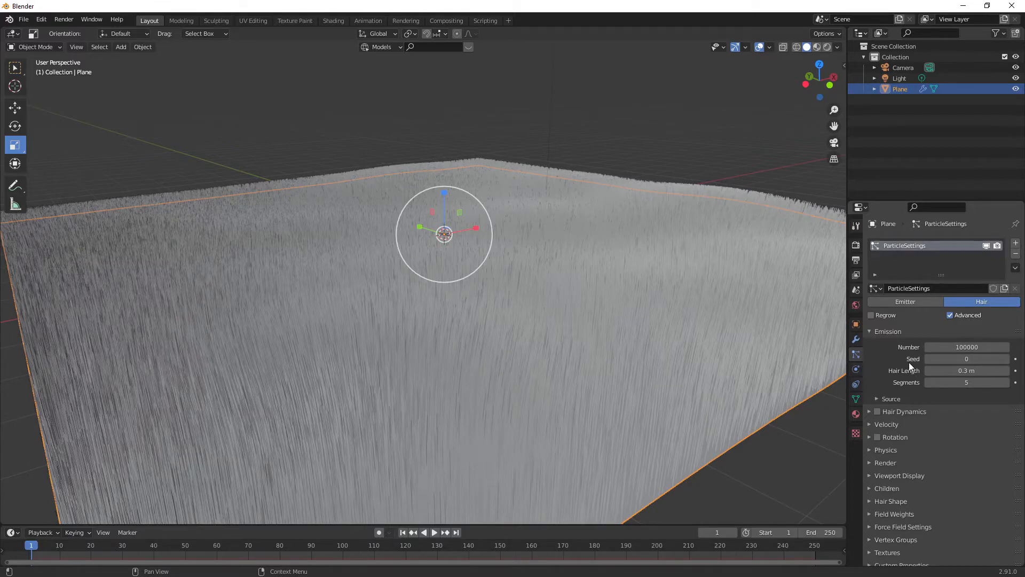
pyautogui.scroll(-3)
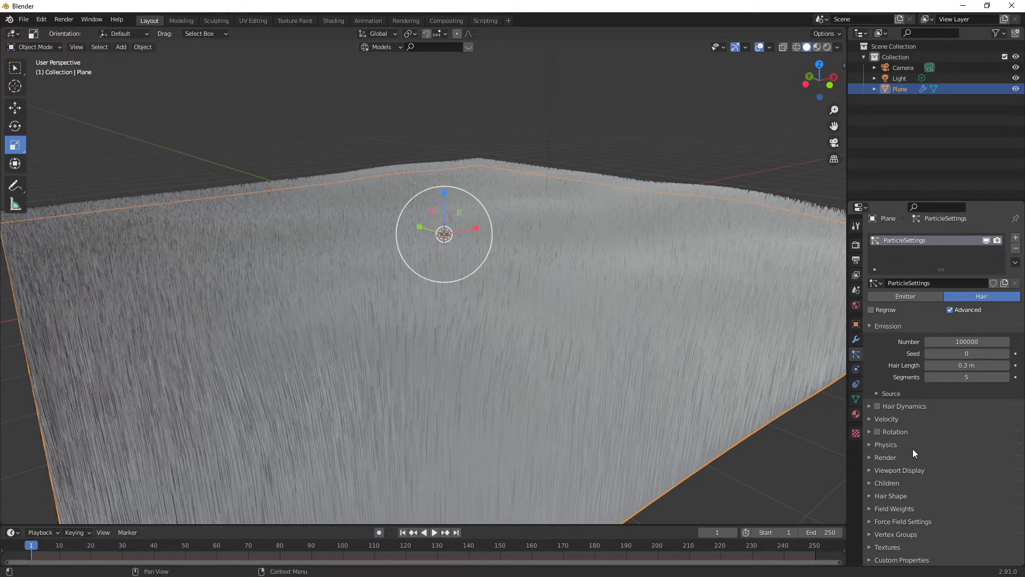
pyautogui.click(886, 444)
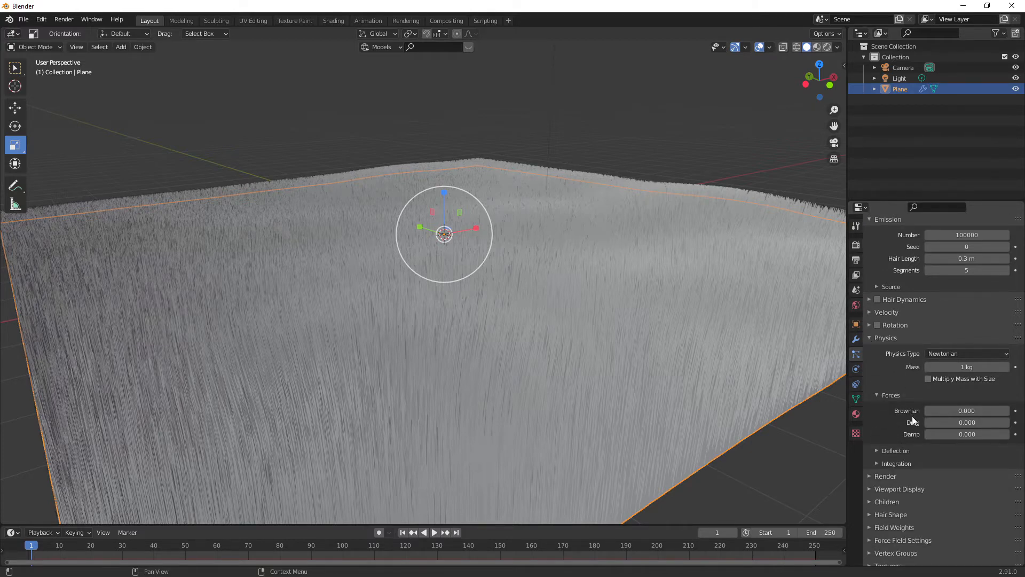
pyautogui.moveTo(967, 410)
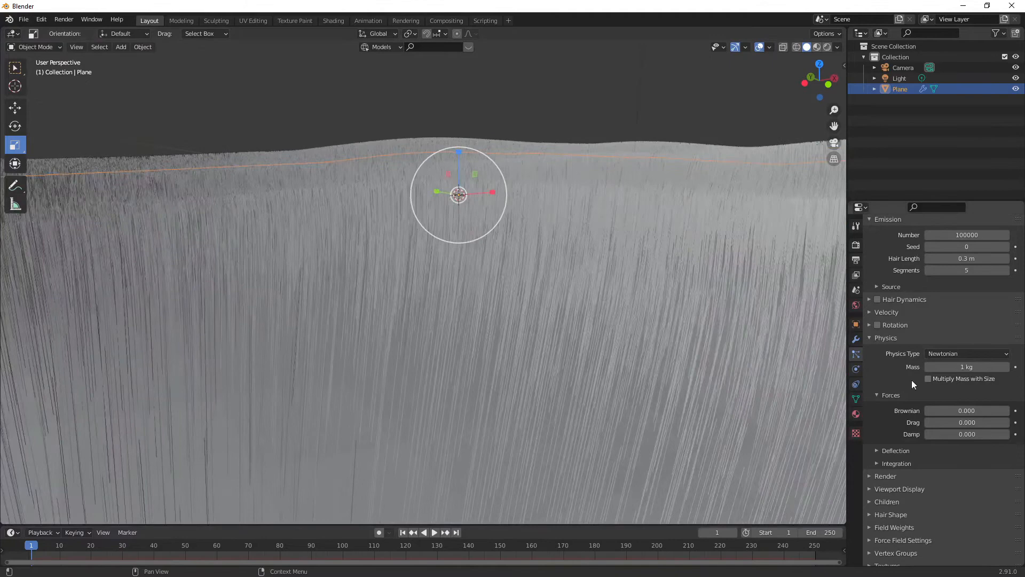
pyautogui.click(1006, 410)
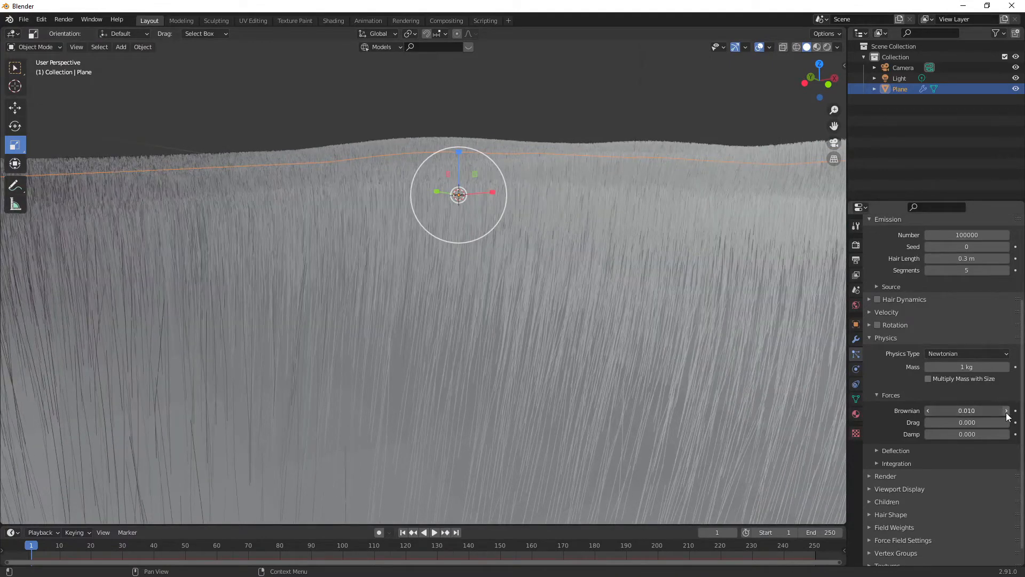
pyautogui.click(1006, 410)
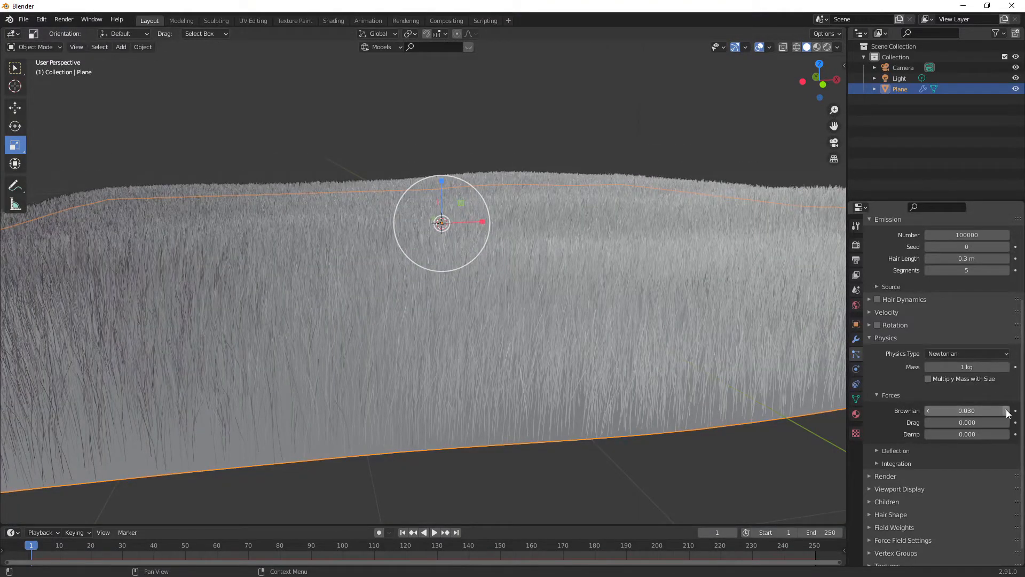
pyautogui.click(1009, 410)
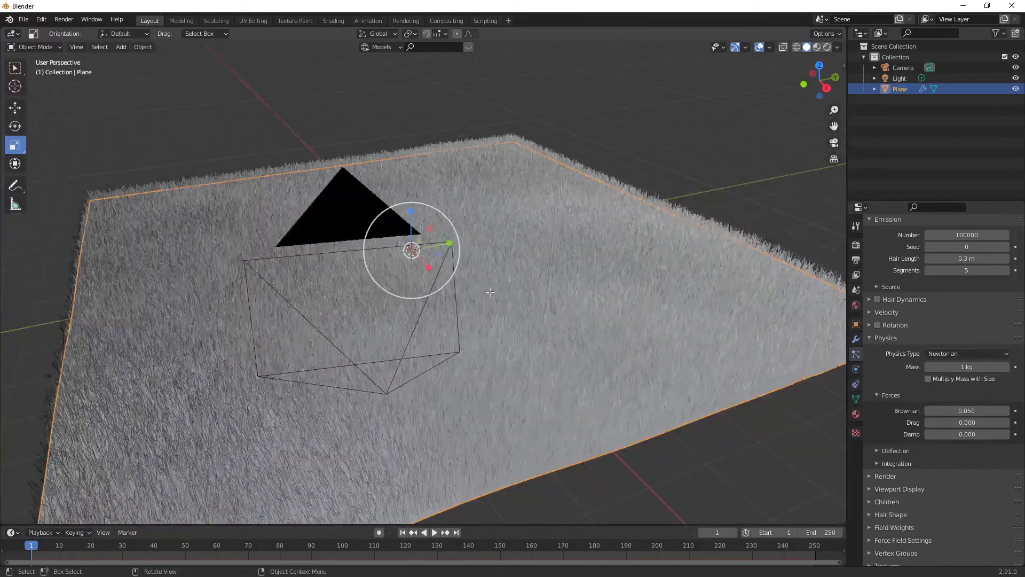
pyautogui.press('Tab')
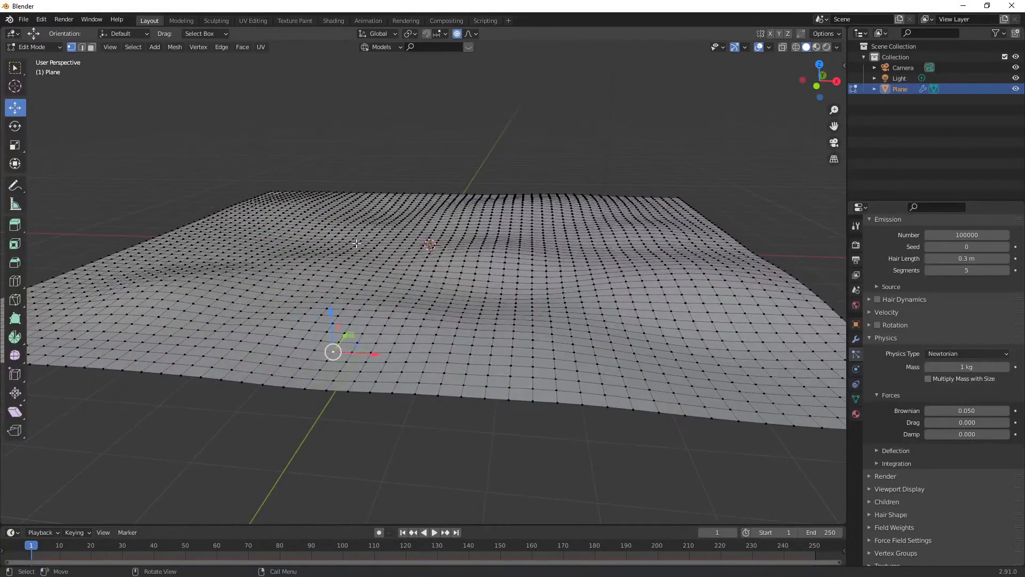
# Push terrain vertices vertically with proportional editing into larger hills and a deeper dip.
pyautogui.press('g')
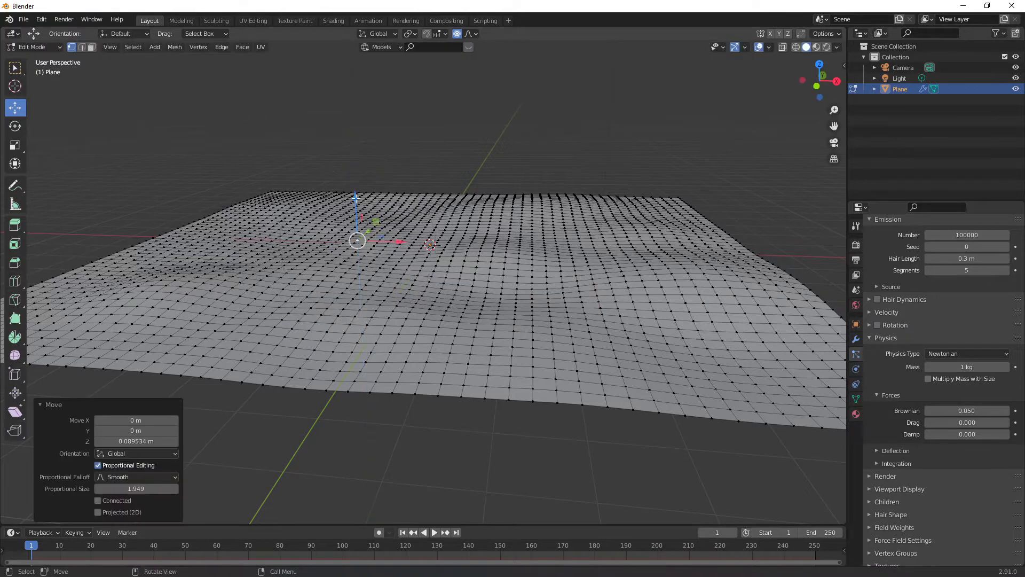
pyautogui.press('g')
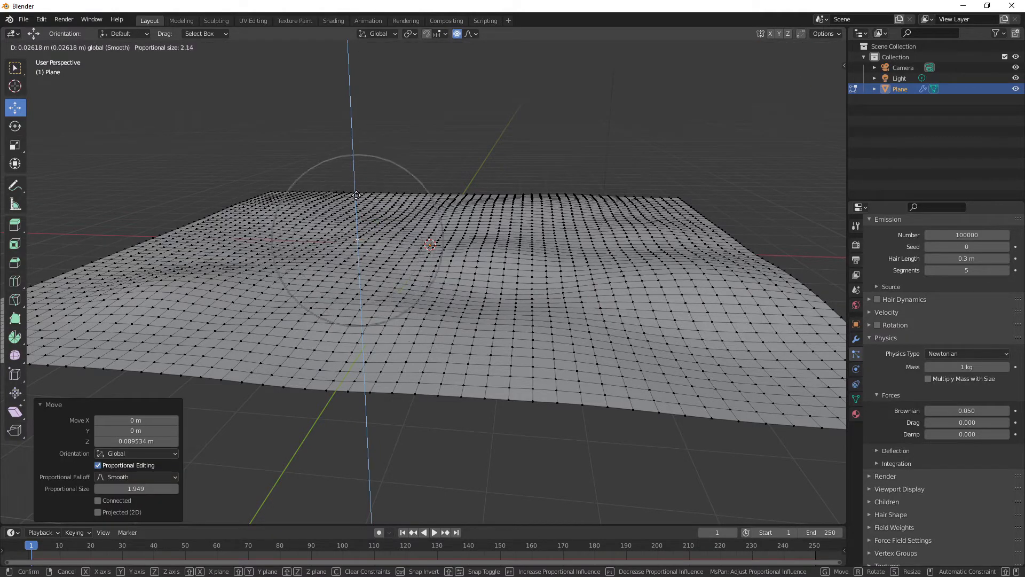
pyautogui.scroll(3)
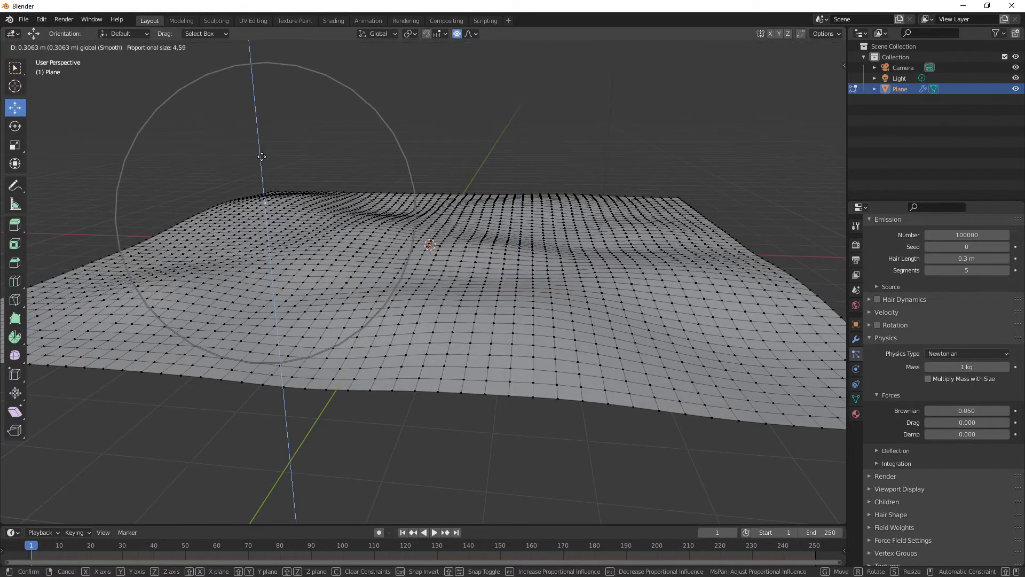
pyautogui.moveTo(480, 278)
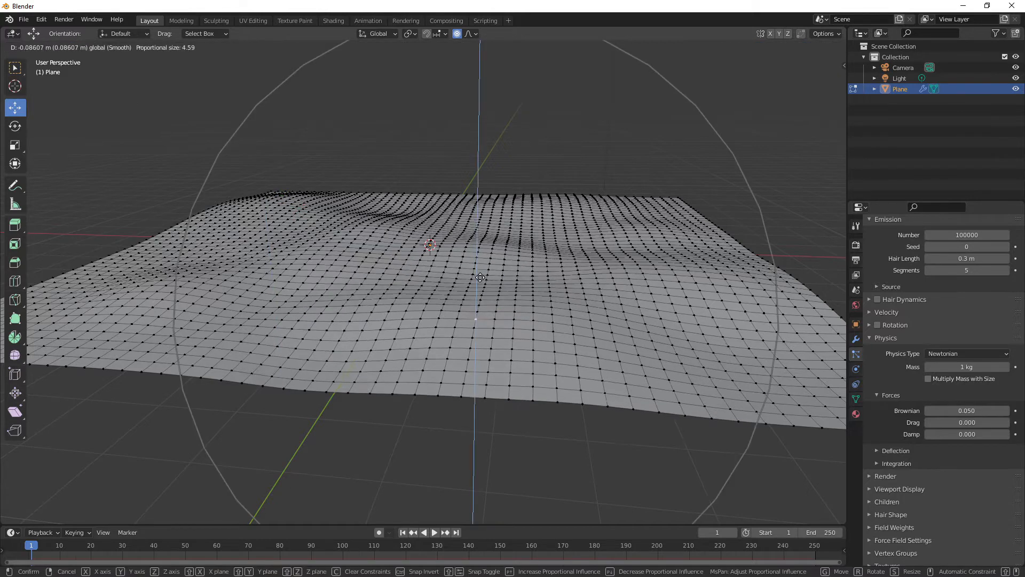
pyautogui.click(481, 278)
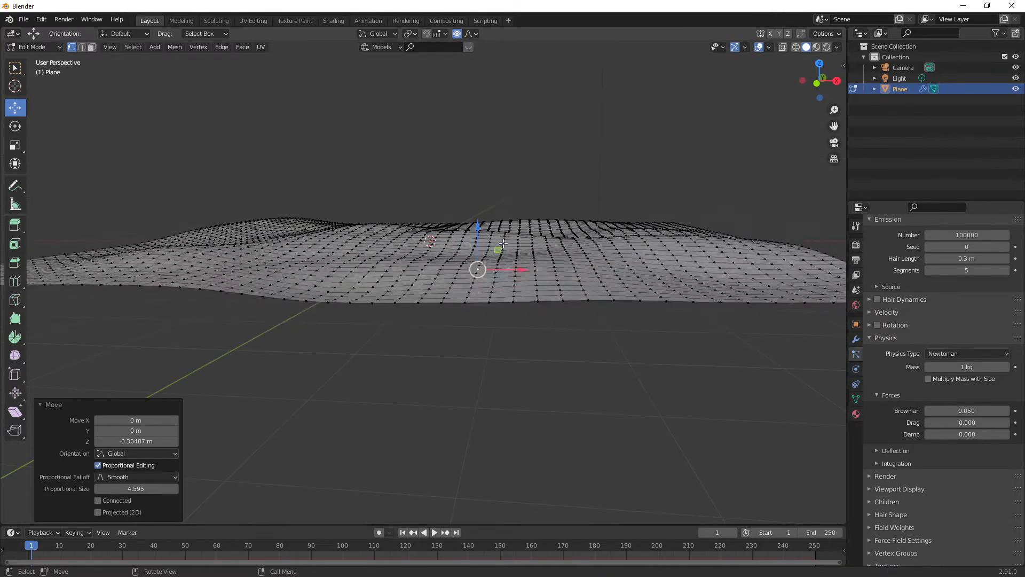
pyautogui.press('g')
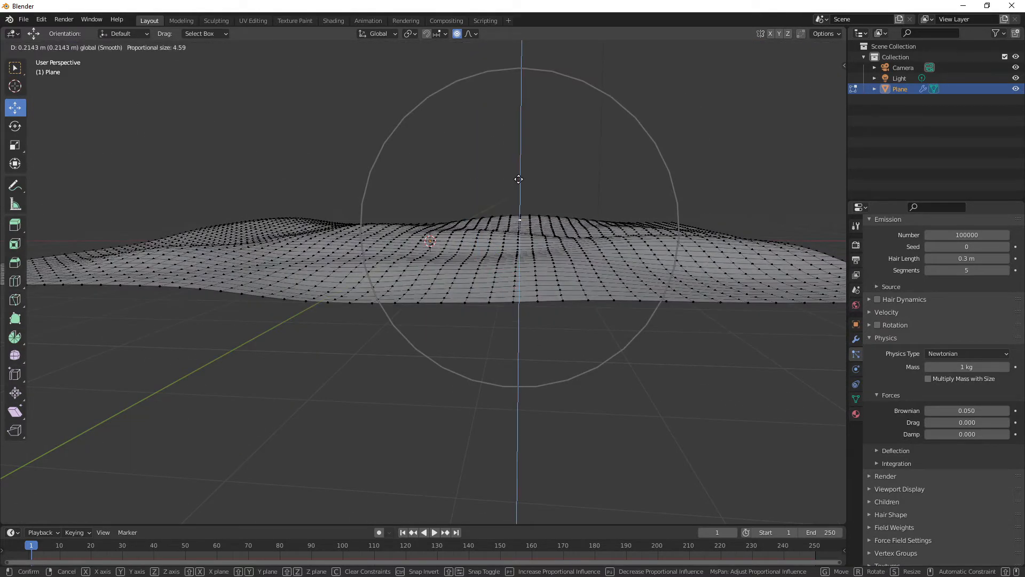
pyautogui.click(519, 179)
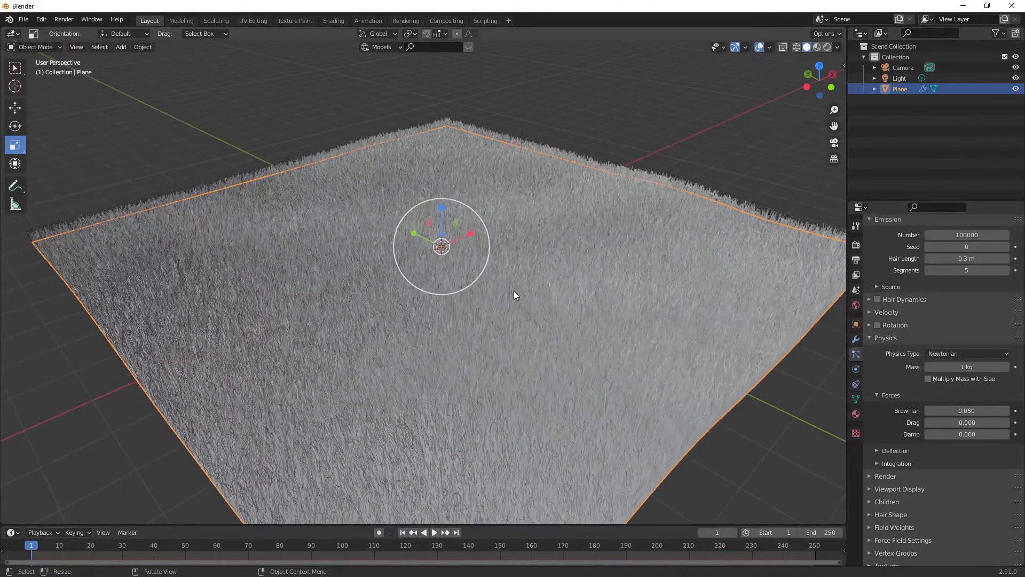
pyautogui.moveTo(920, 433)
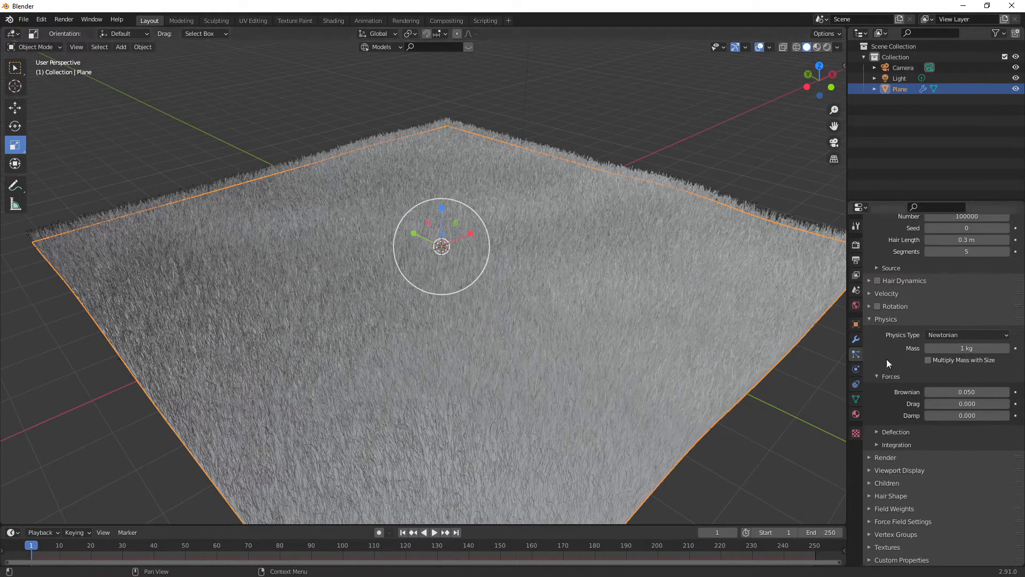
# Leave the emission count at 100000 and switch to the Shading workspace.
pyautogui.scroll(3)
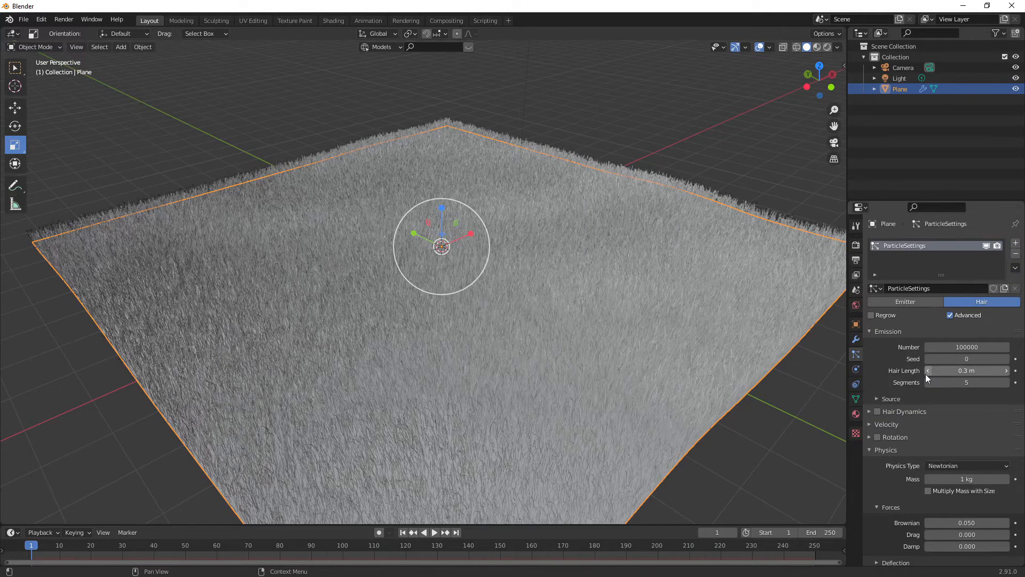
pyautogui.moveTo(896, 347)
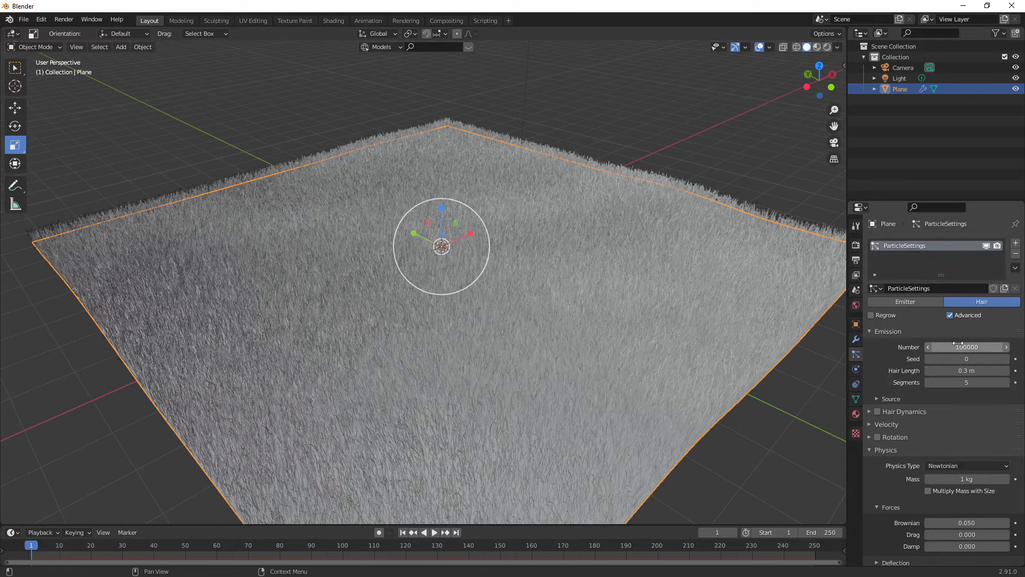
pyautogui.click(967, 346)
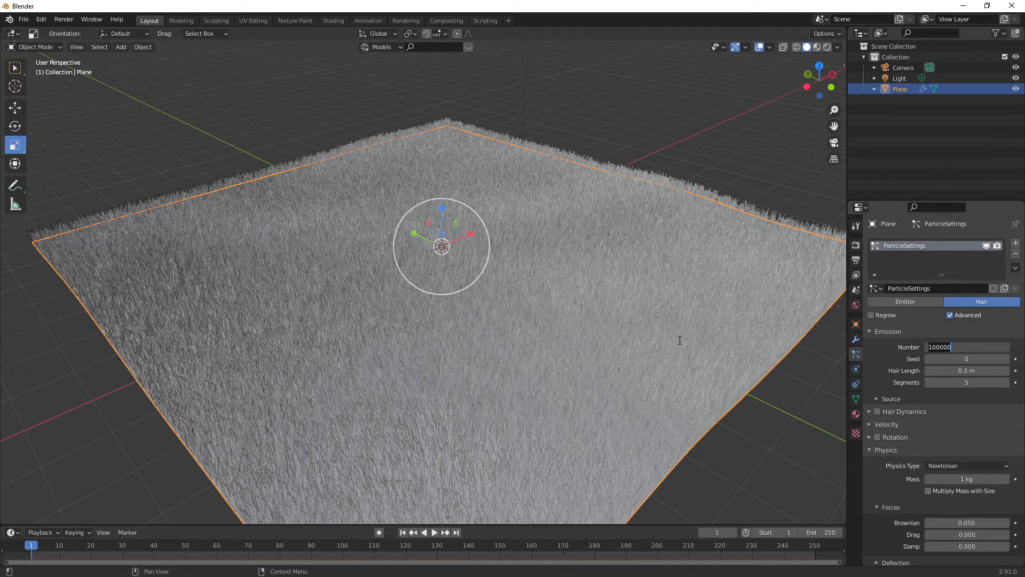
pyautogui.moveTo(918, 449)
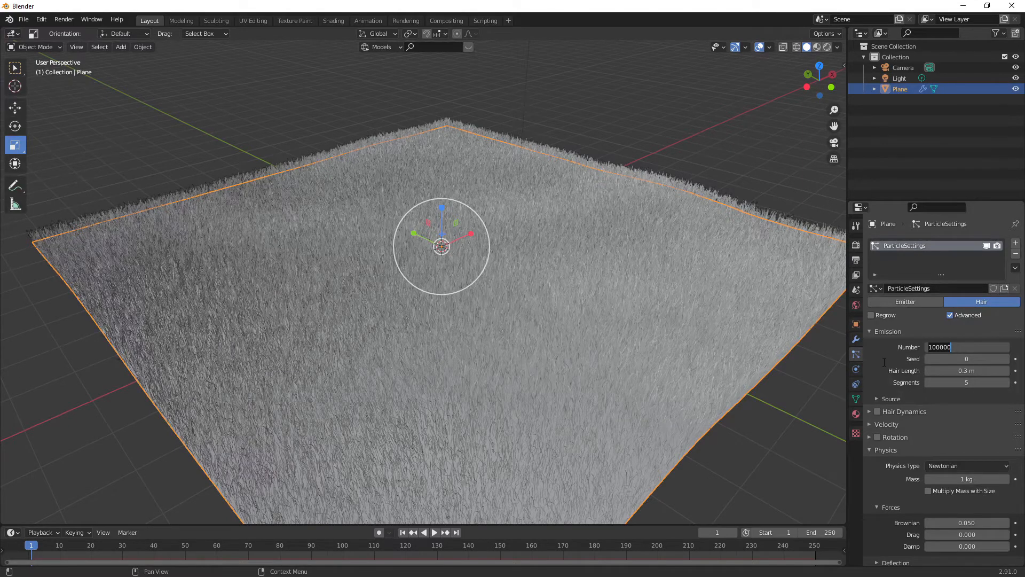
pyautogui.click(871, 331)
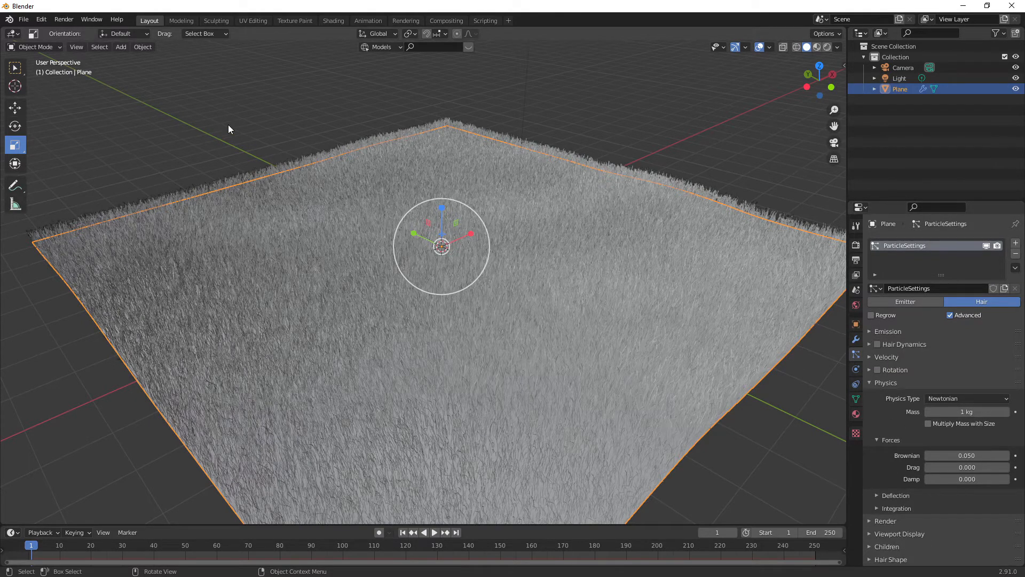
pyautogui.moveTo(221, 50)
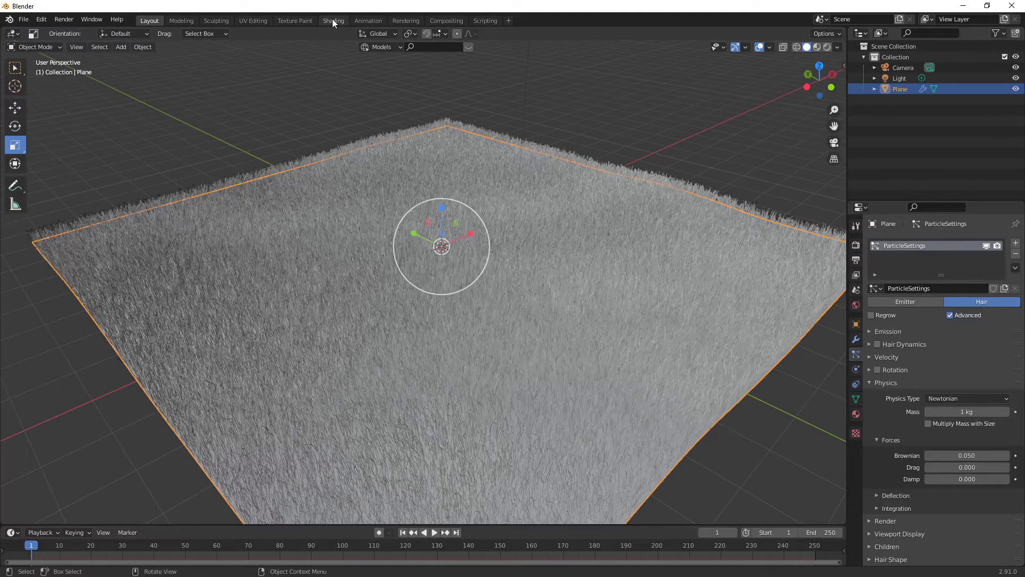
pyautogui.moveTo(319, 23)
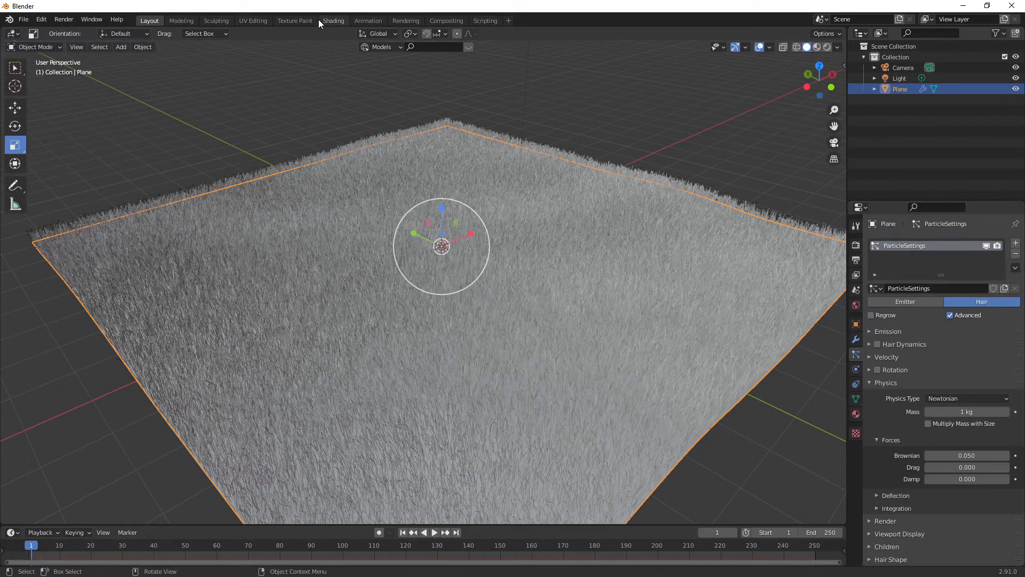
pyautogui.click(334, 21)
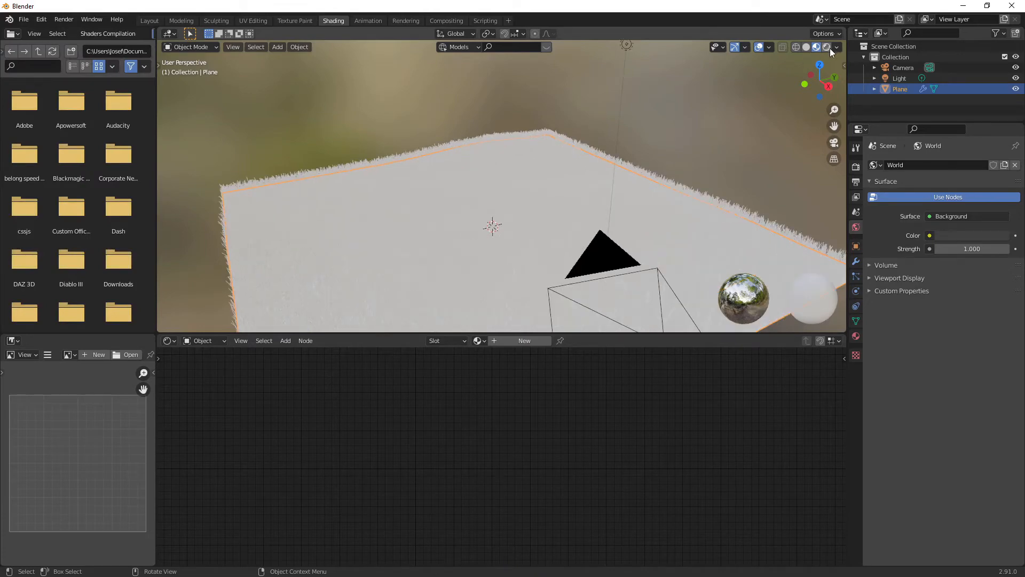
# Create a new material for the plane and add a Texture Coordinate node.
pyautogui.click(826, 46)
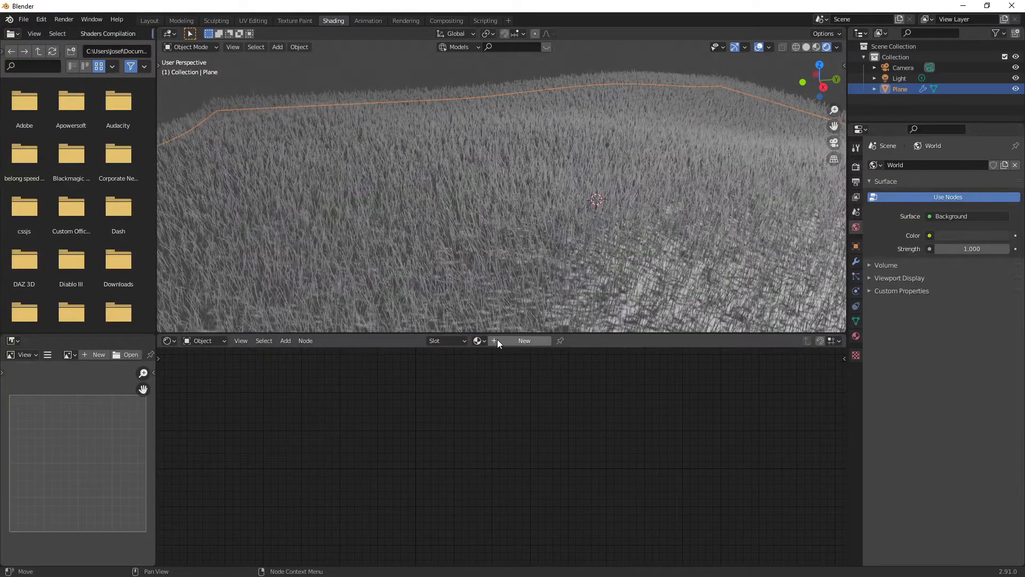
pyautogui.click(524, 341)
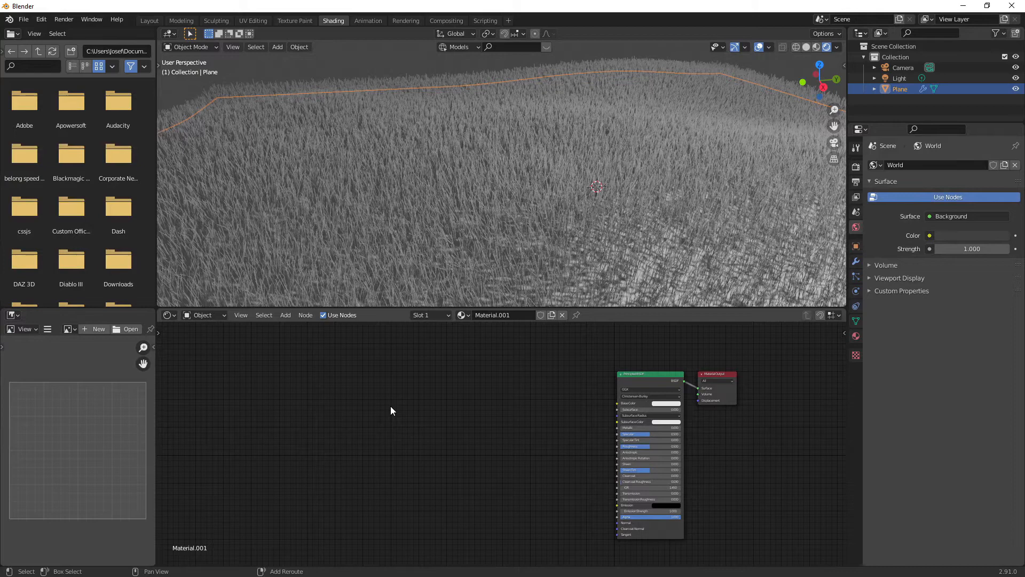
pyautogui.moveTo(399, 434)
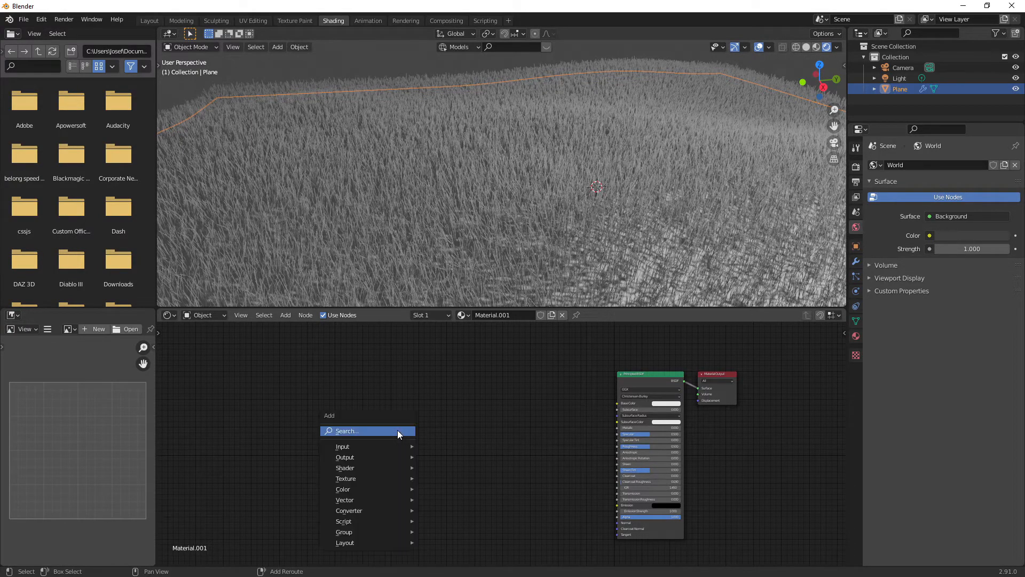
pyautogui.moveTo(366, 435)
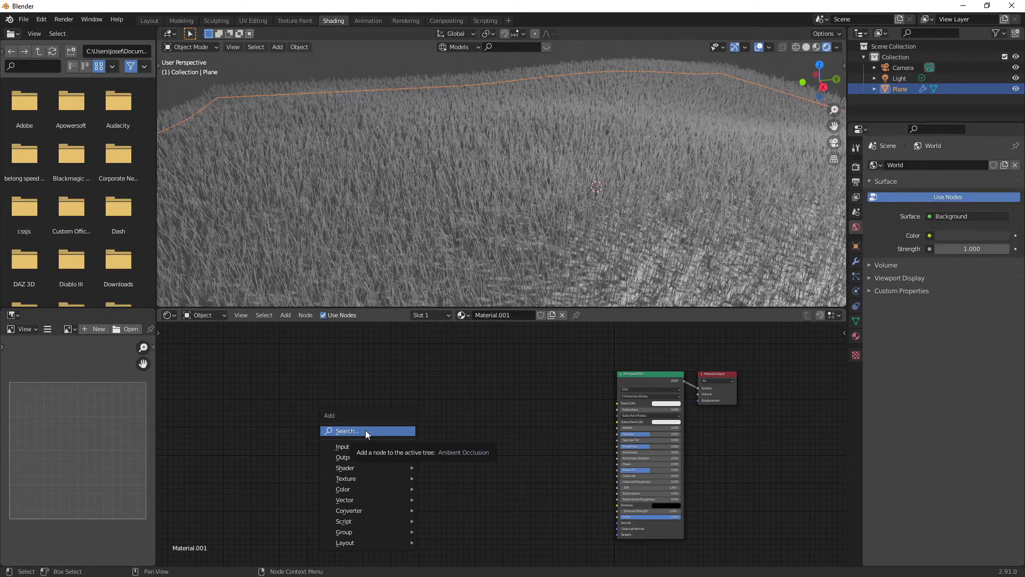
pyautogui.click(347, 430)
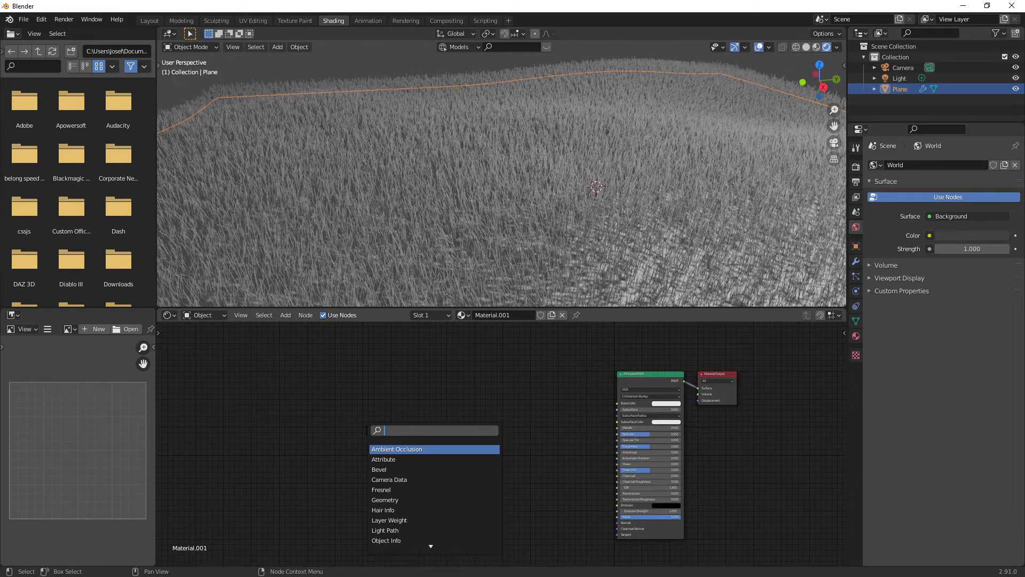
pyautogui.write('t')
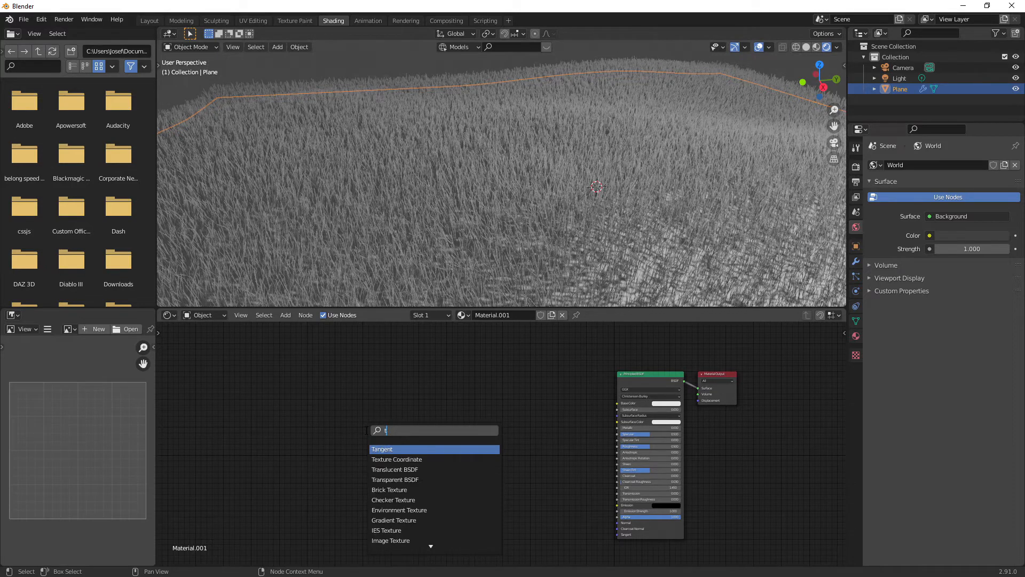
pyautogui.write('ex')
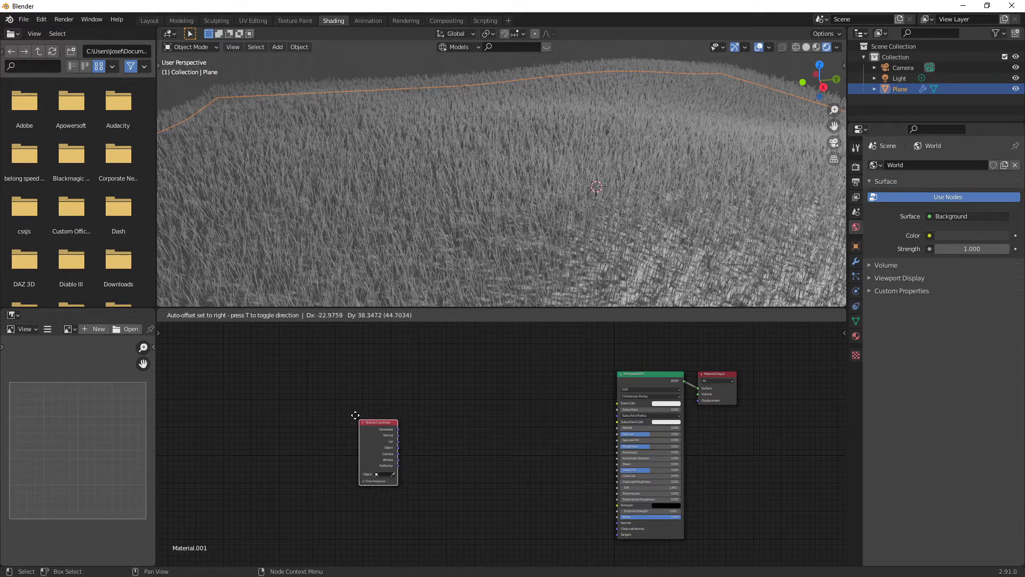
pyautogui.moveTo(378, 422); pyautogui.dragTo(352, 404)
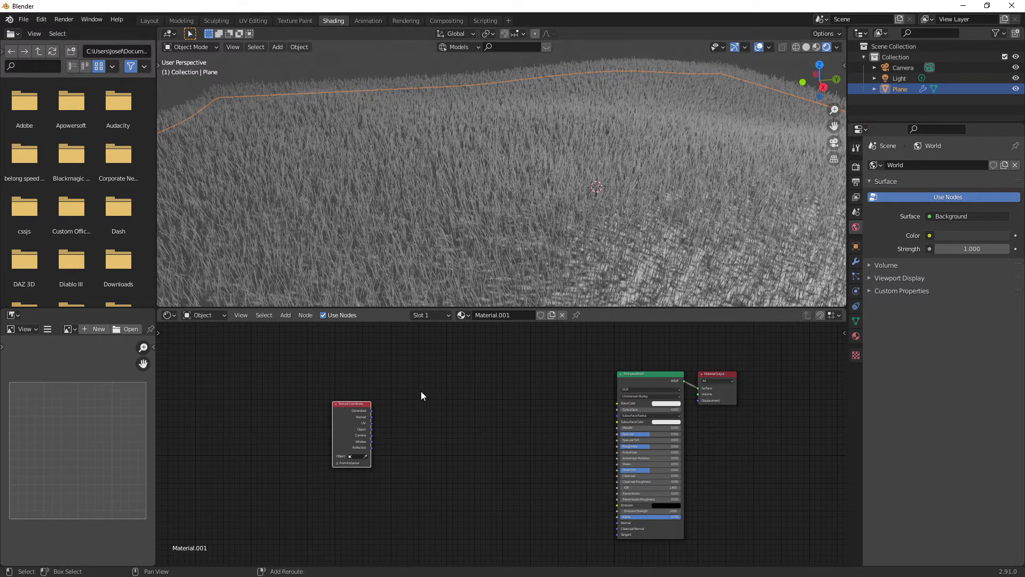
# Add Mapping, Separate XYZ and ColorRamp nodes to the material.
pyautogui.click(422, 395)
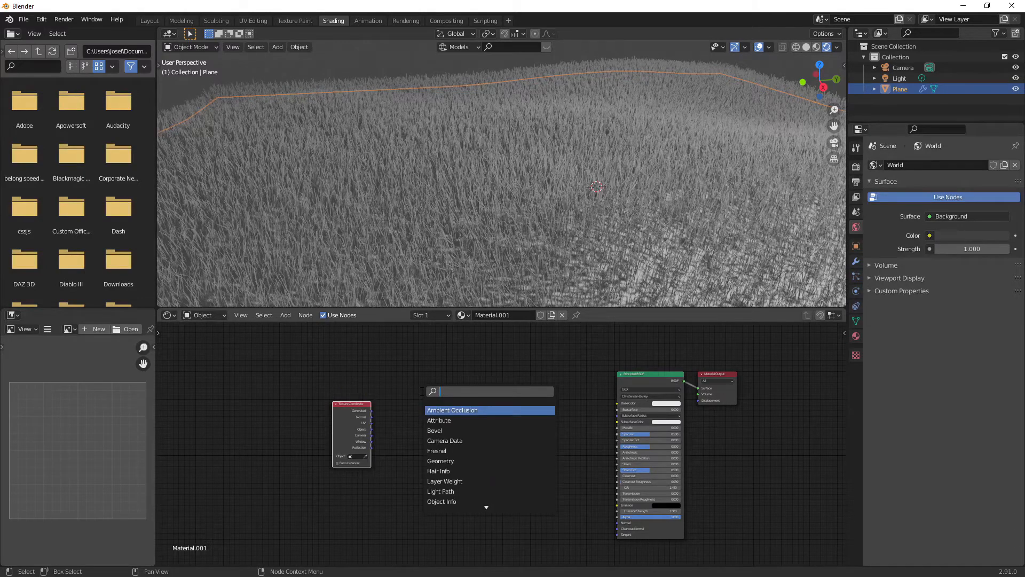
pyautogui.write('map')
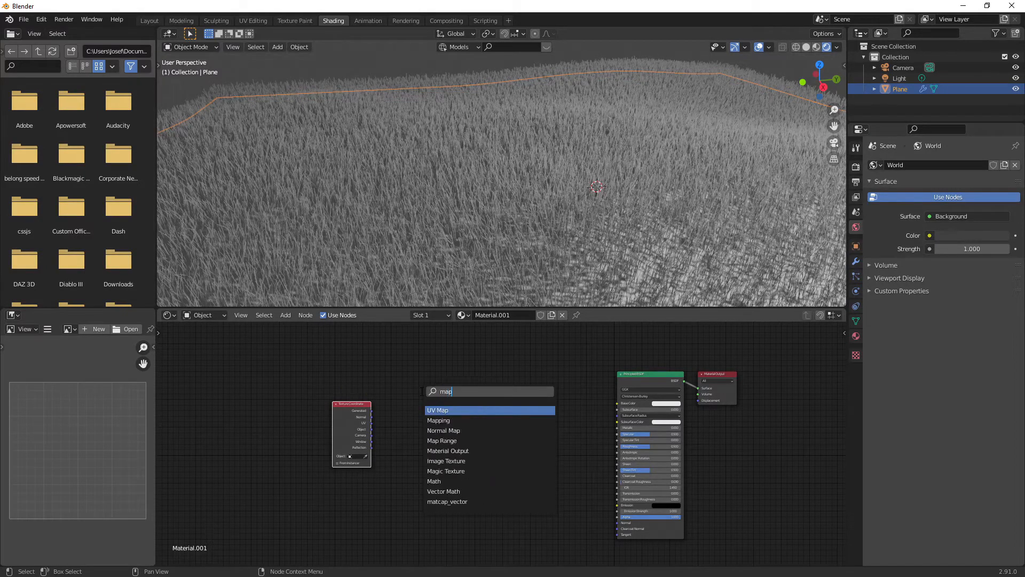
pyautogui.click(438, 420)
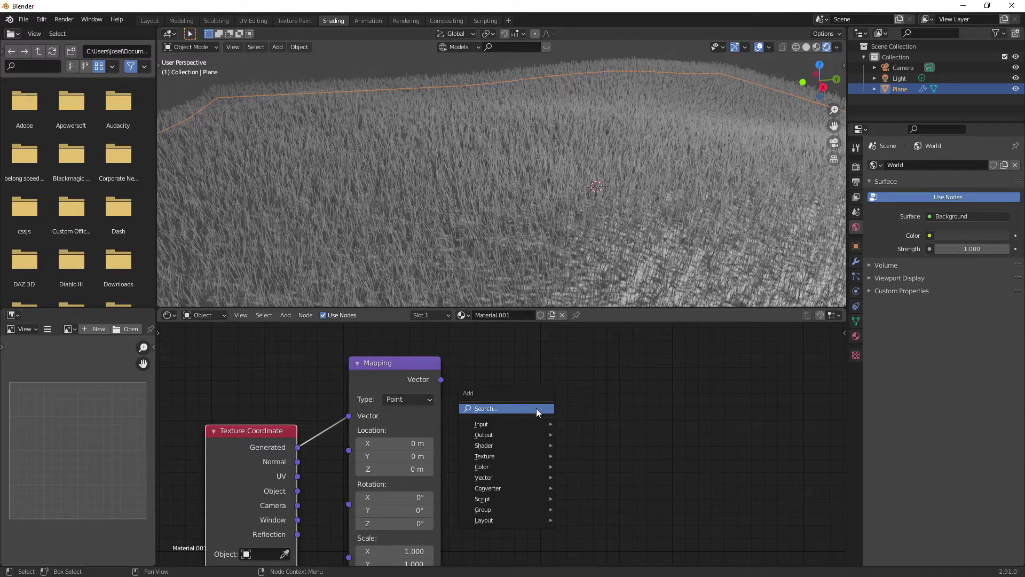
pyautogui.click(485, 408)
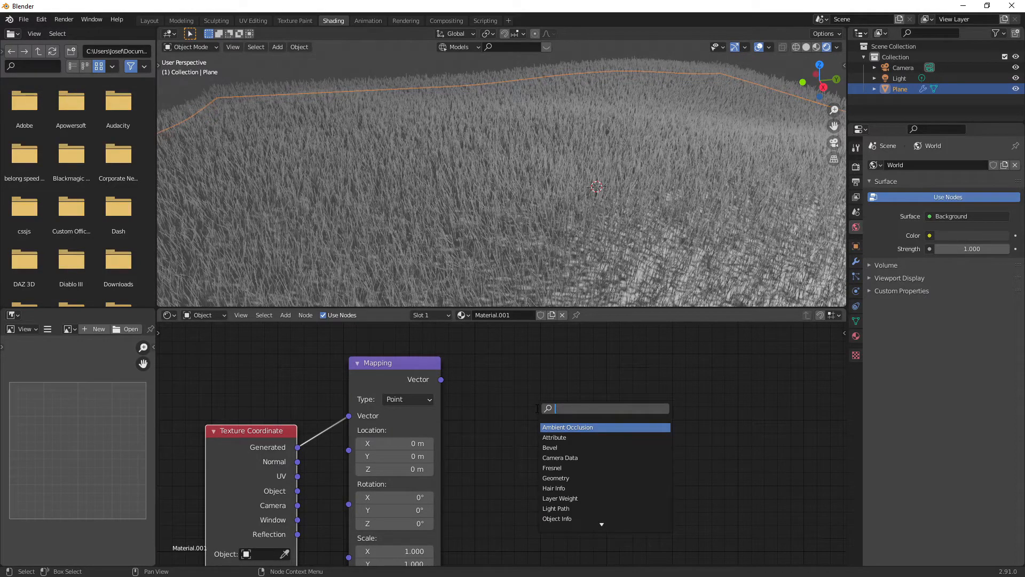
pyautogui.write('sep')
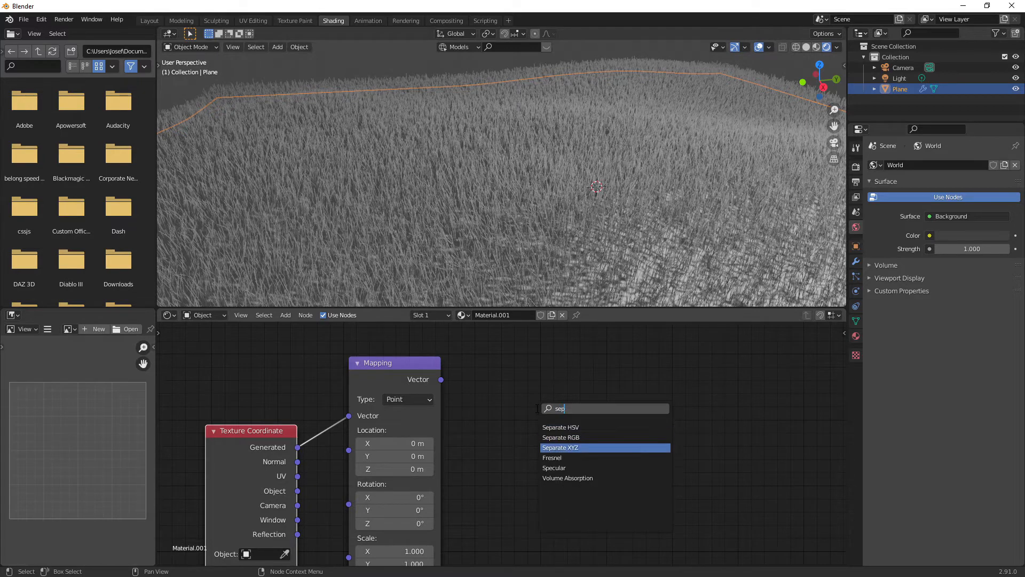
pyautogui.click(560, 448)
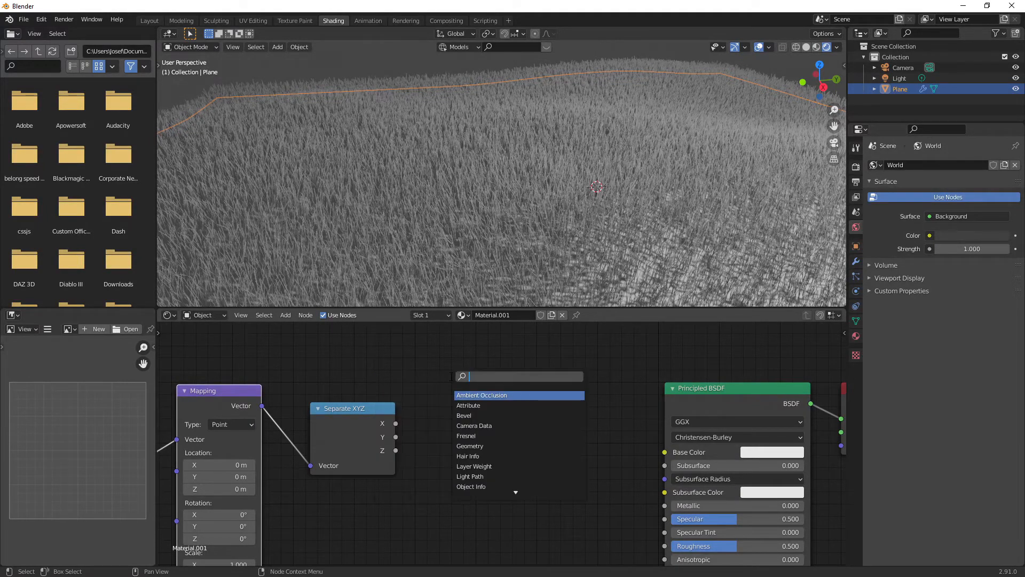
pyautogui.write('colo')
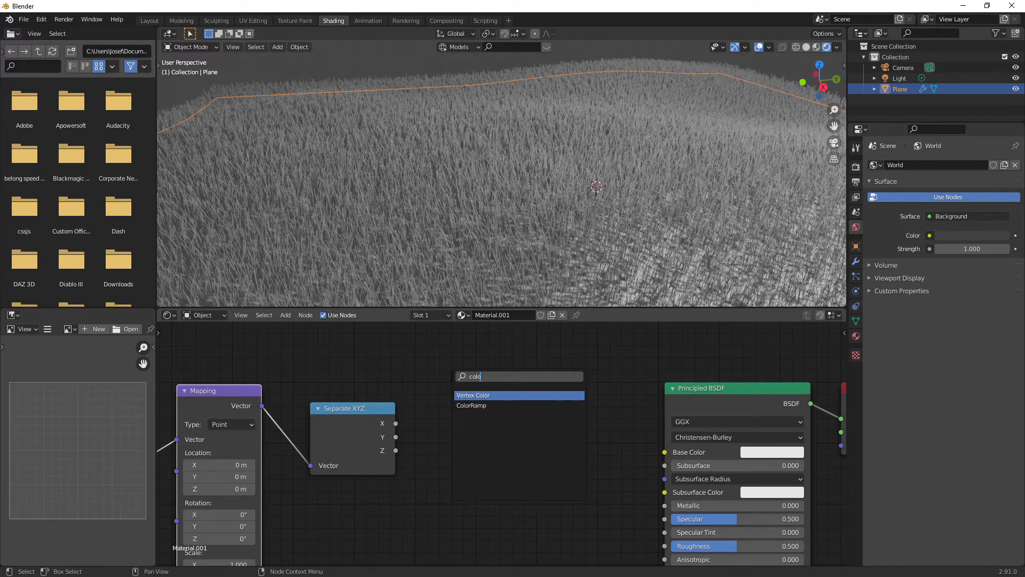
pyautogui.click(470, 405)
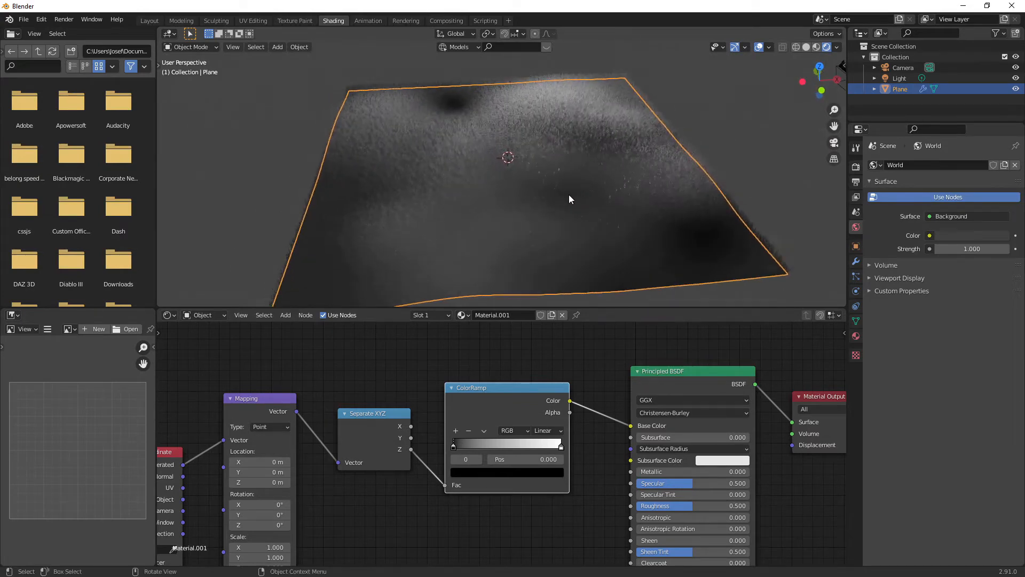
# Select the scene light above the shaded terrain.
pyautogui.click(899, 78)
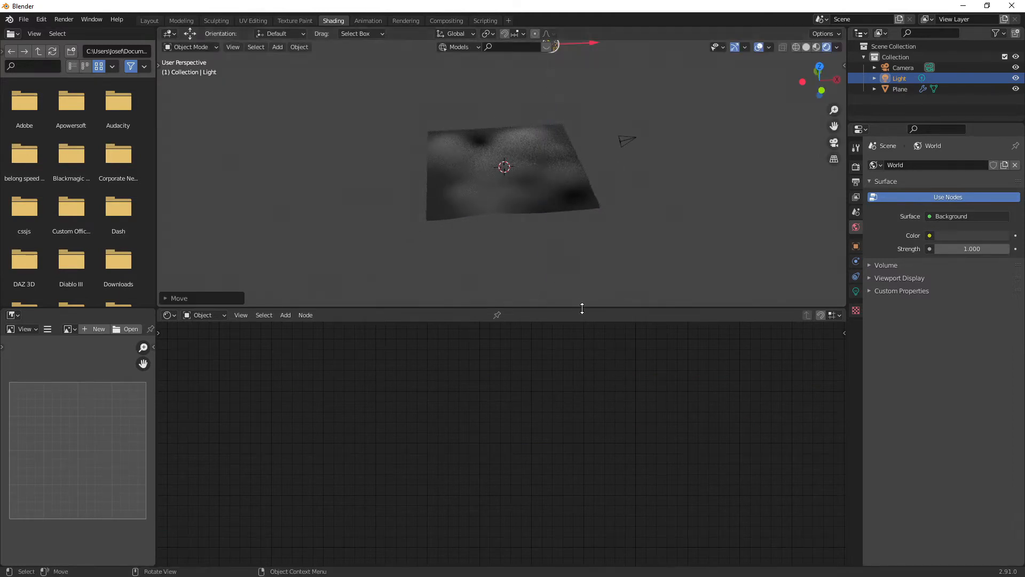
# Move the light higher above the plane, then select the grass plane.
pyautogui.press('g')
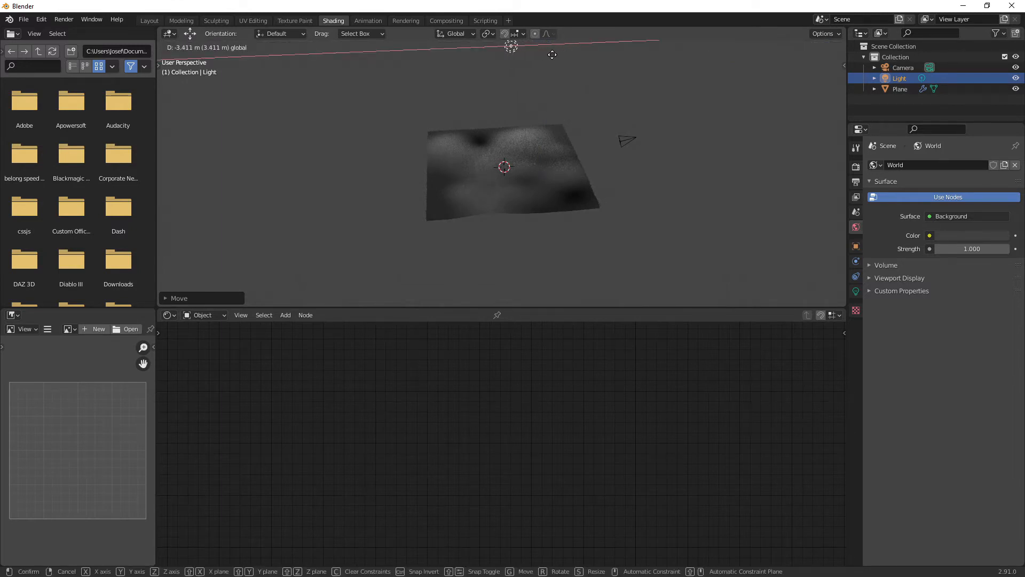
pyautogui.click(560, 159)
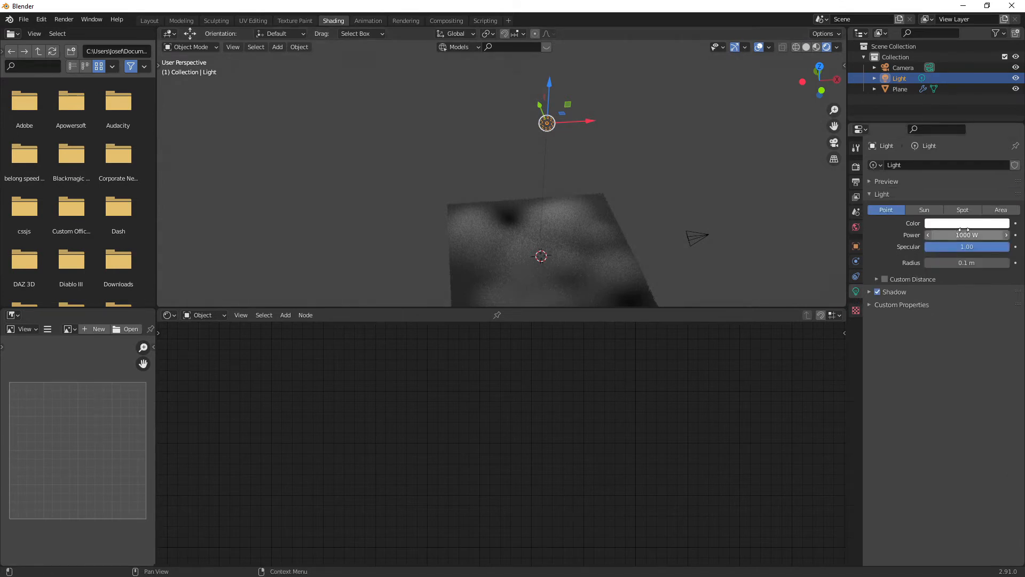
pyautogui.click(967, 235)
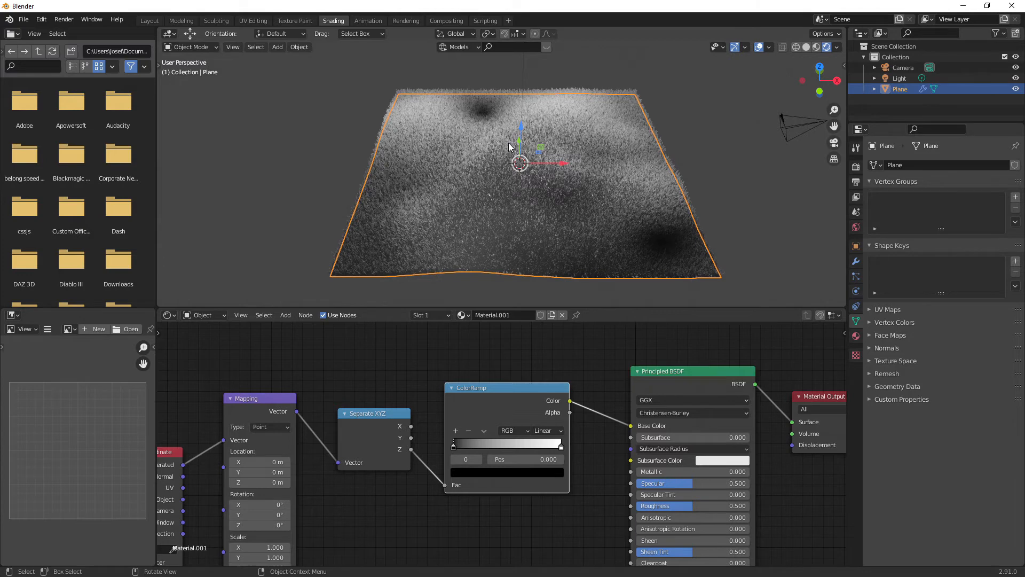
pyautogui.moveTo(496, 154)
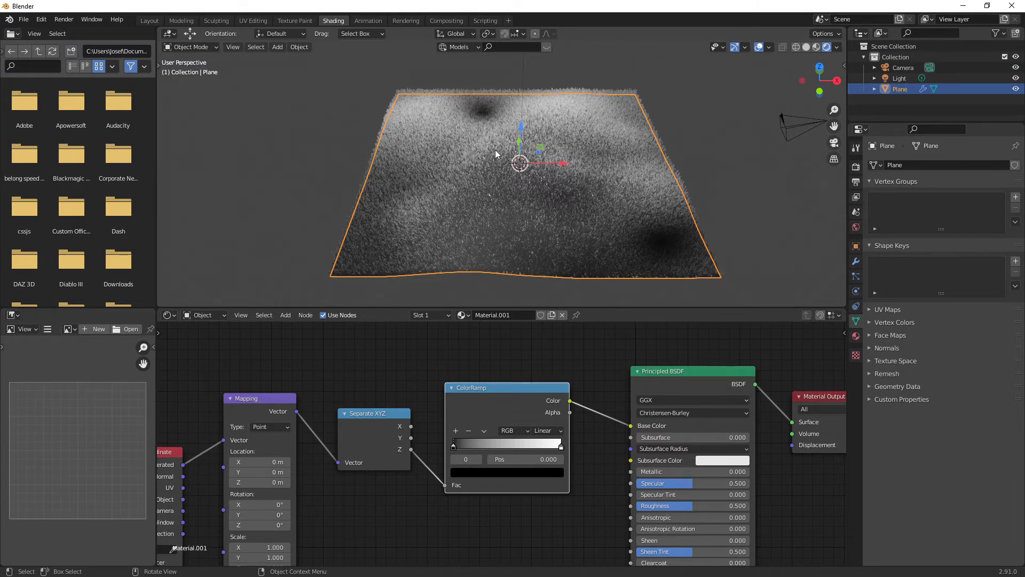
# In Edit Mode, push vertices up and down to form smooth hills and left-side hollows.
pyautogui.press('Tab')
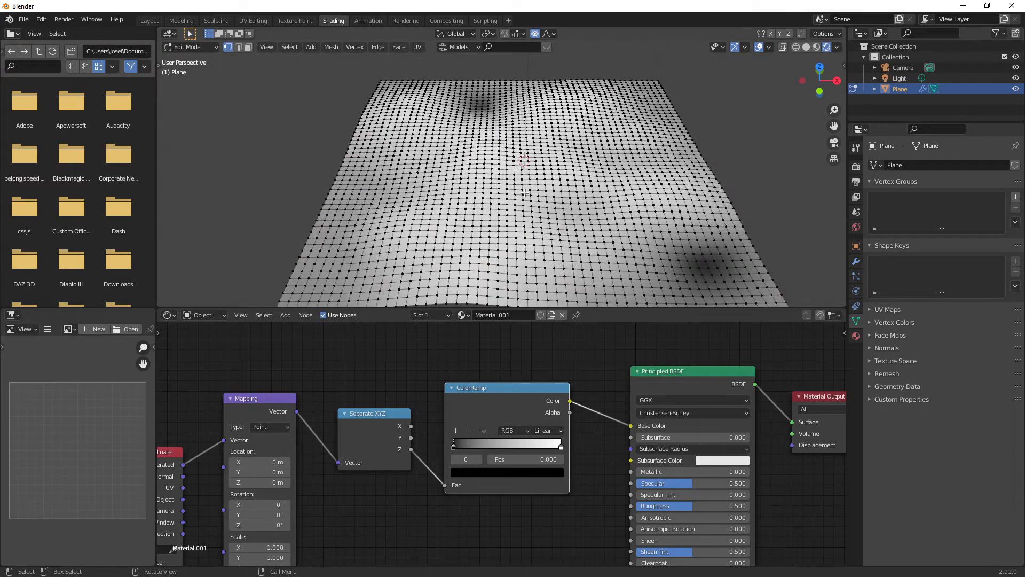
pyautogui.press('g')
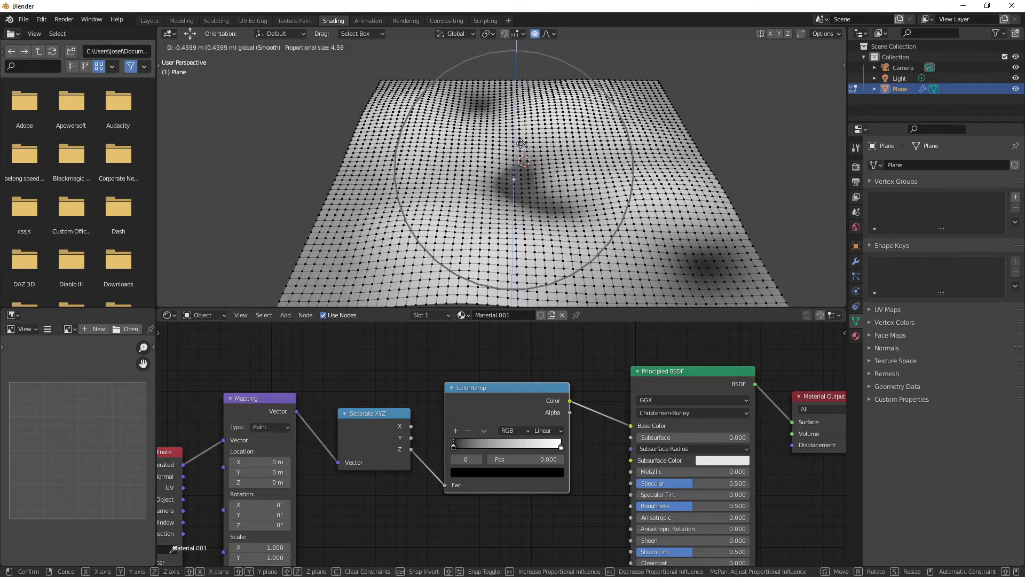
pyautogui.moveTo(516, 117)
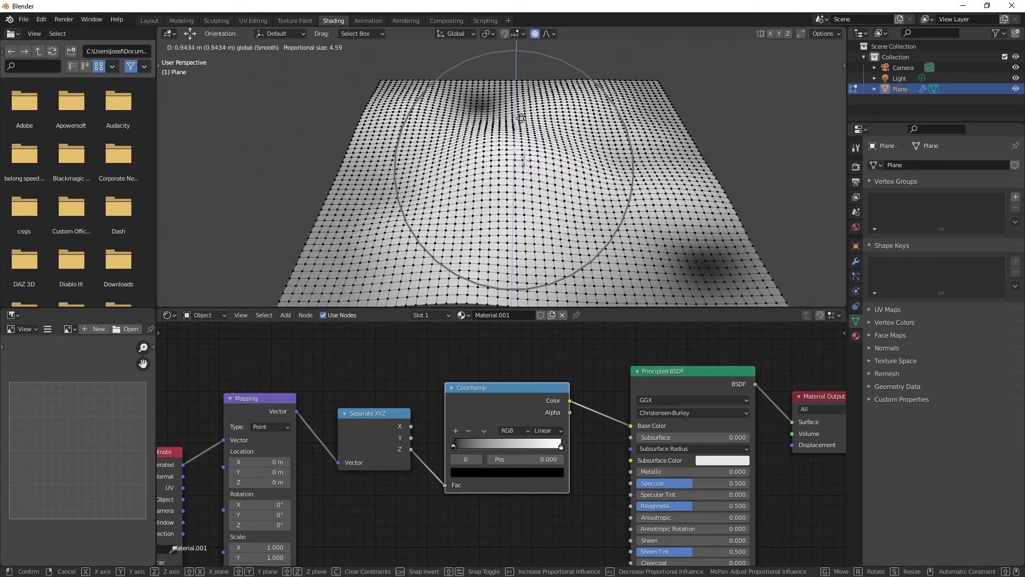
pyautogui.moveTo(520, 151)
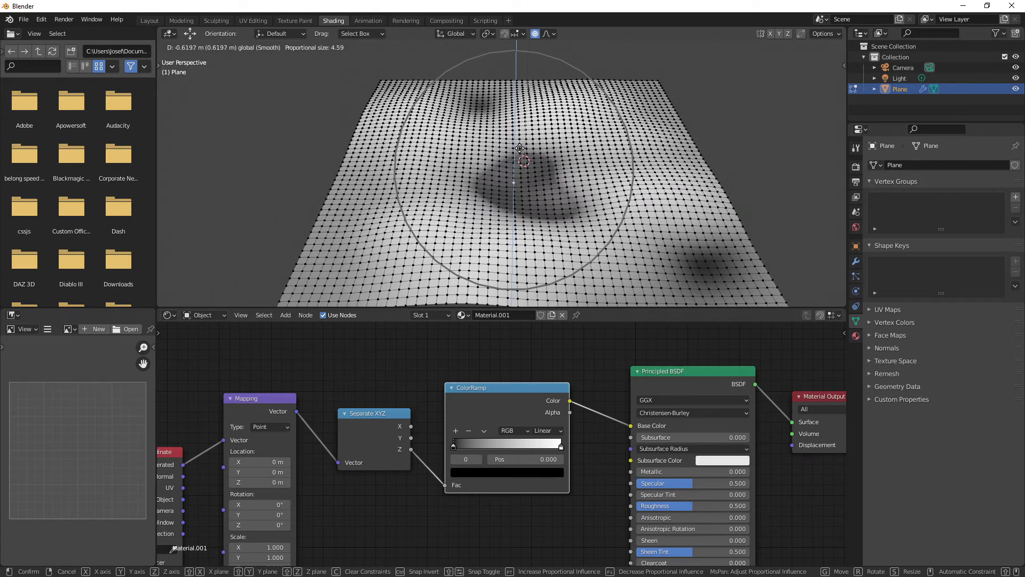
pyautogui.moveTo(519, 151)
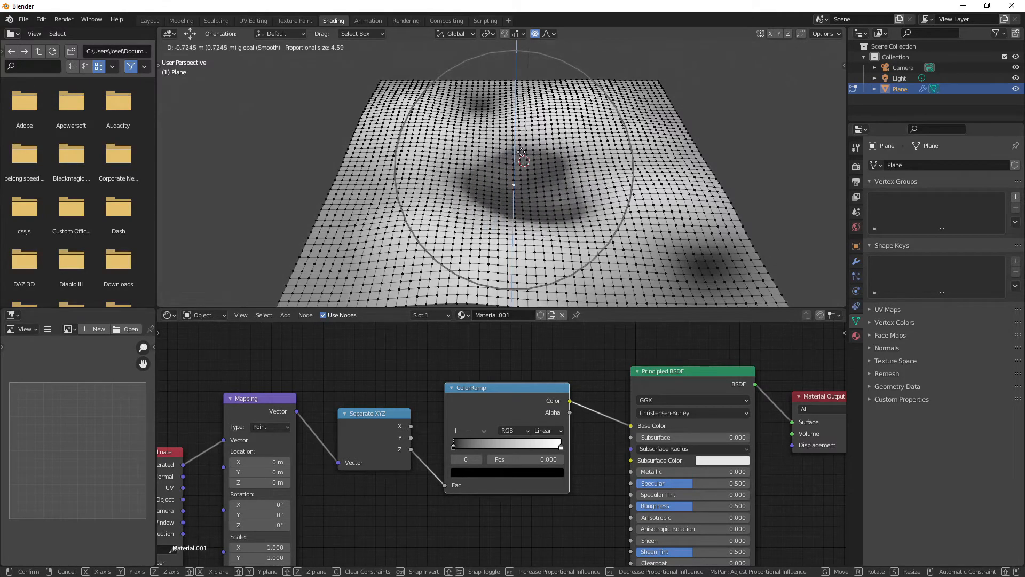
pyautogui.moveTo(521, 150)
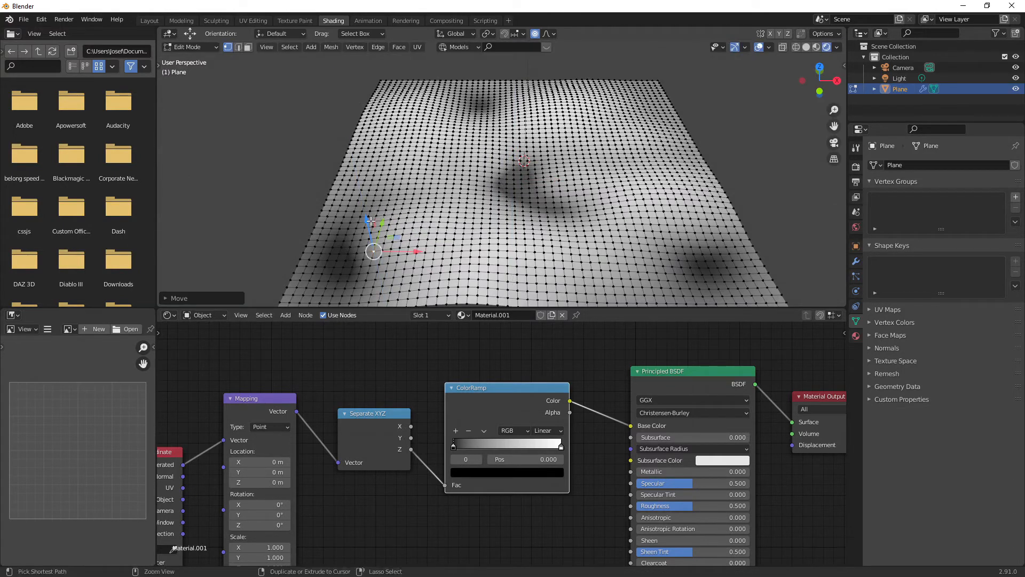
pyautogui.press('g')
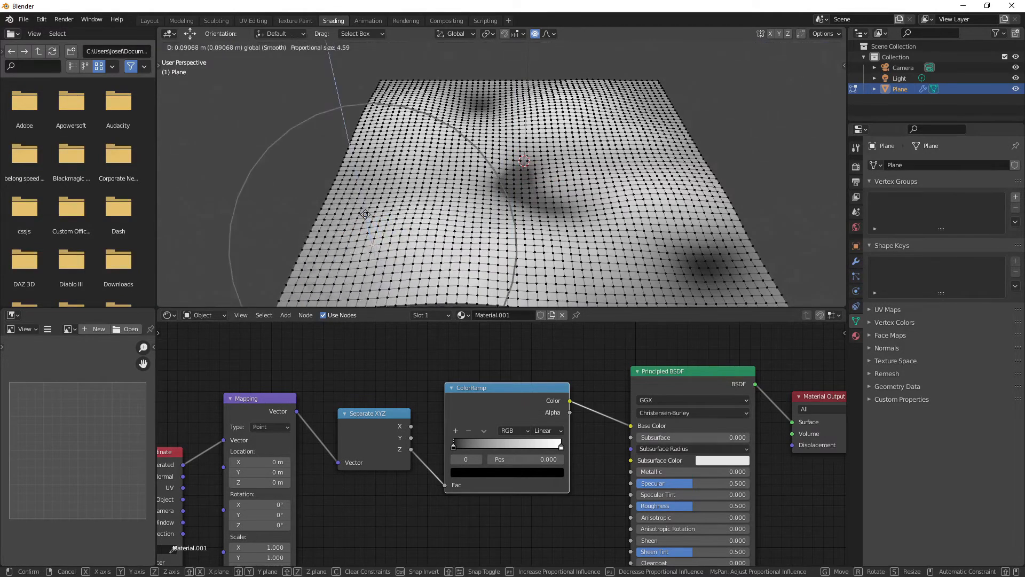
pyautogui.moveTo(369, 219)
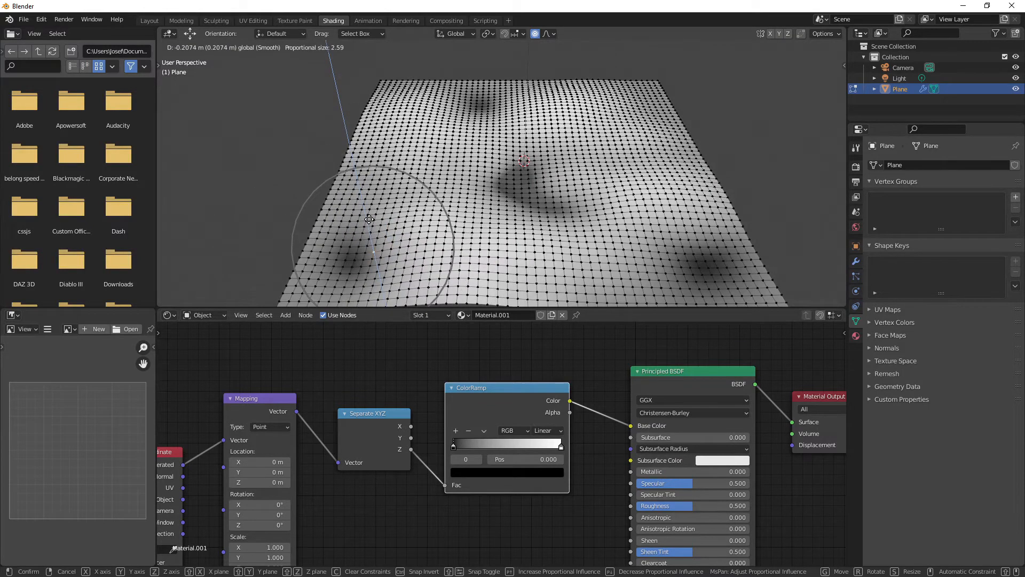
pyautogui.moveTo(368, 219)
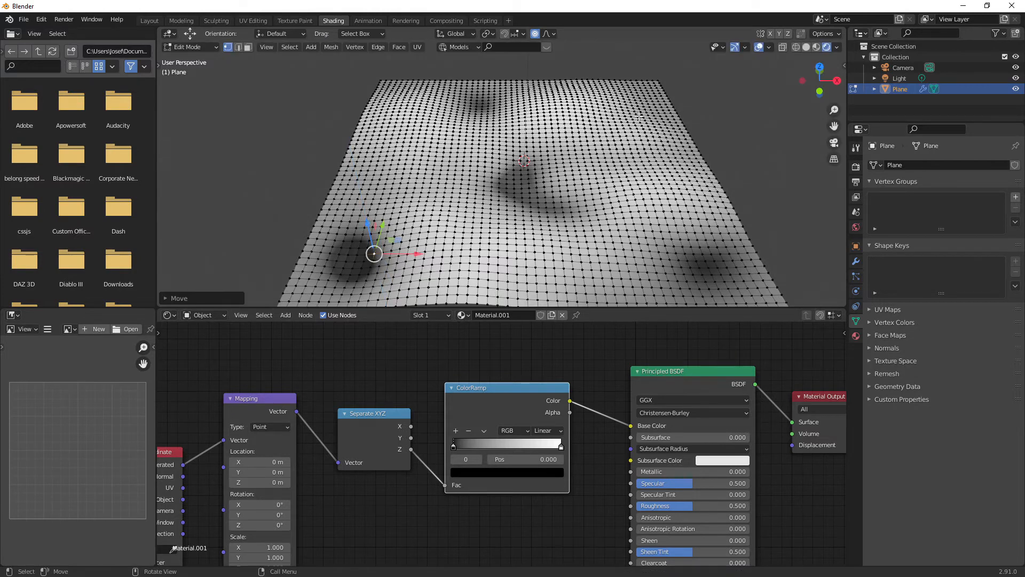
pyautogui.press('g')
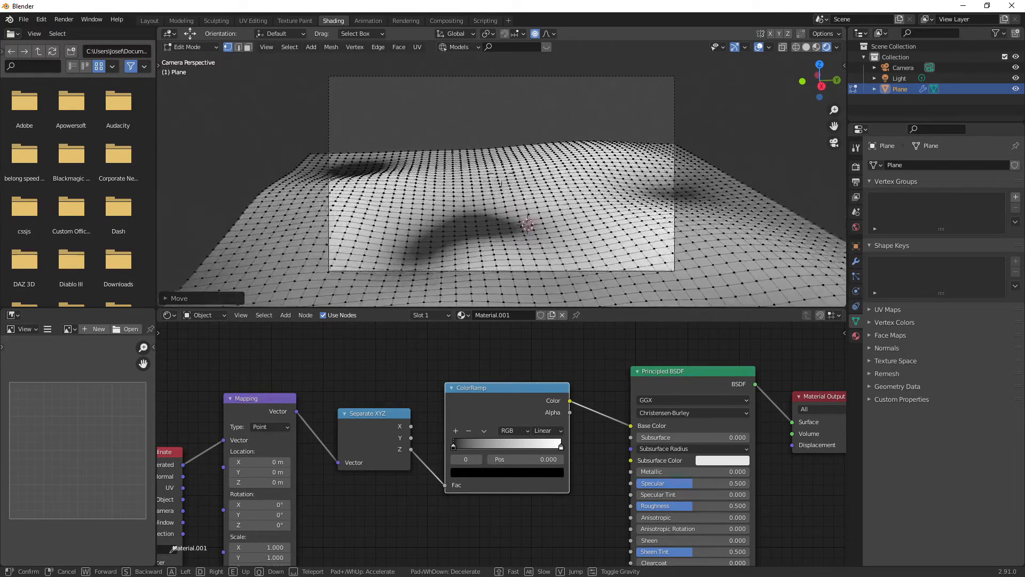
# Finish repositioning the camera to look low across the bumpy plane.
pyautogui.press('Escape')
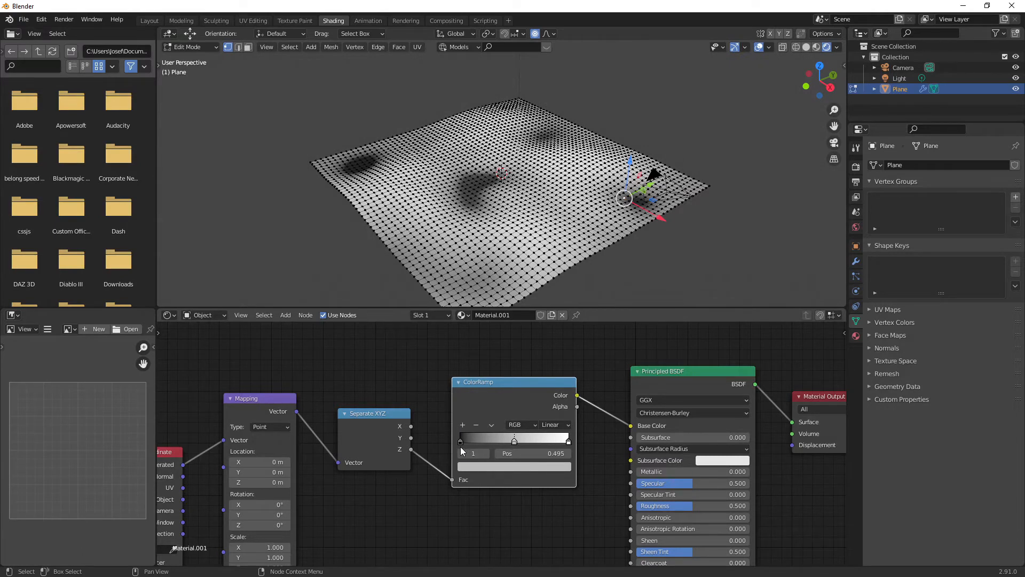
pyautogui.moveTo(569, 446)
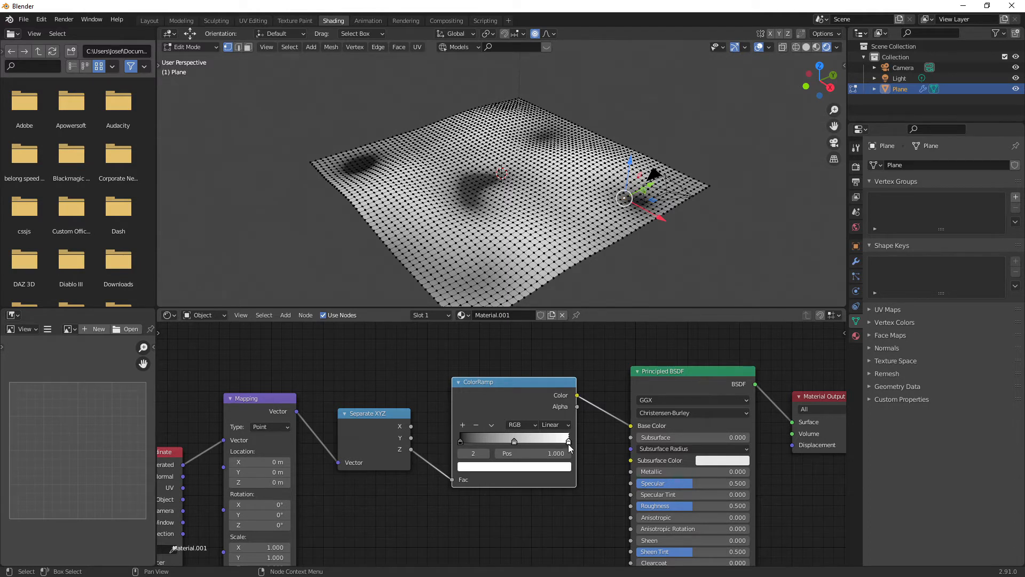
# Colour the ColorRamp's end stop yellow and select the middle stop.
pyautogui.click(514, 467)
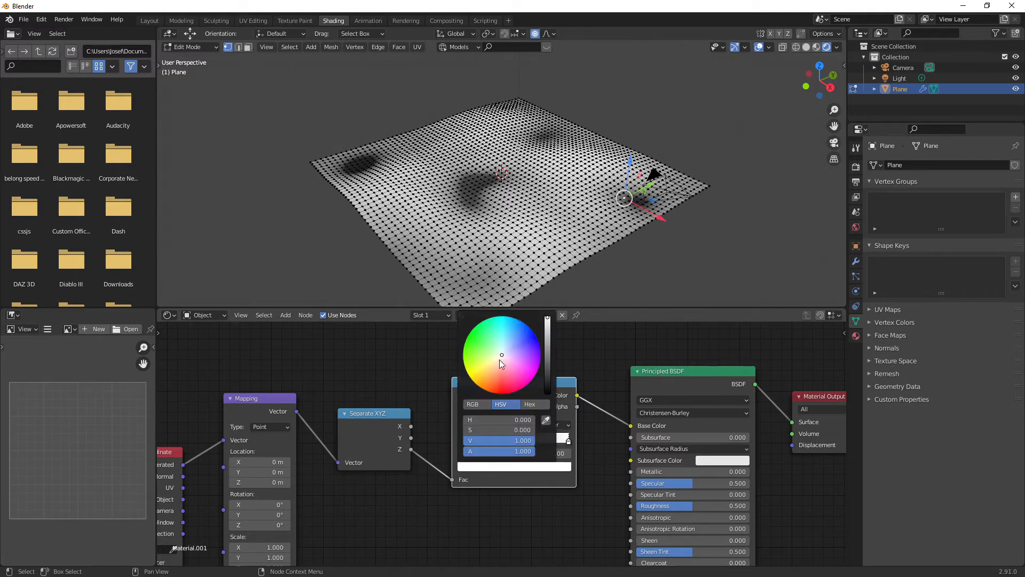
pyautogui.click(467, 372)
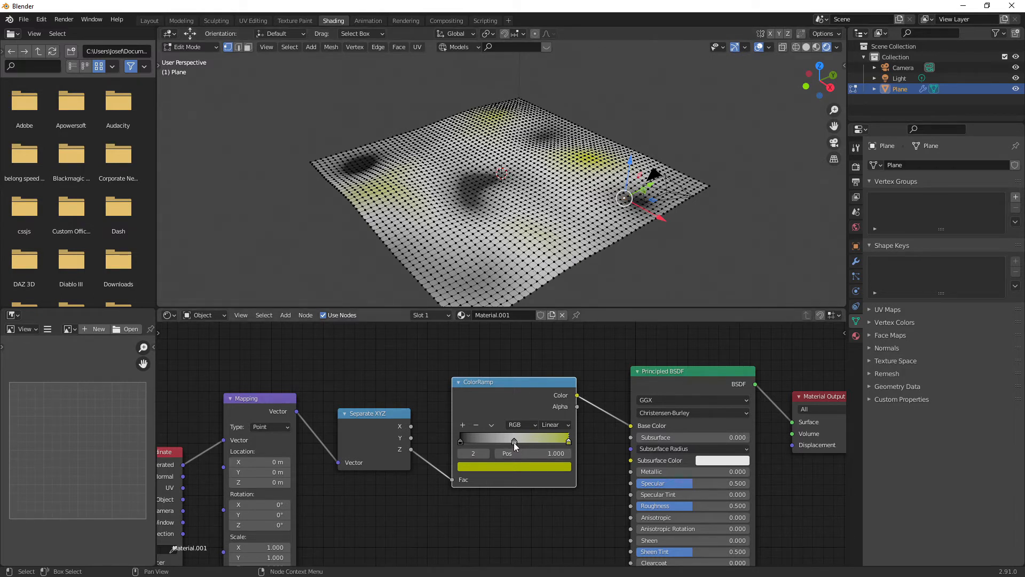
pyautogui.click(513, 466)
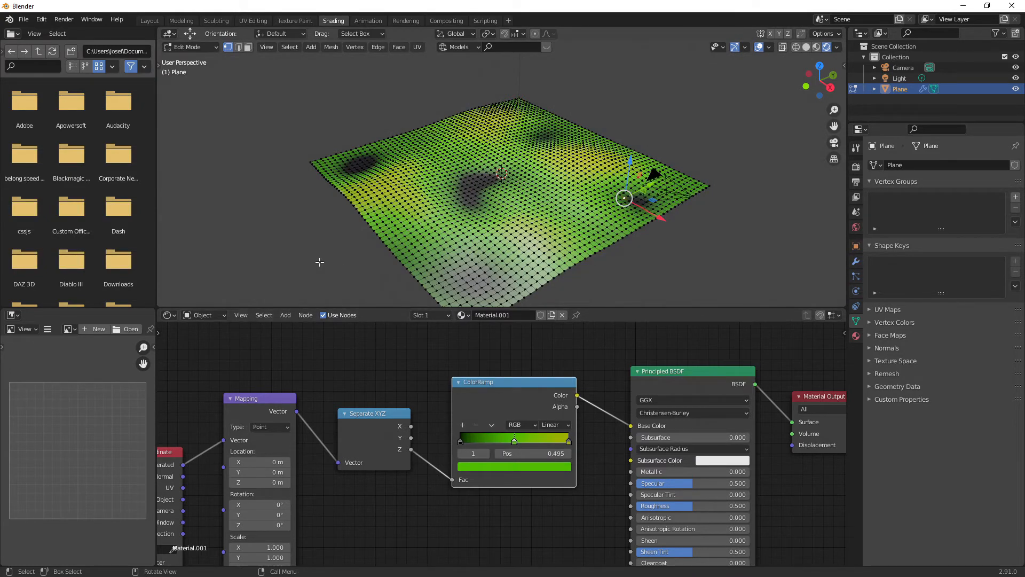
pyautogui.moveTo(253, 170)
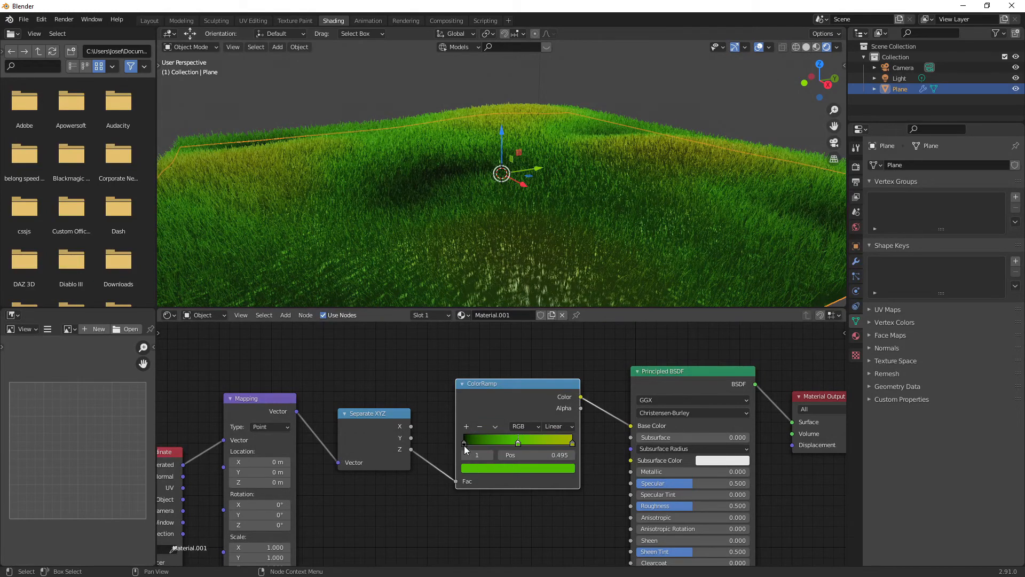
# Set the ColorRamp's lowest stop to a deep dark green.
pyautogui.click(464, 443)
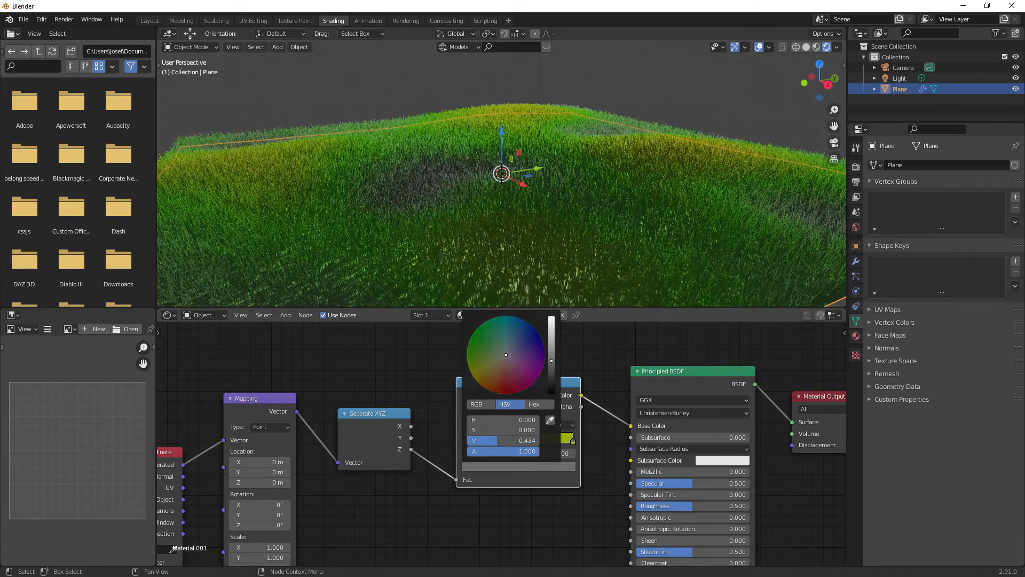
pyautogui.click(470, 337)
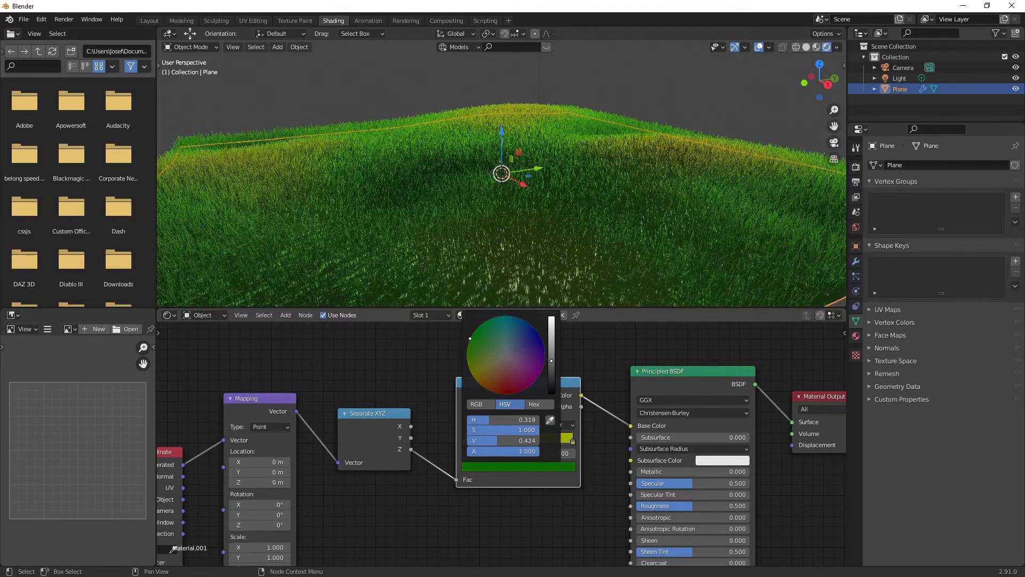
pyautogui.click(513, 225)
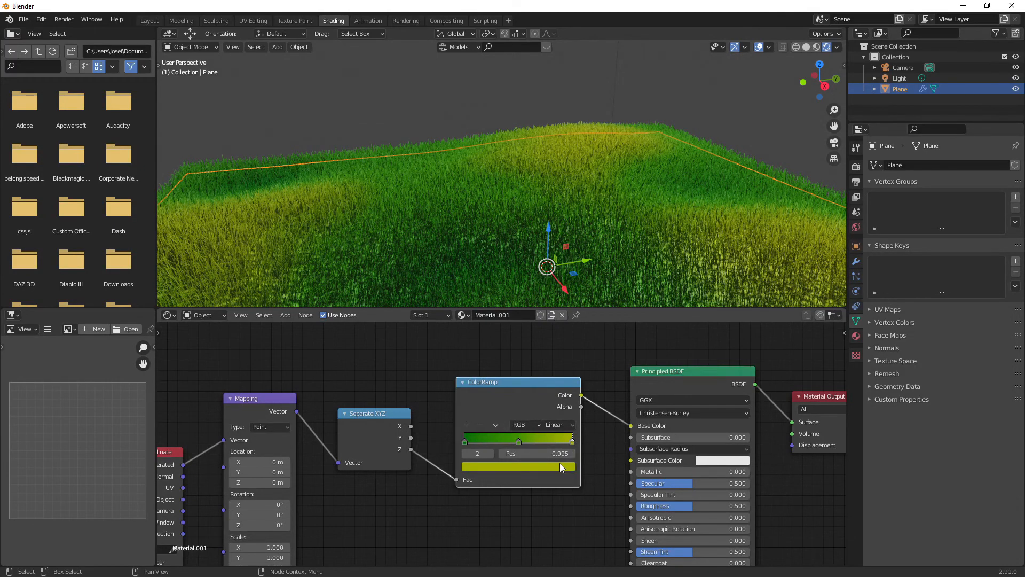
# Set the ColorRamp's top stop to a yellowish-brown.
pyautogui.click(518, 466)
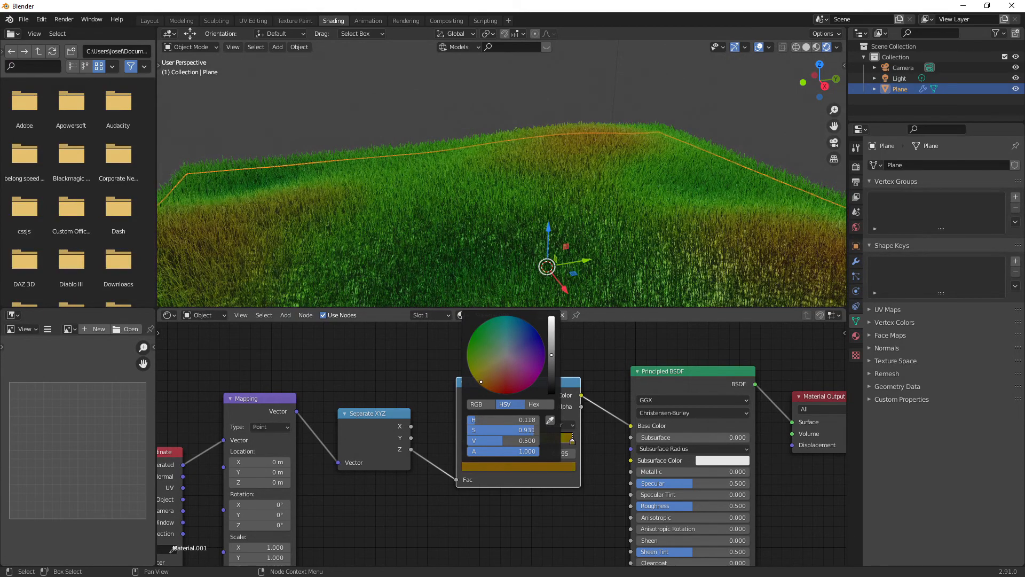
pyautogui.click(480, 381)
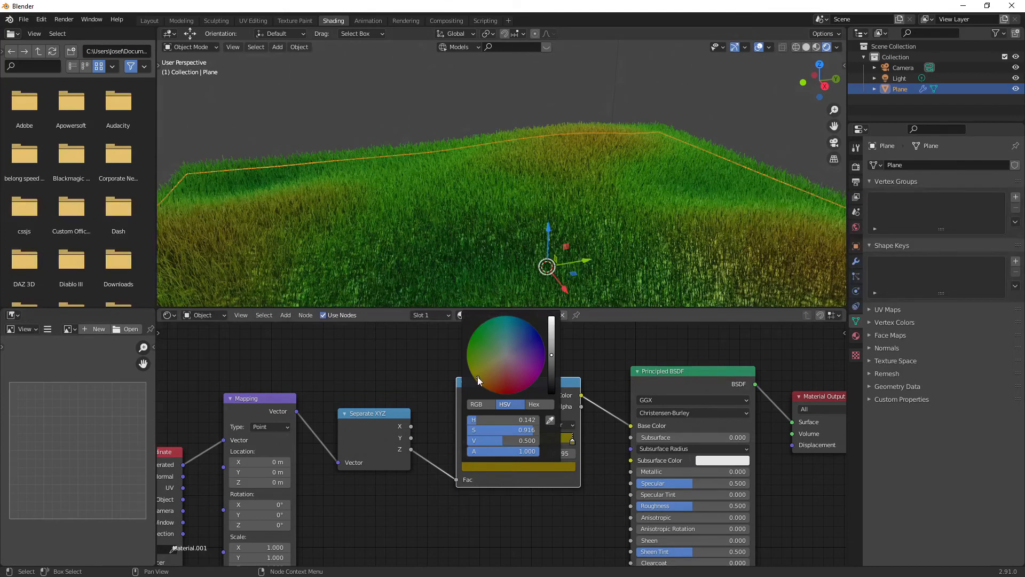
pyautogui.click(547, 177)
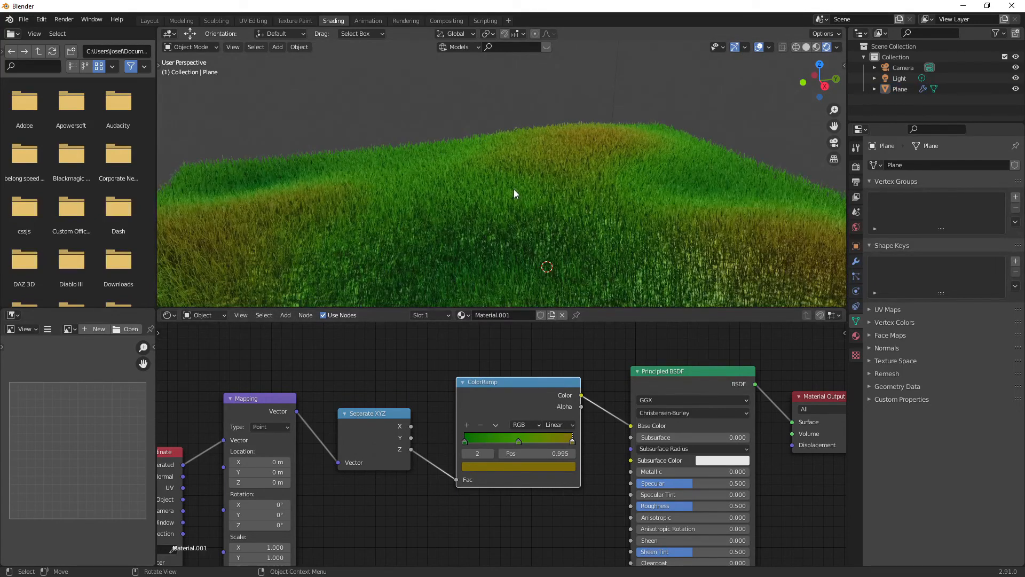
pyautogui.moveTo(432, 270)
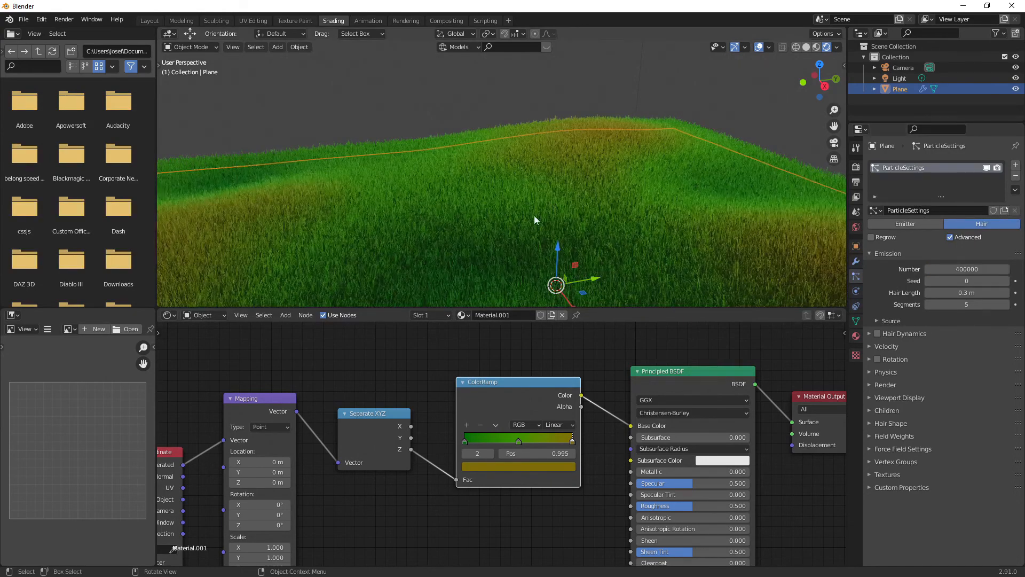
pyautogui.moveTo(498, 195)
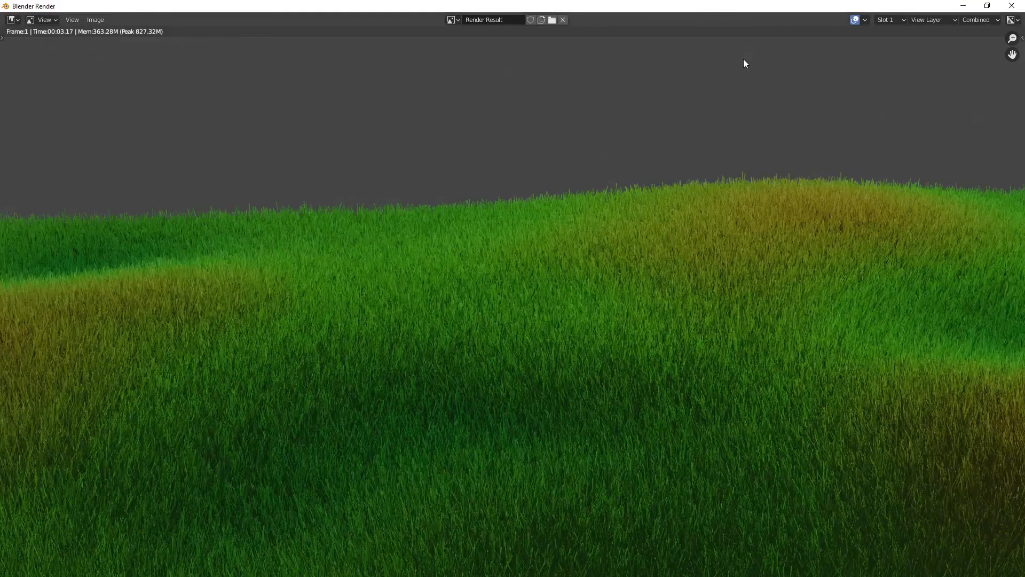
pyautogui.moveTo(746, 53)
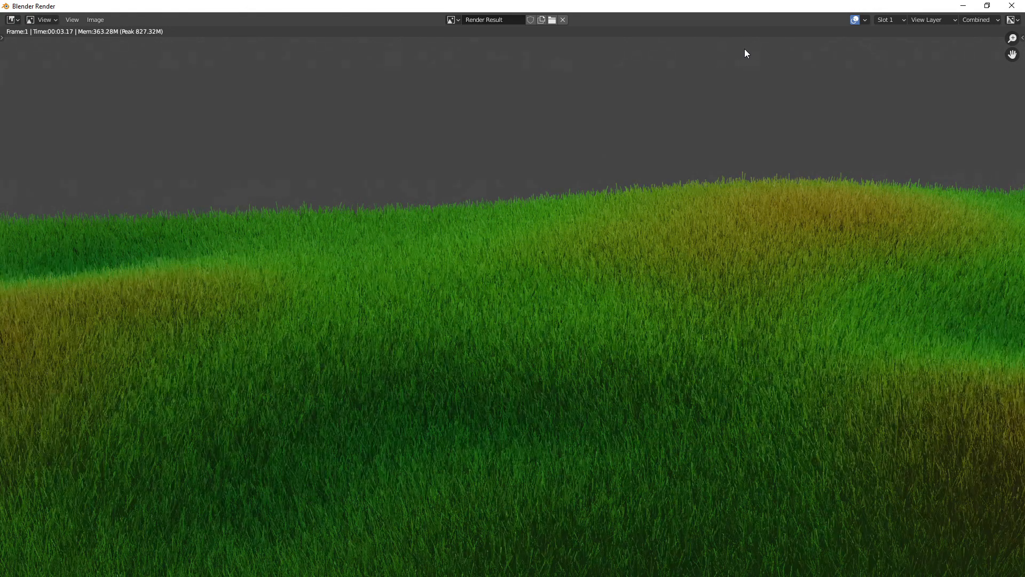
pyautogui.moveTo(723, 119)
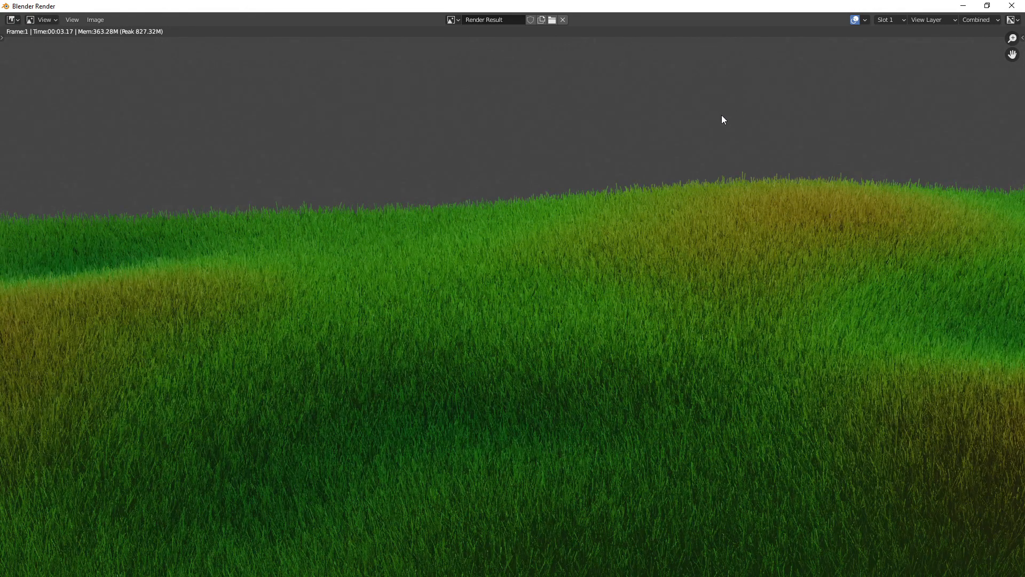